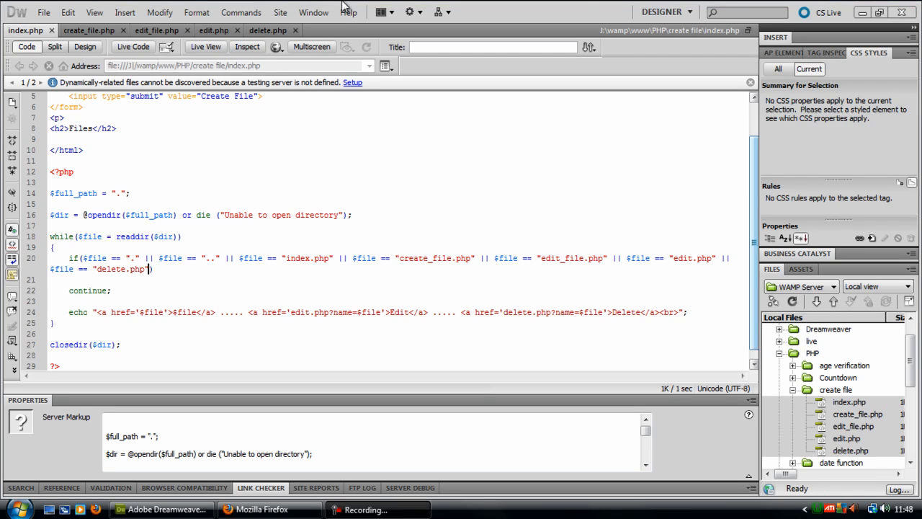
Step: Switch to the create_file.php document to write code below its PHP block
left_click(88, 30)
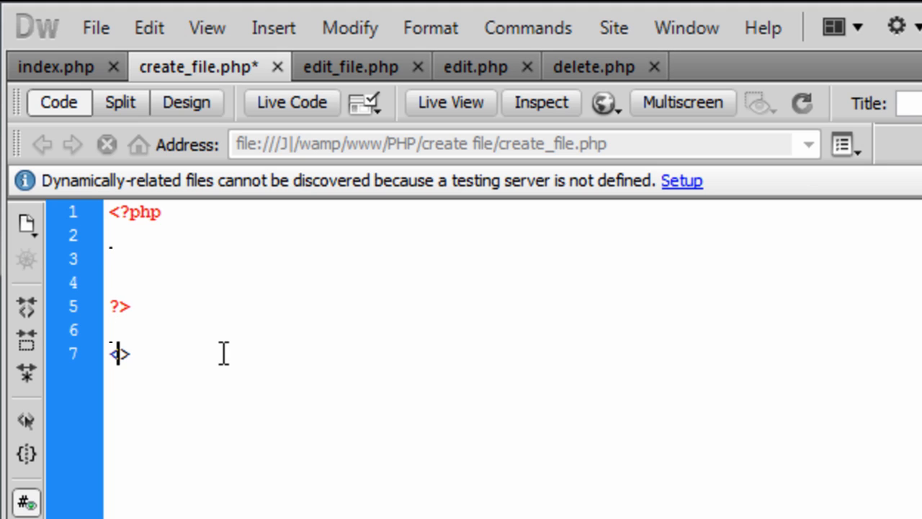
Step: Add an html block with a form using action edit_file.php and method POST
type("<html>")
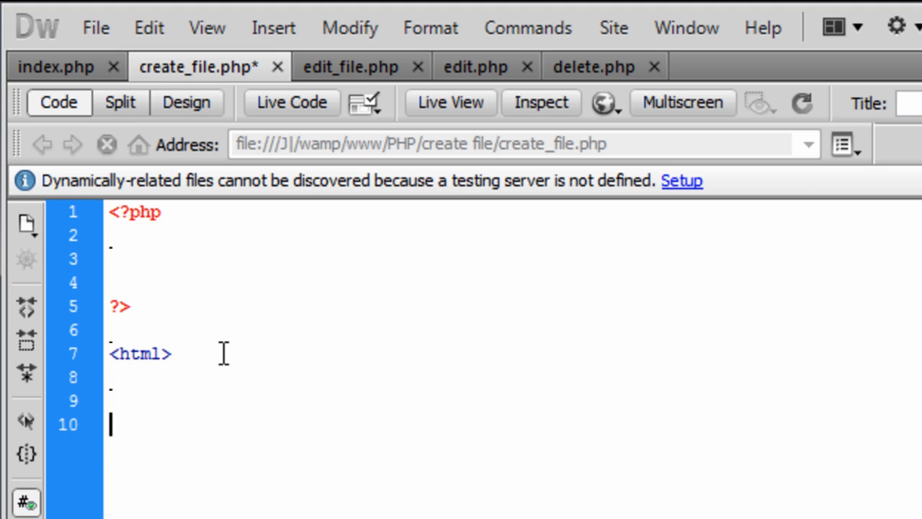
type("</html>")
left_click(513, 400)
type("<>")
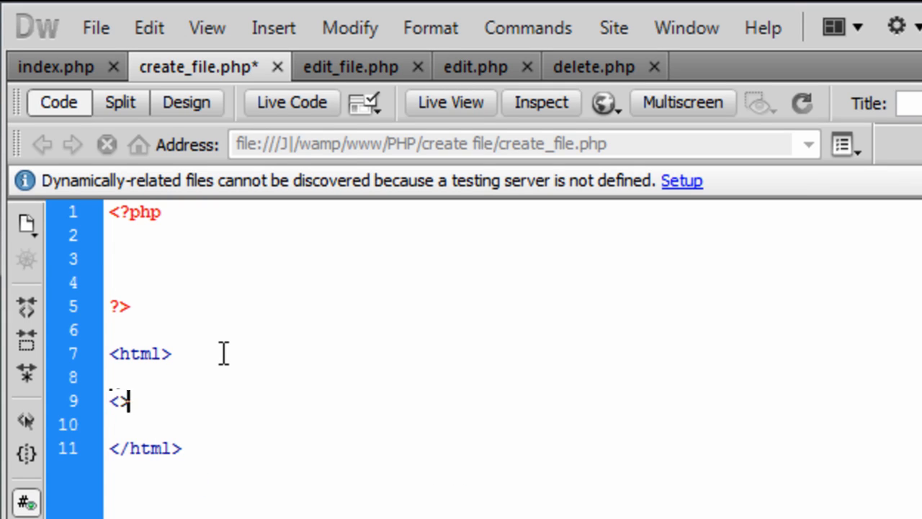
type("form action=")
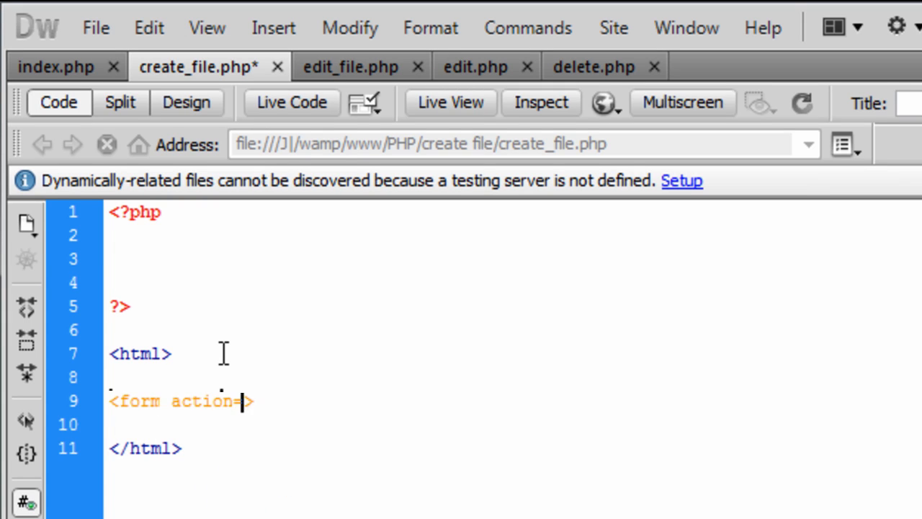
type("\"\"")
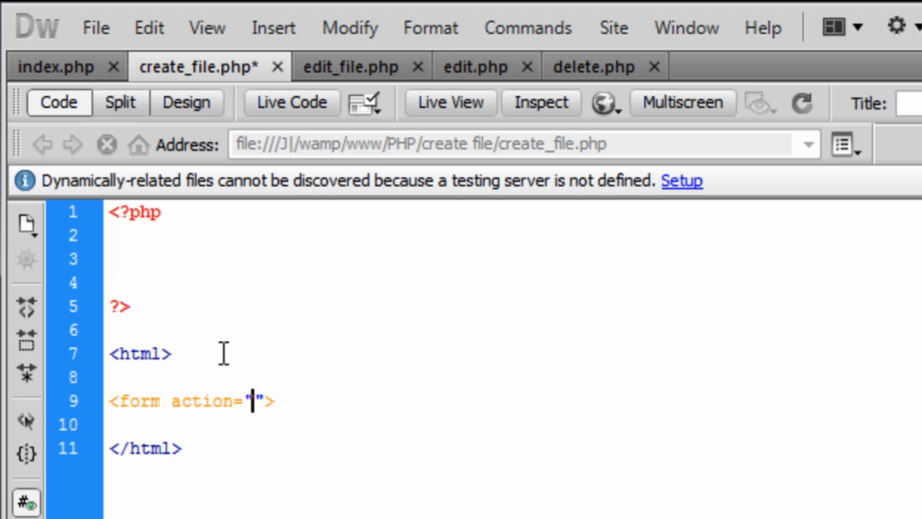
type("edit")
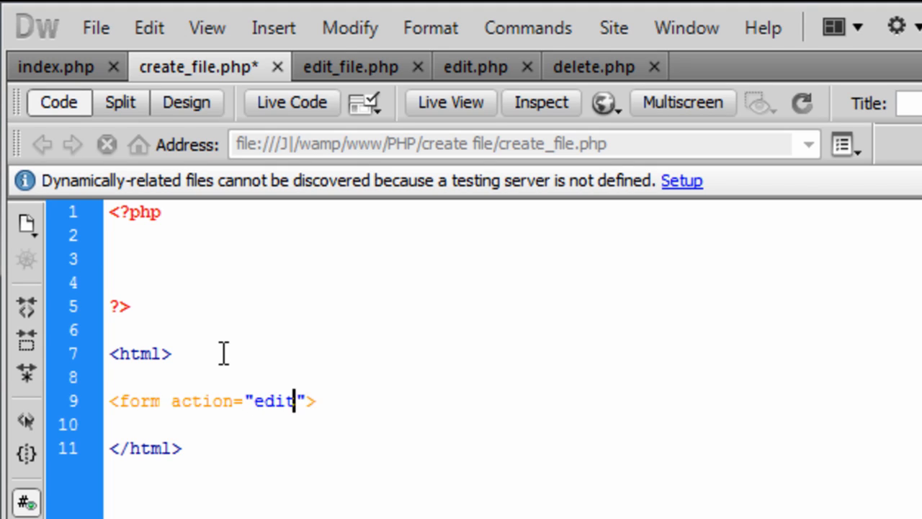
type("_file.php")
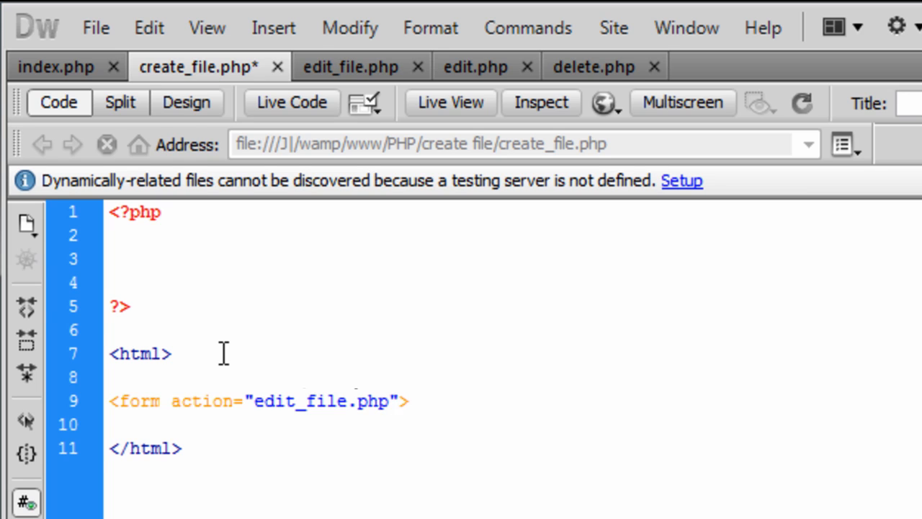
type("method=\"\"")
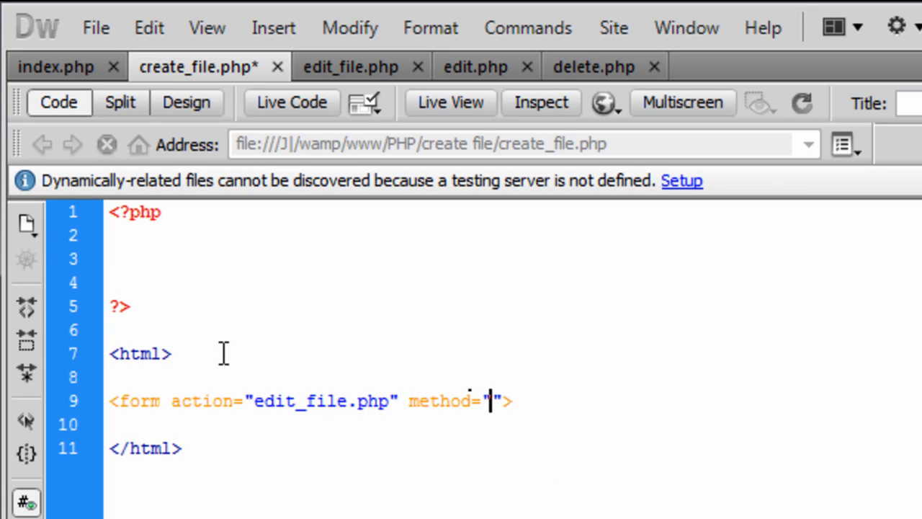
type("POST")
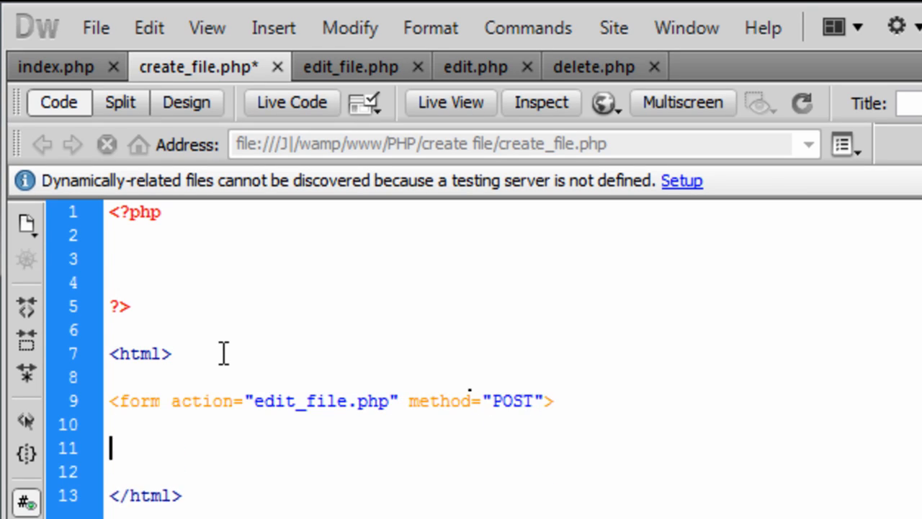
type("</form>")
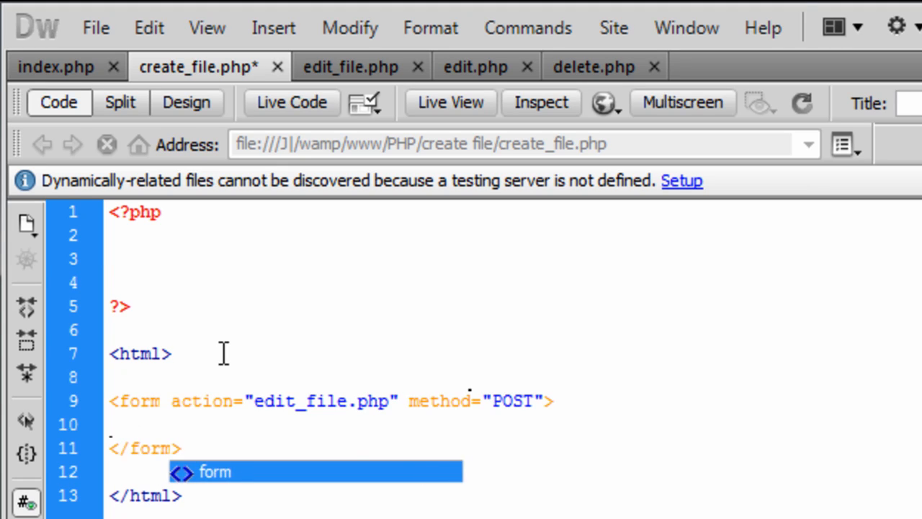
type("<>")
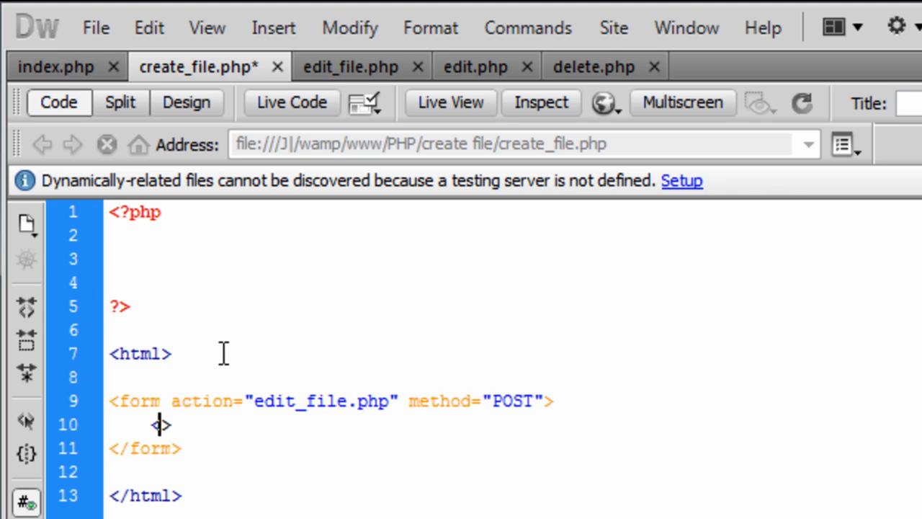
Step: Add an 'Enter Text:' label and a textarea named 'edit' inside the form
type("Enter Text")
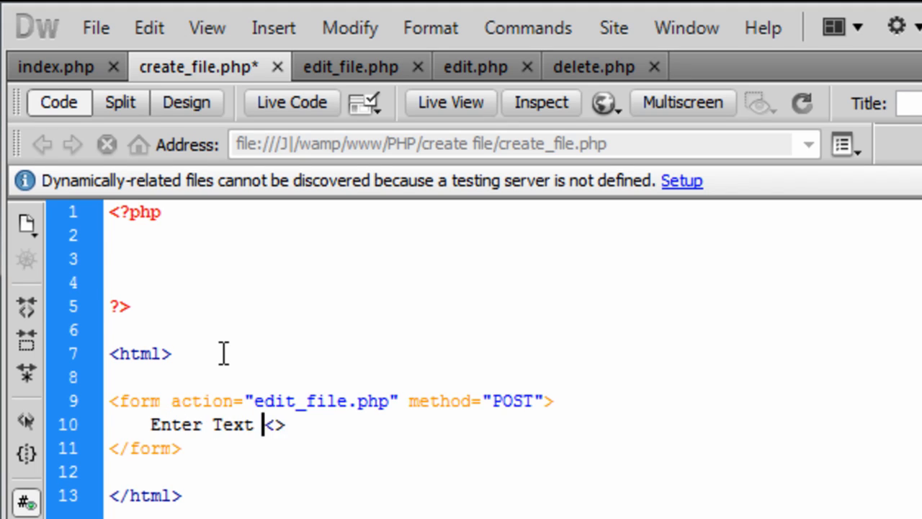
type(":")
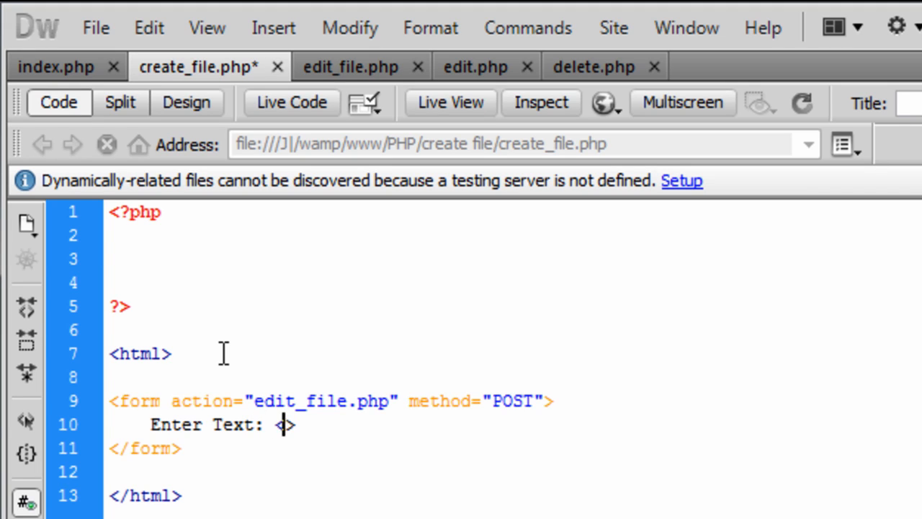
type("input type=\"")
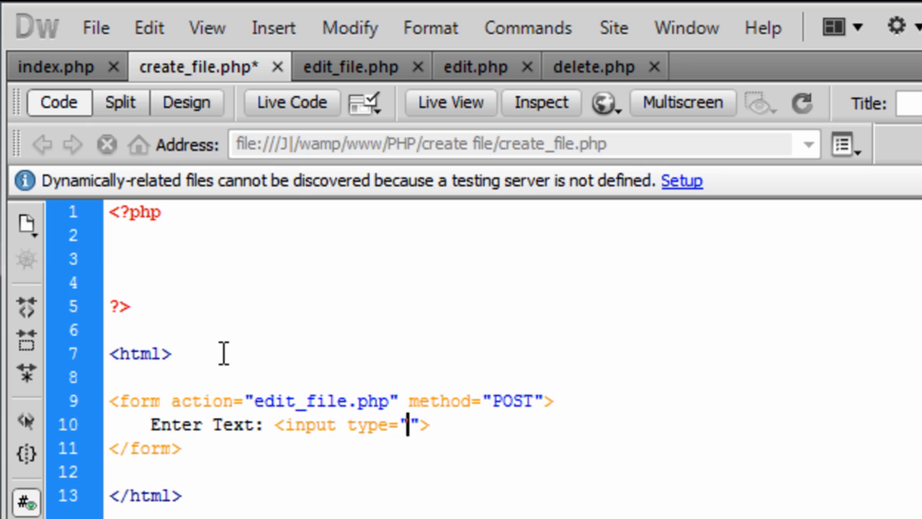
type("text\" nam")
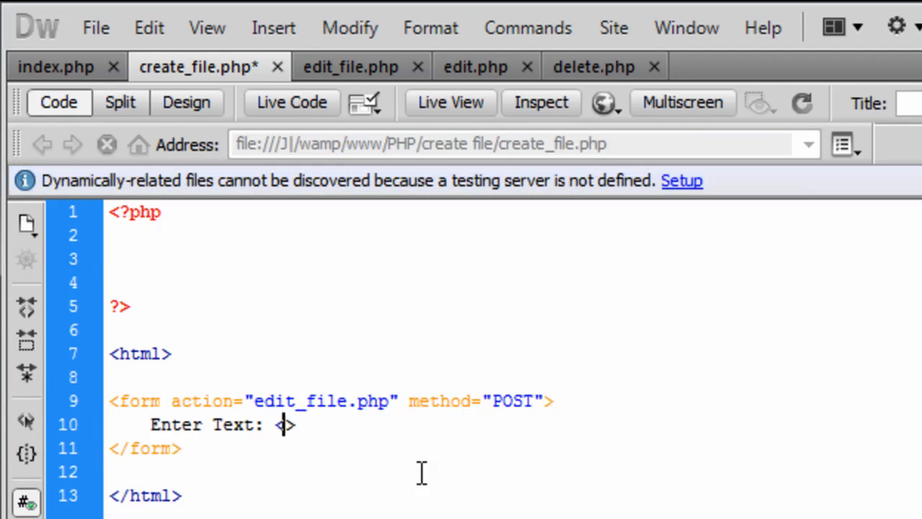
type("textarea")
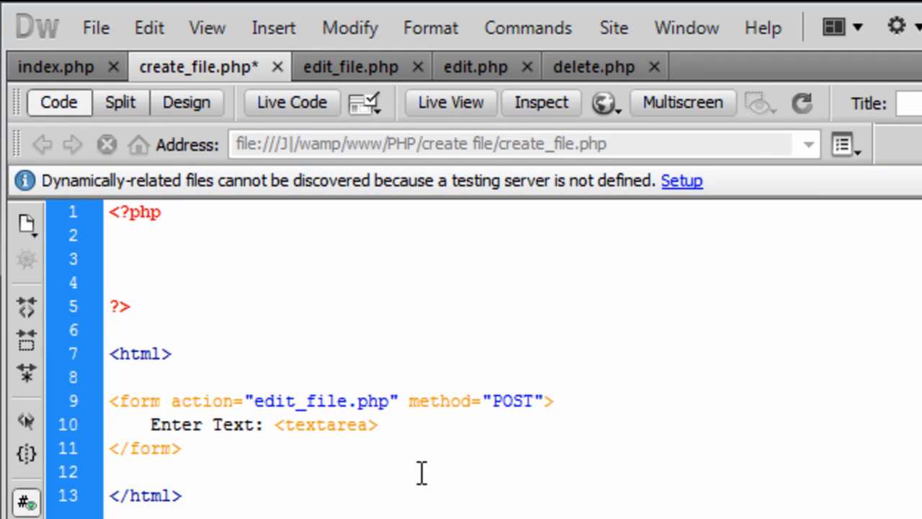
type("name=")
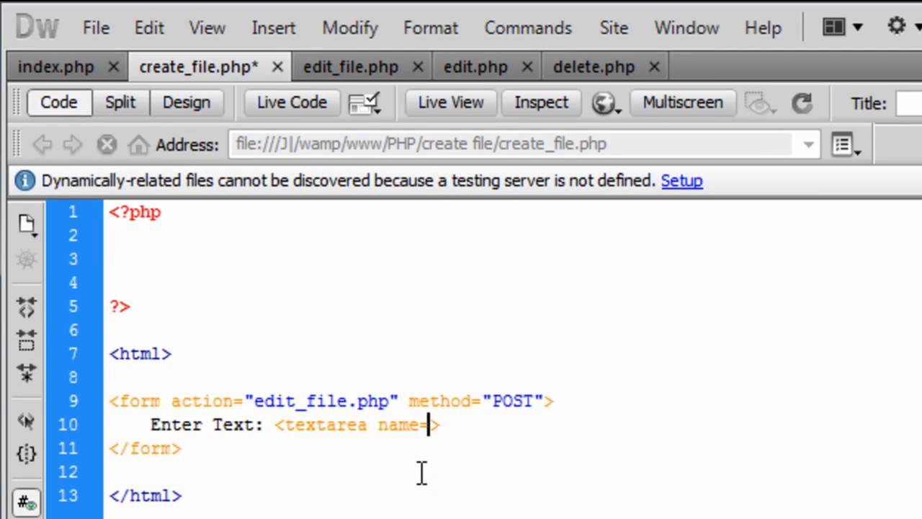
type("\"edit\">")
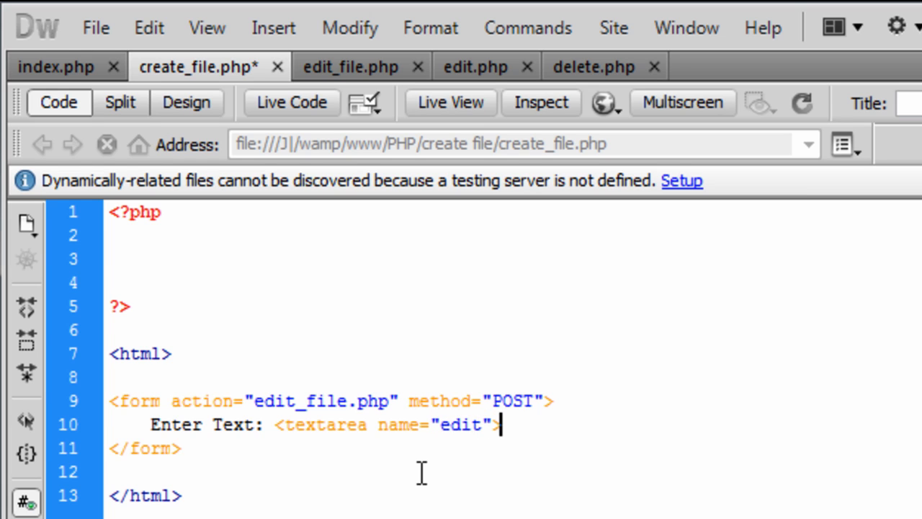
type("</>")
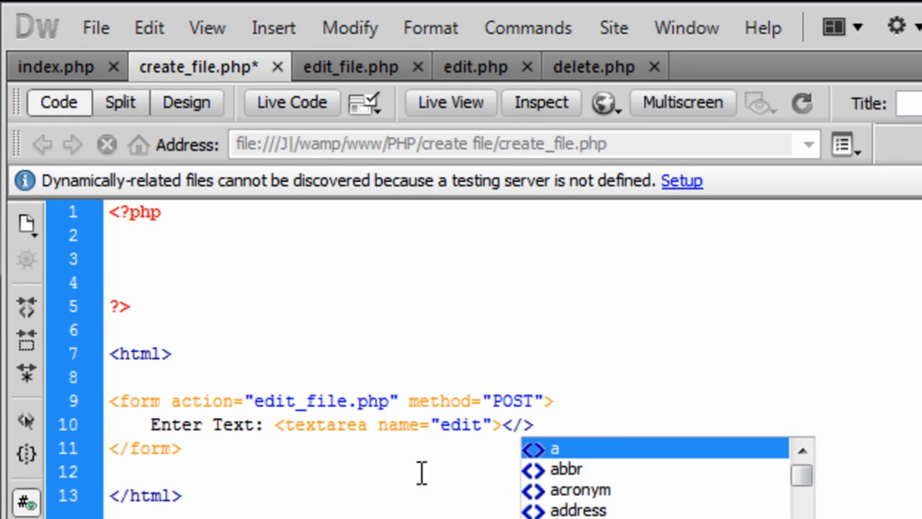
type("/text")
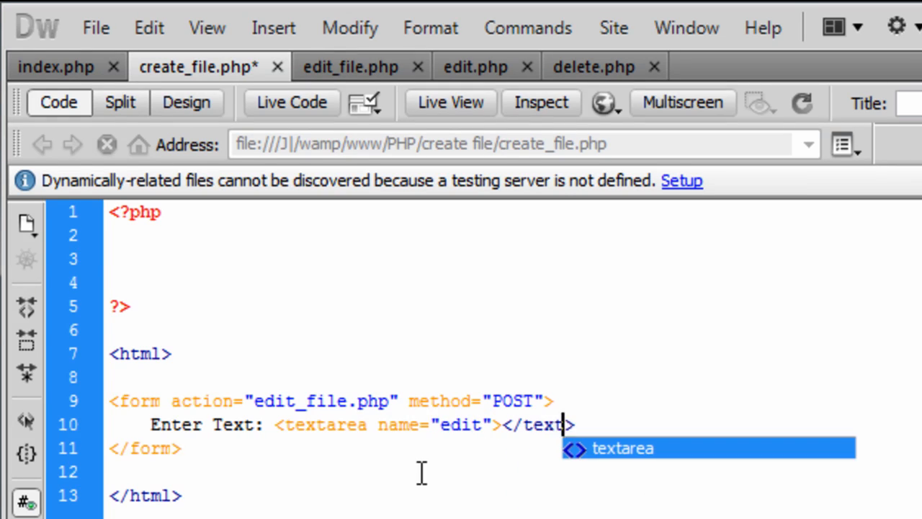
key("Enter")
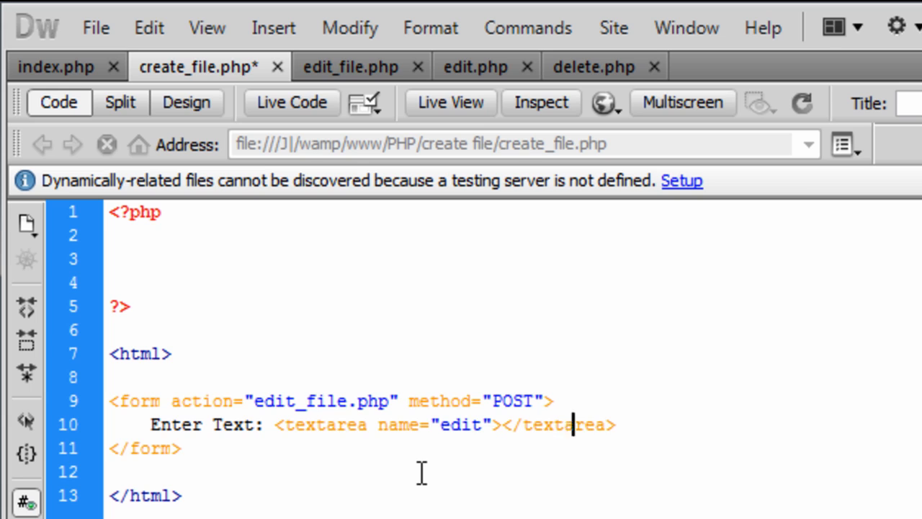
Step: Give the textarea cols 100 and rows 20, followed by a <p> tag
type("<>")
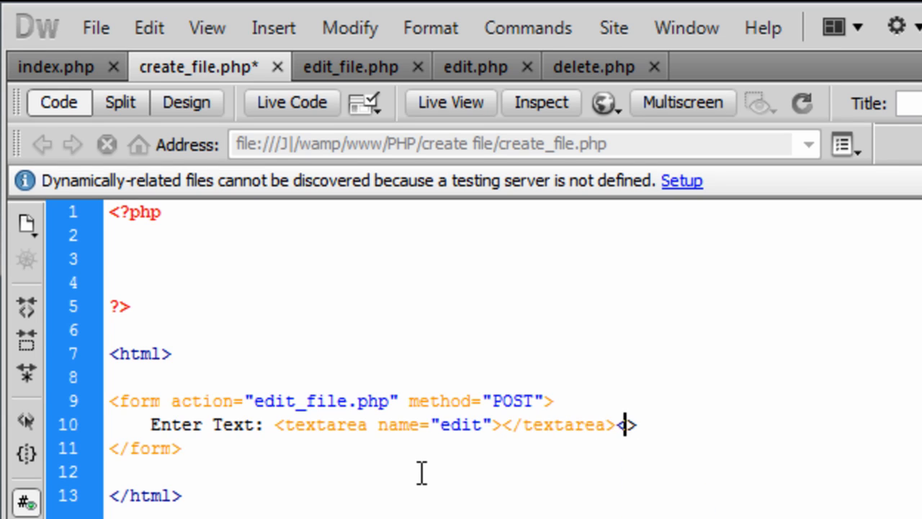
type("<p>")
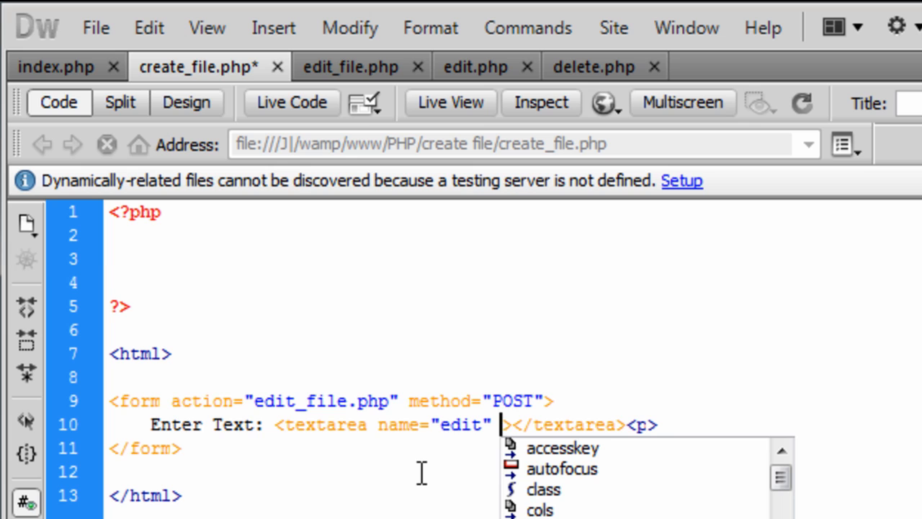
type("cols")
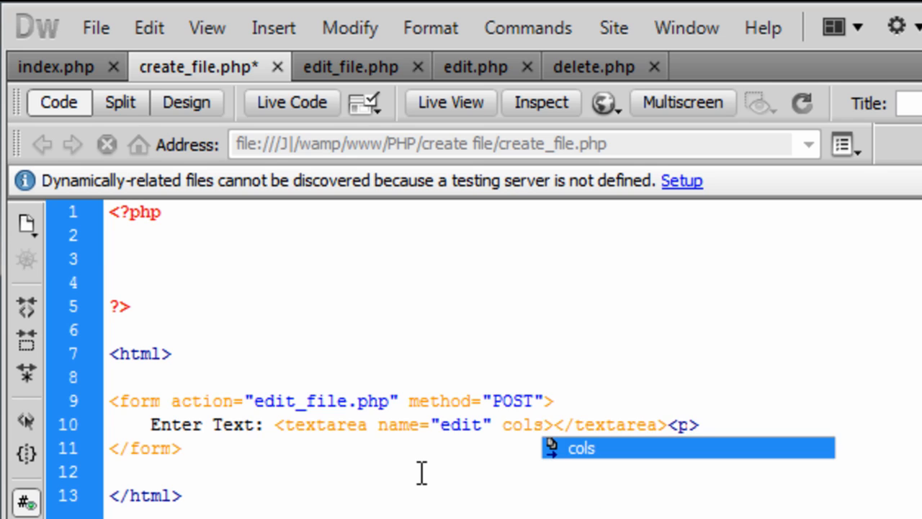
type("+\"")
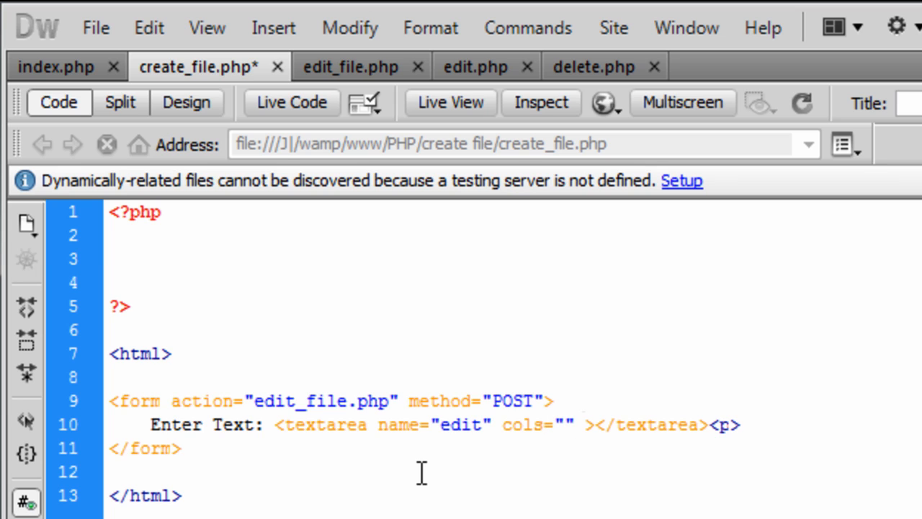
type("rows")
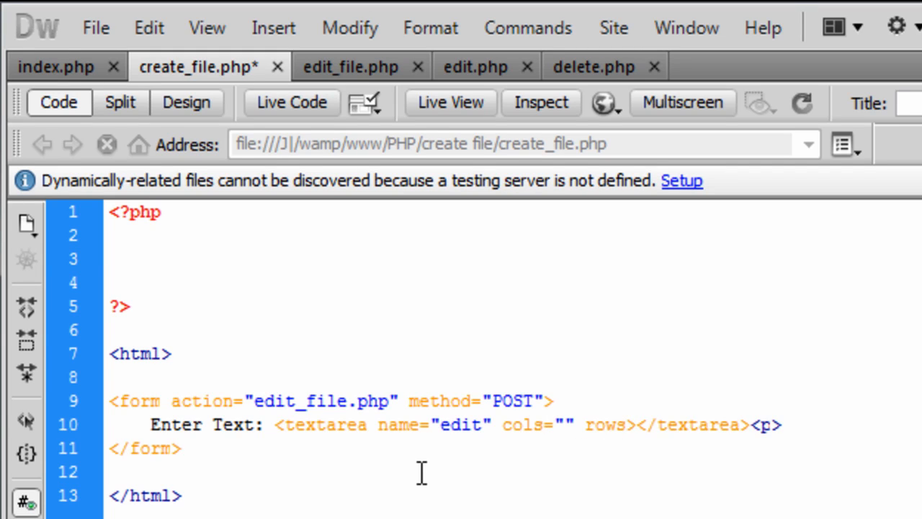
type("=\"\"")
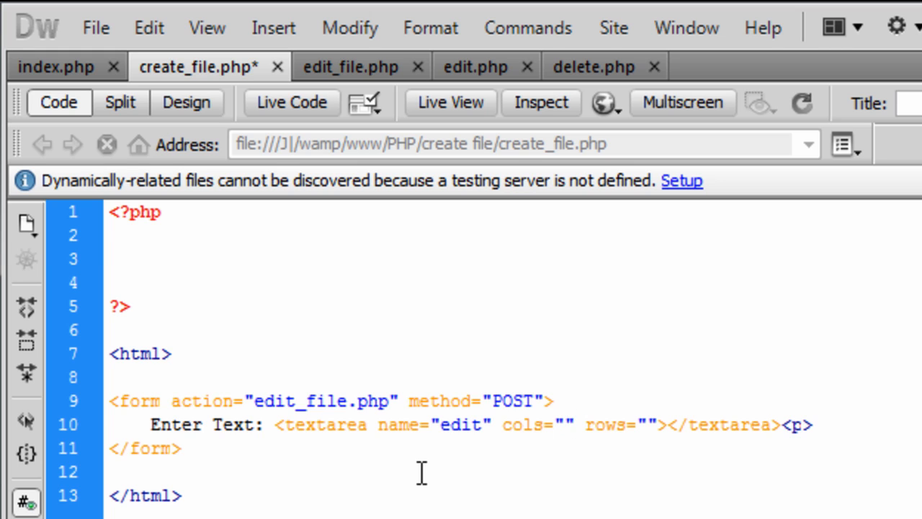
type("100")
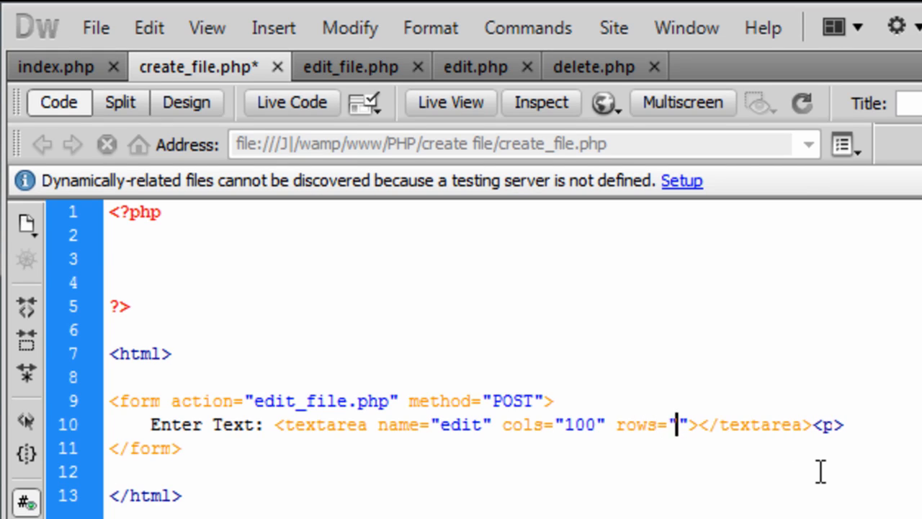
type("20")
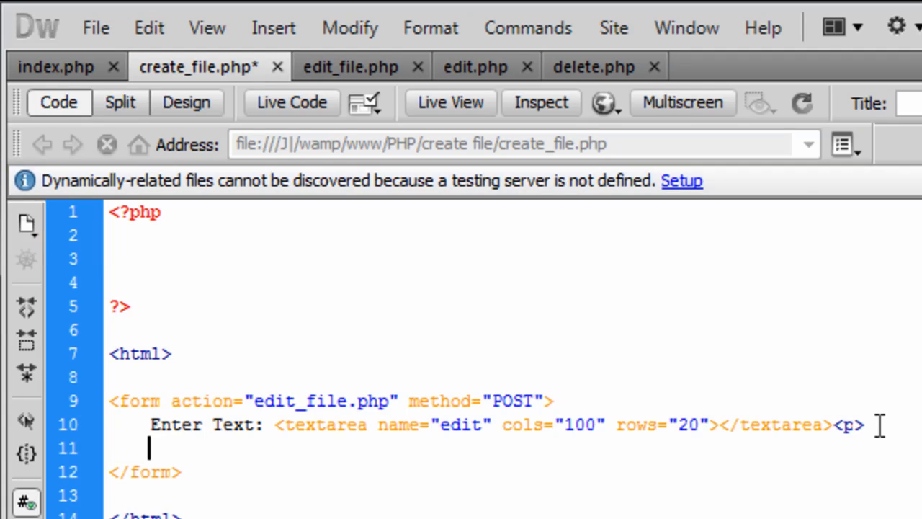
Step: Add a hidden input named file_name with an empty PHP block as its value
type("<input t>")
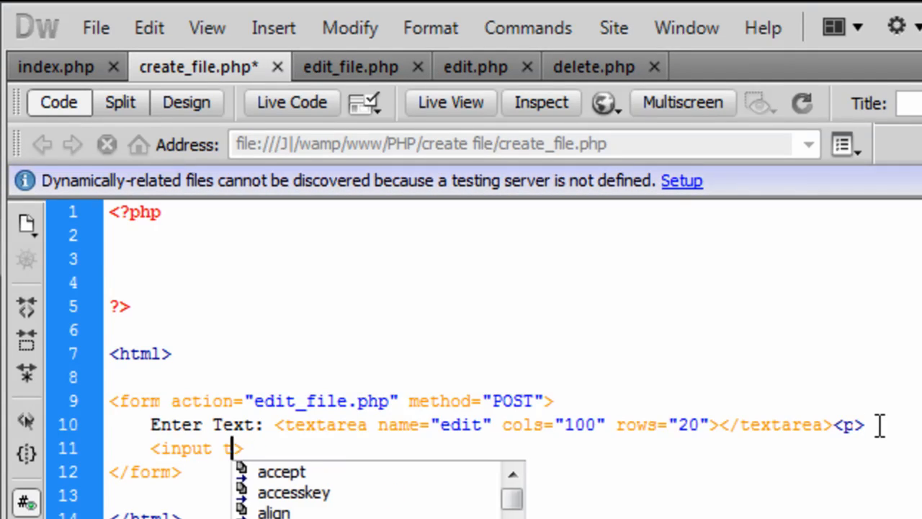
type("ype=\"\"")
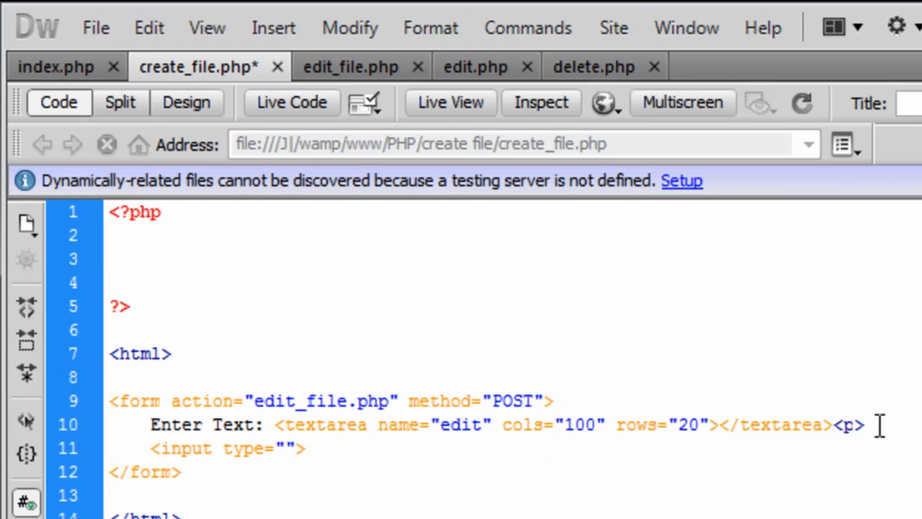
type("hidde")
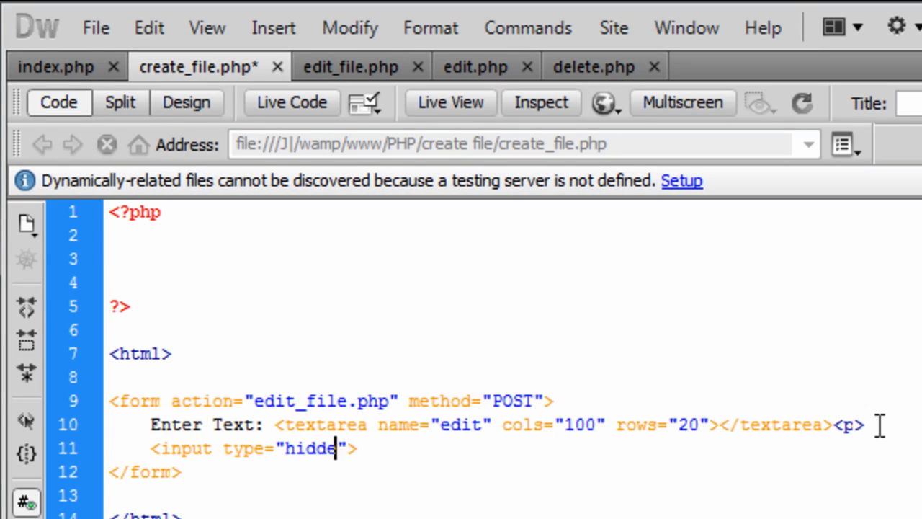
type("name")
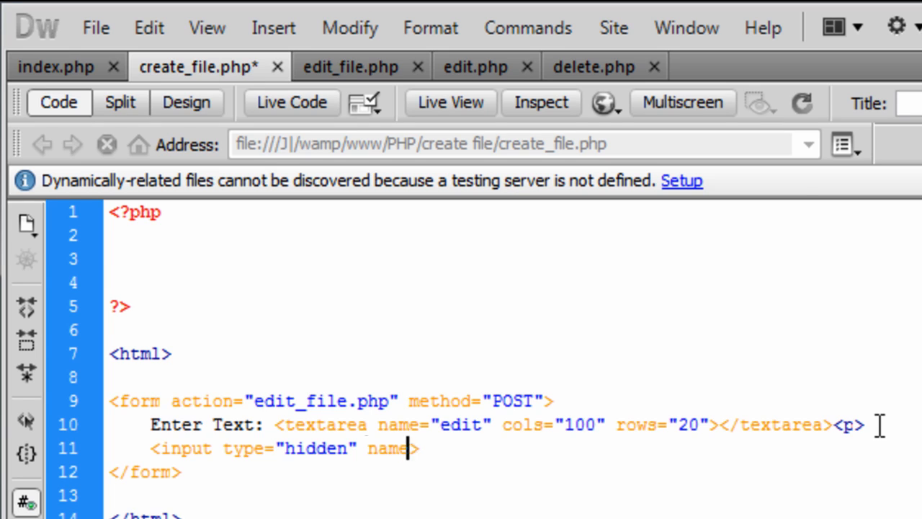
type("=\"")
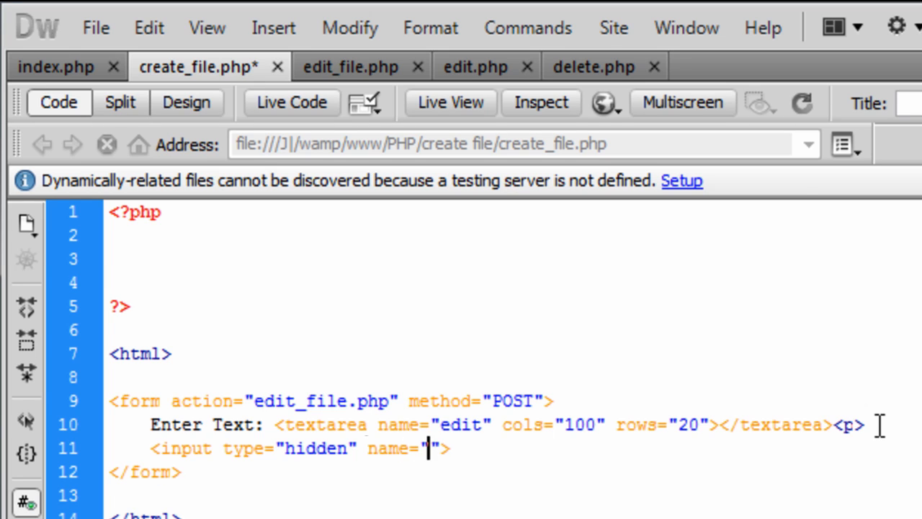
type("f1")
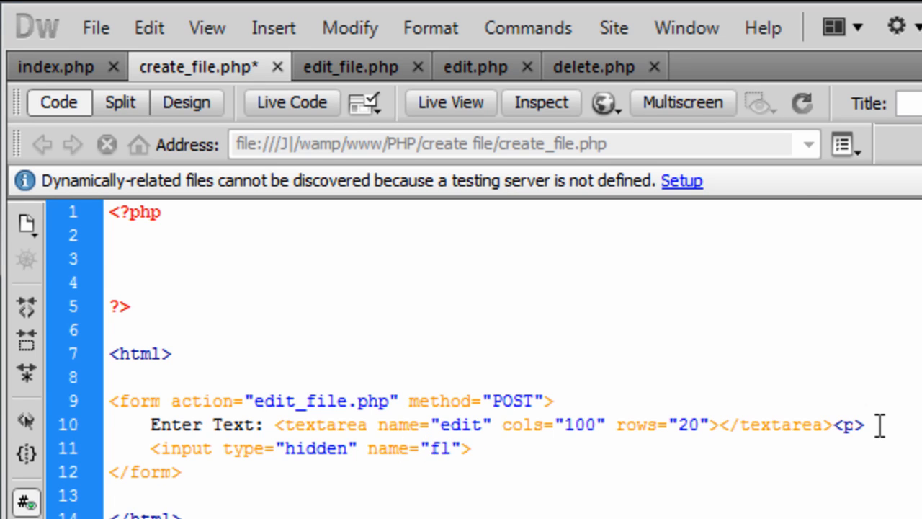
type("ile_name\" value=\"")
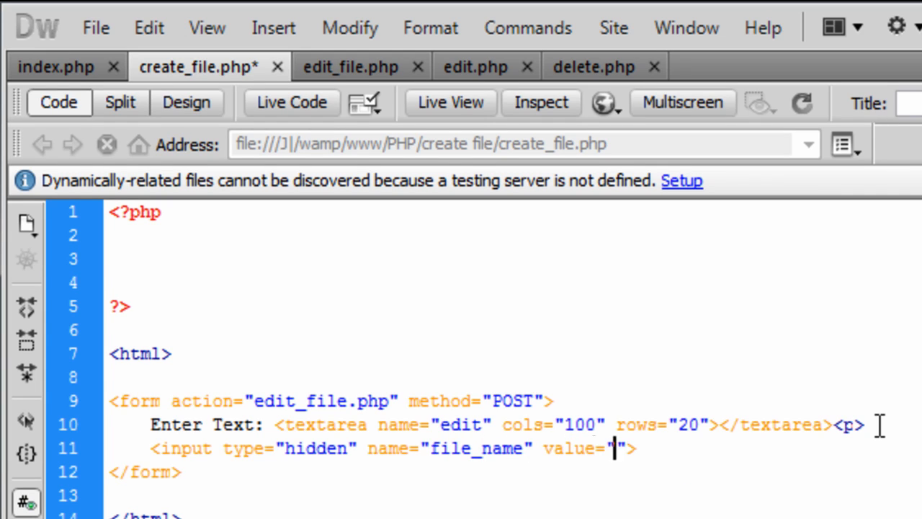
type("<?p")
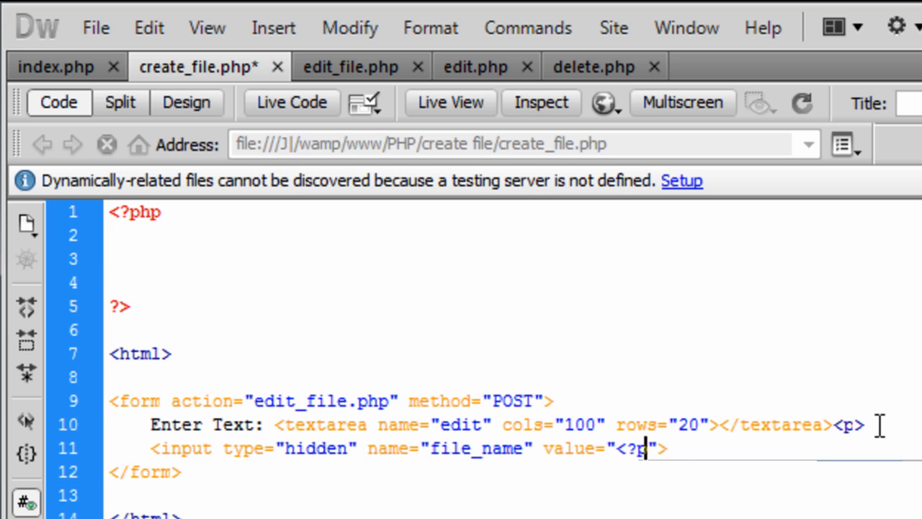
type("hp  ?>")
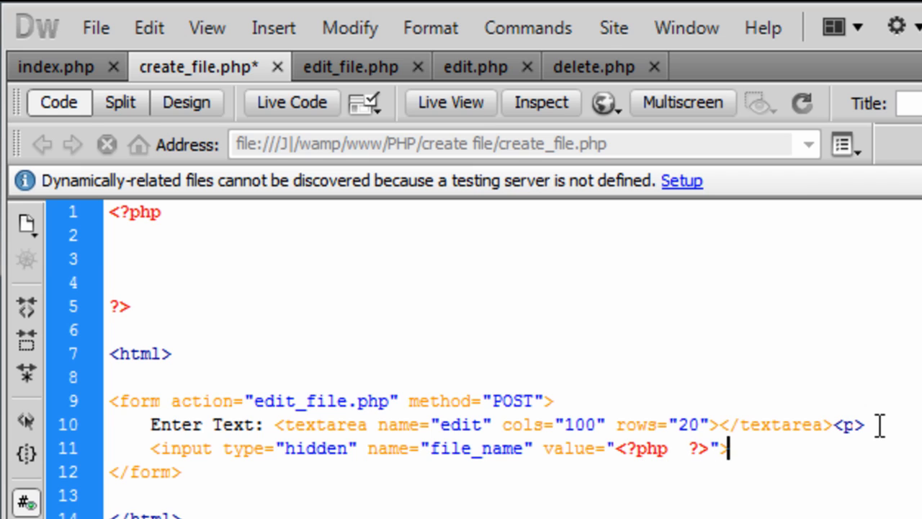
Step: Add a submit input with the value 'Save'
type("<inputt>")
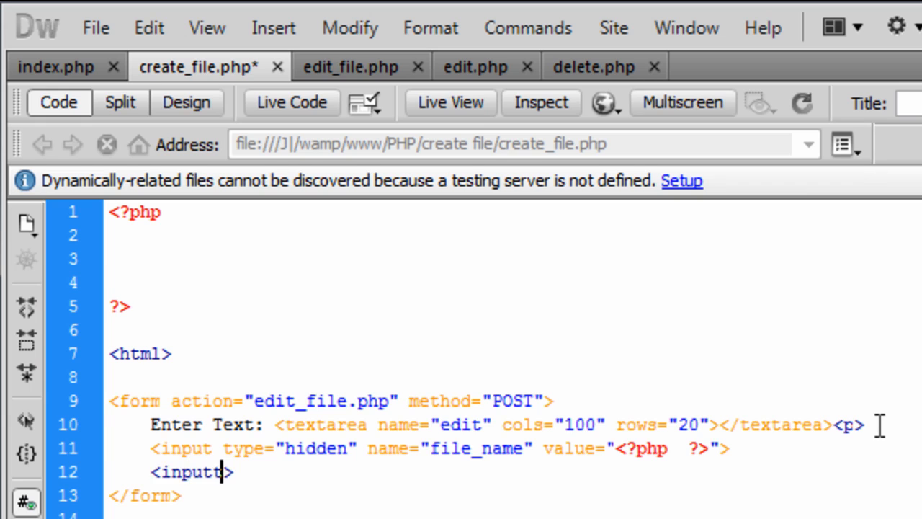
type("type=\"")
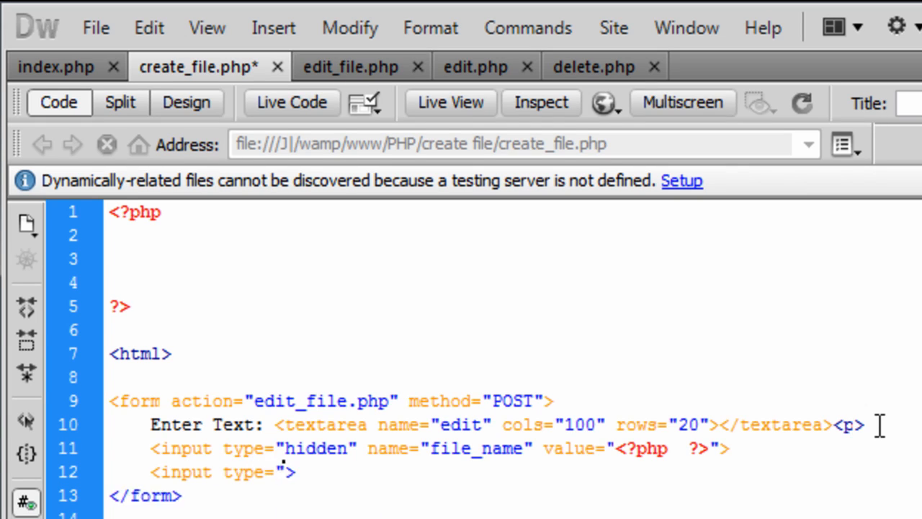
type("sub")
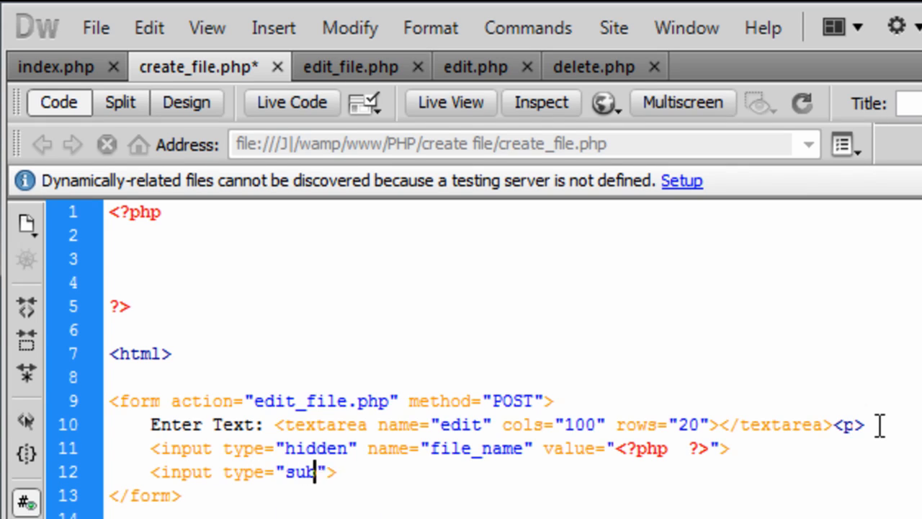
type("mit")
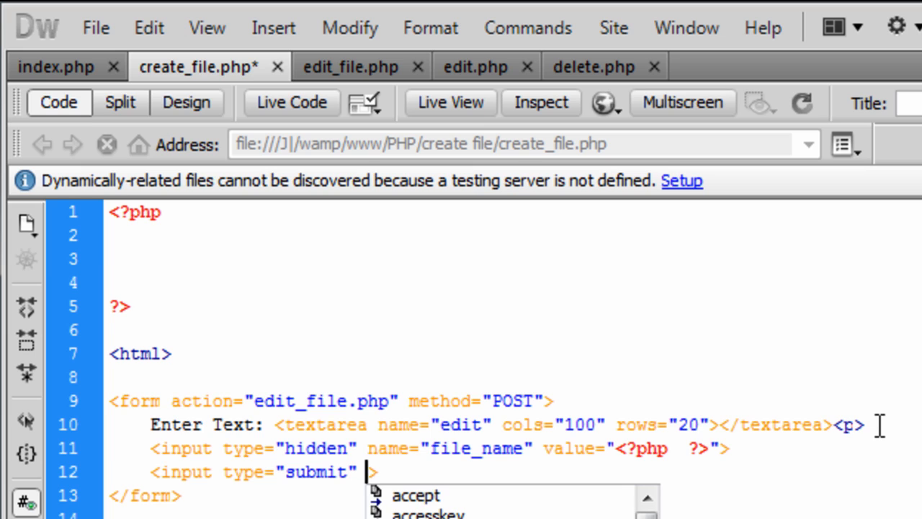
type("vale")
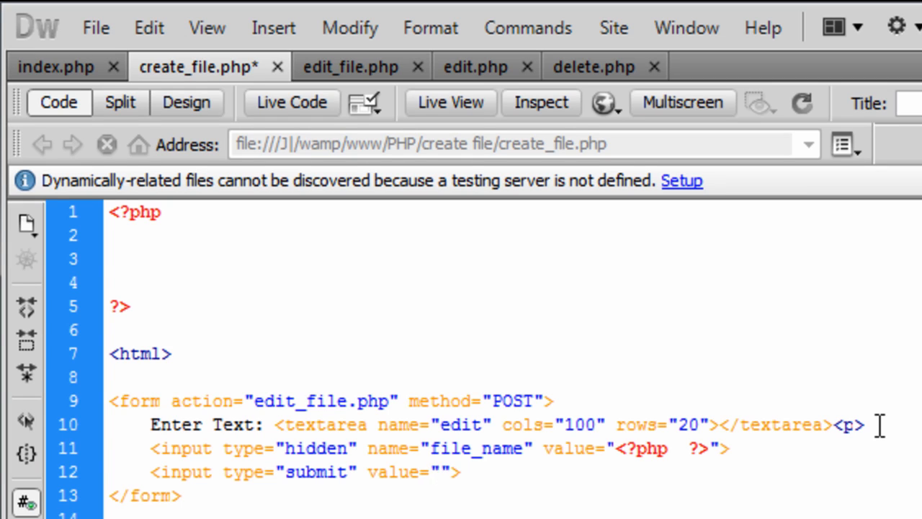
type("Save")
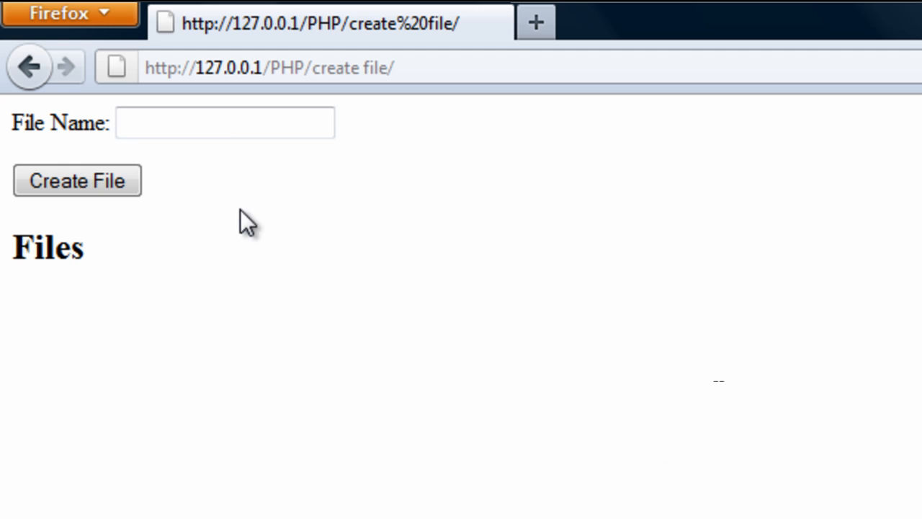
Step: Submit the Firefox create-file form with 'games' as the file name
left_click(225, 123)
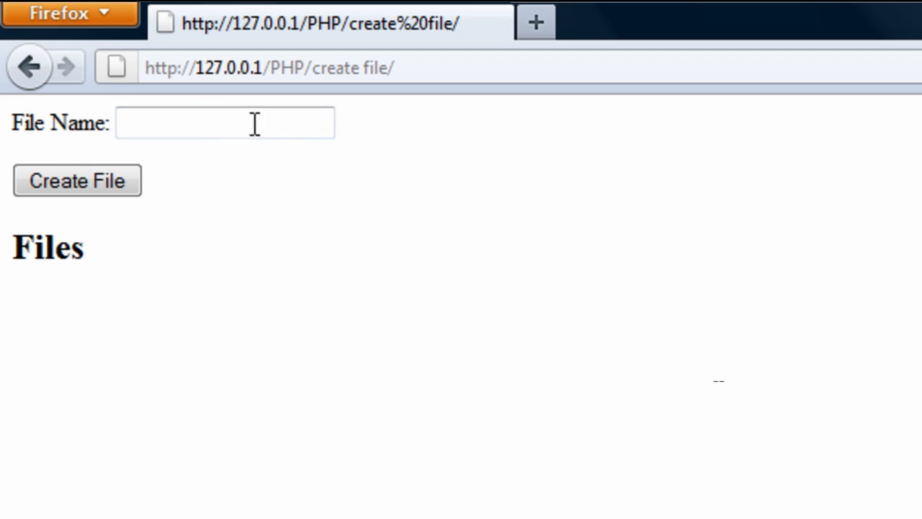
type("g")
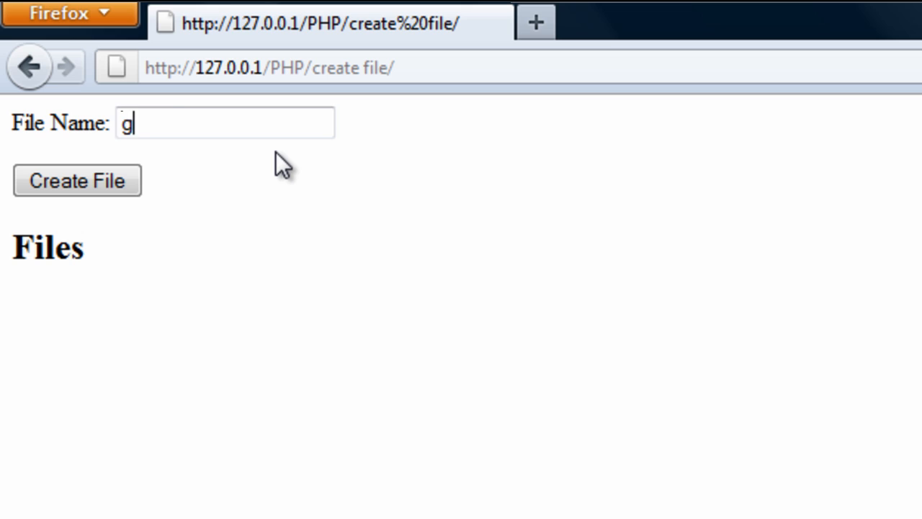
type("ames")
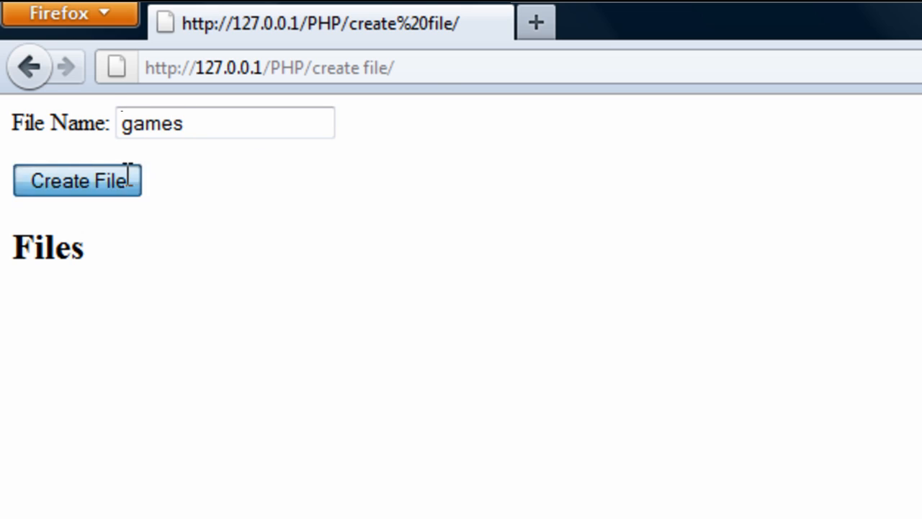
left_click(76, 180)
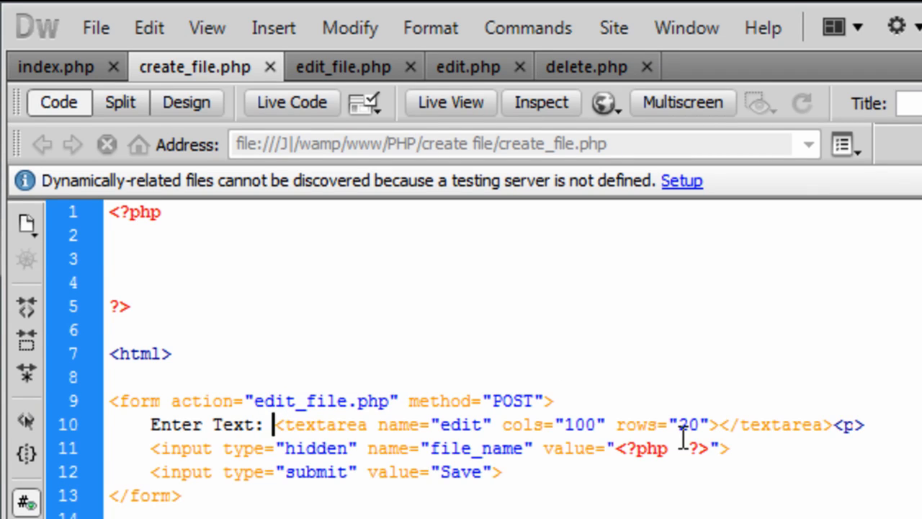
Step: Insert <br> after 'Enter Text:', save create_file.php, and start a new line in the PHP block
type("<br>")
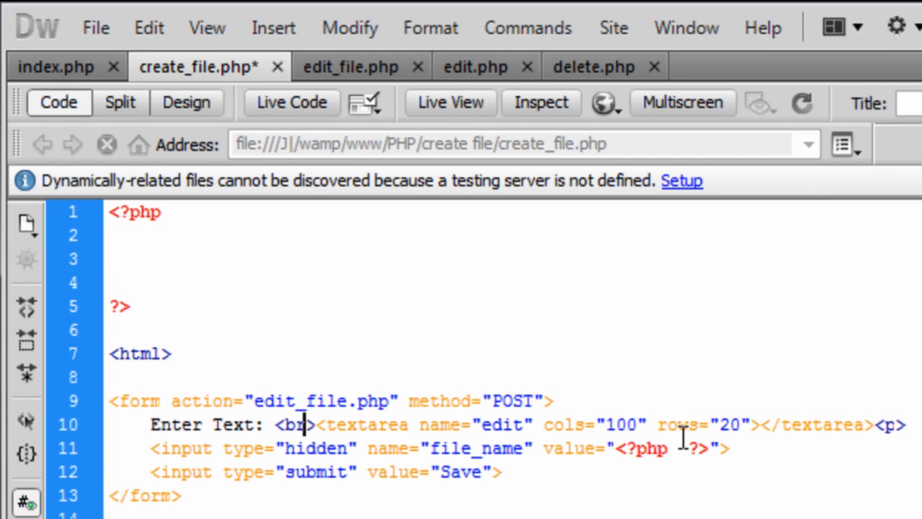
left_click(68, 13)
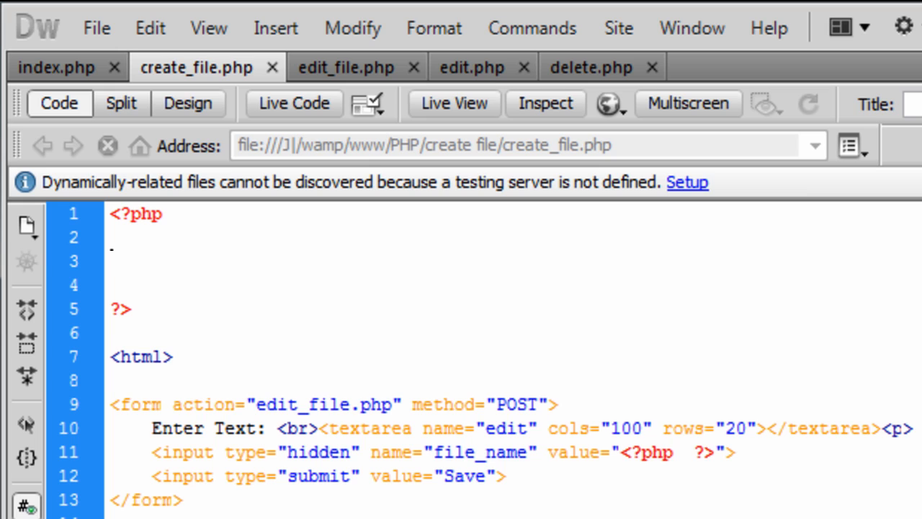
left_click(112, 260)
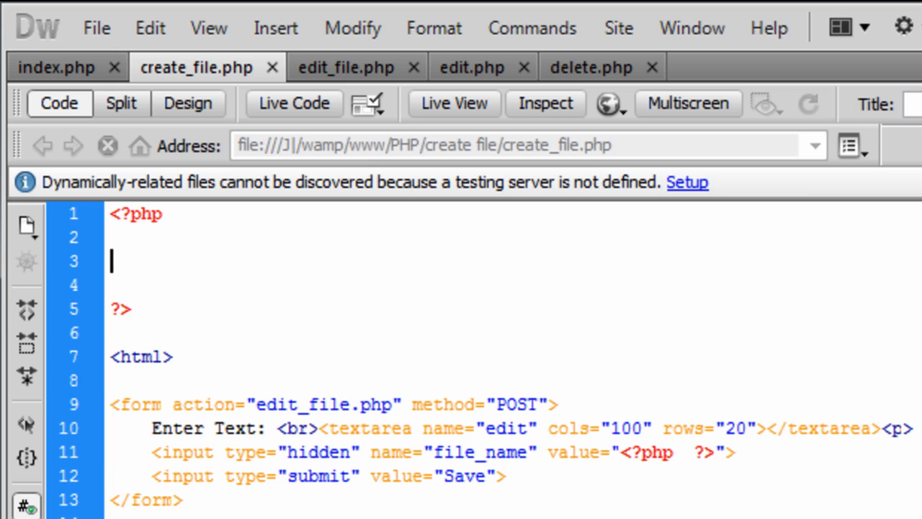
type("-")
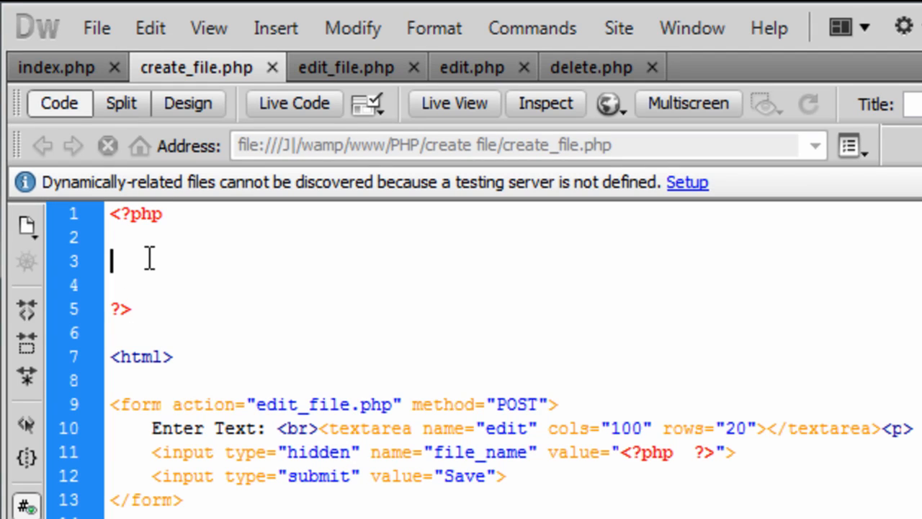
Step: Assign $pre_file_name from $_POST['name'] in the PHP block
type("$pre")
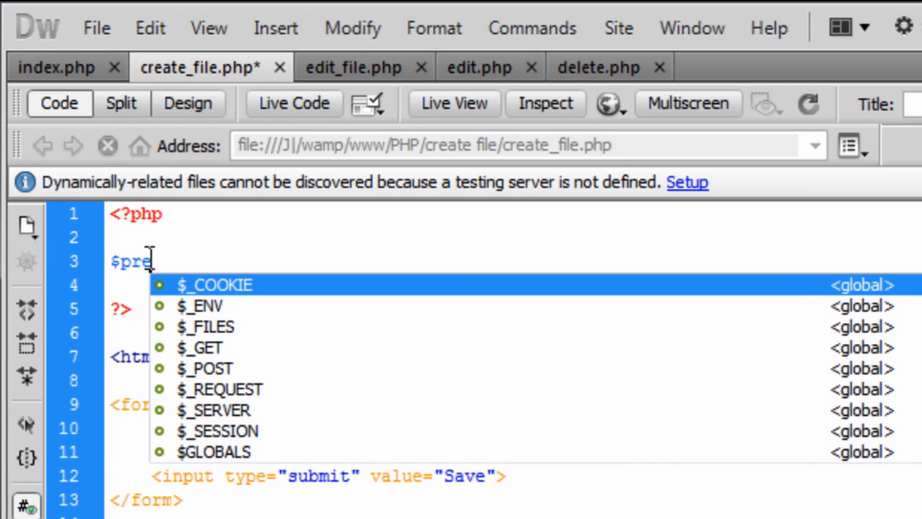
type("_file")
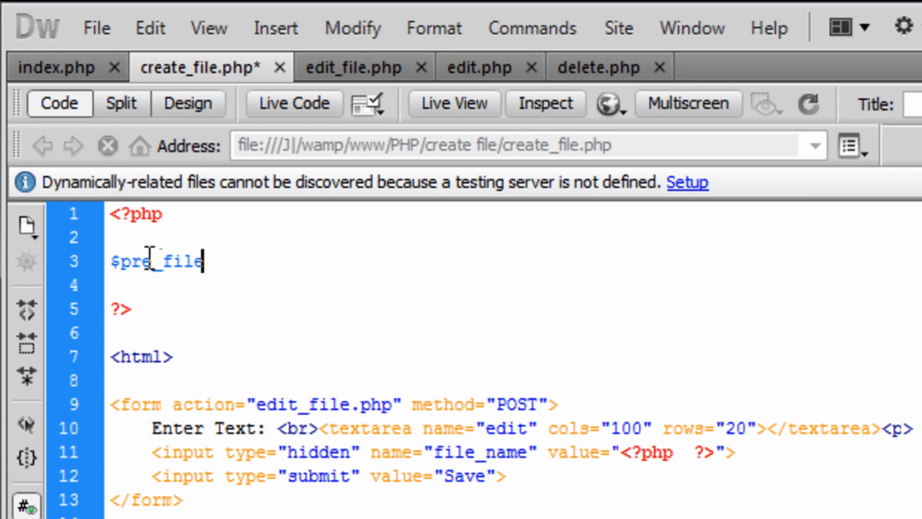
type("_name =")
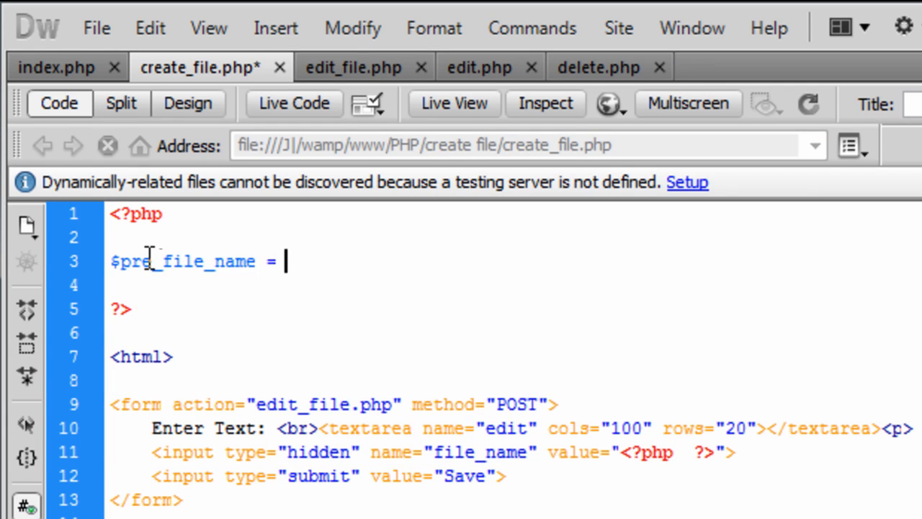
type("$_POST[];")
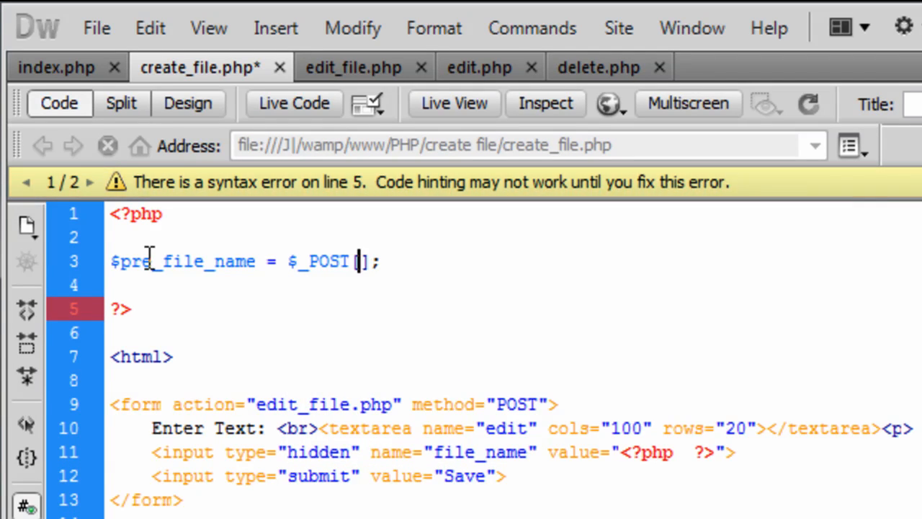
type("'name'")
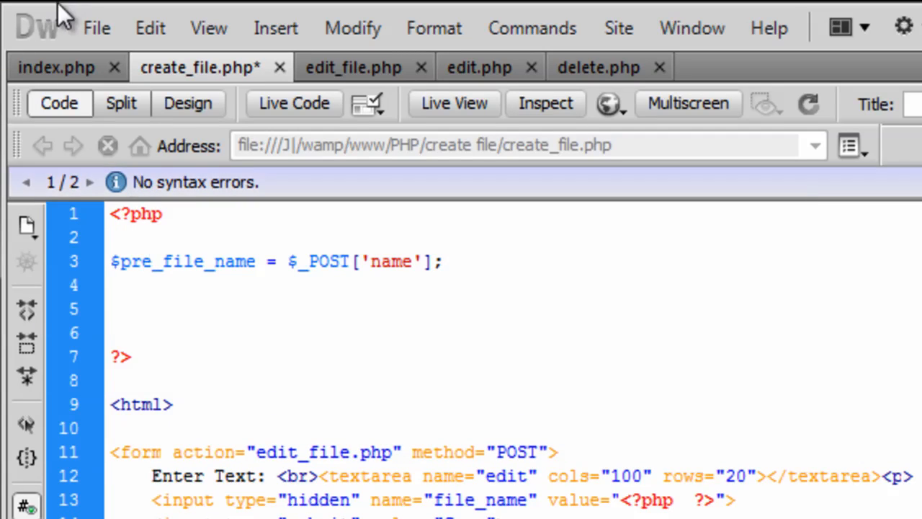
Step: Confirm the text input is named 'name' in index.php, then return to create_file.php
left_click(56, 67)
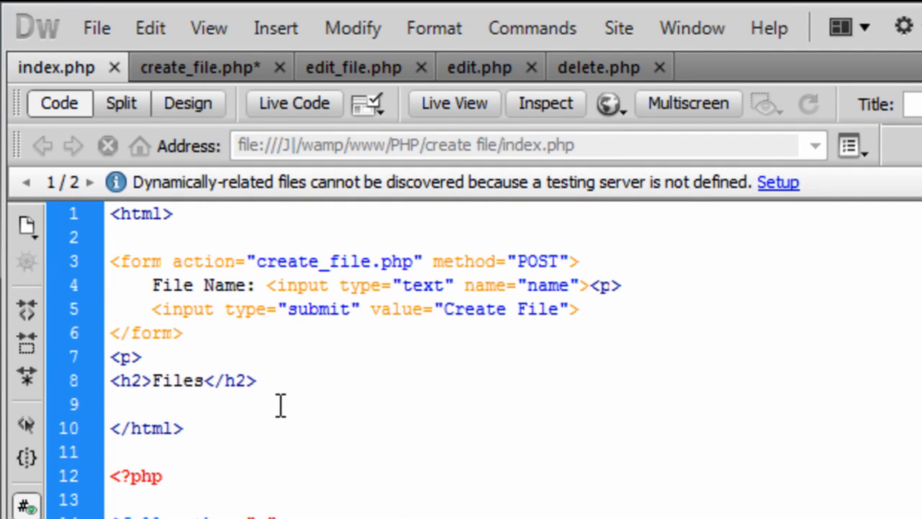
mouse_move(301, 295)
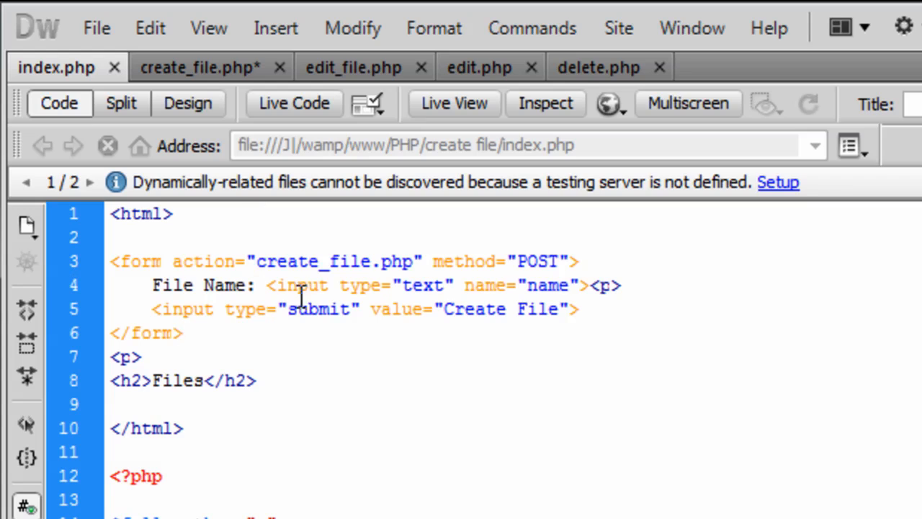
double_click(551, 284)
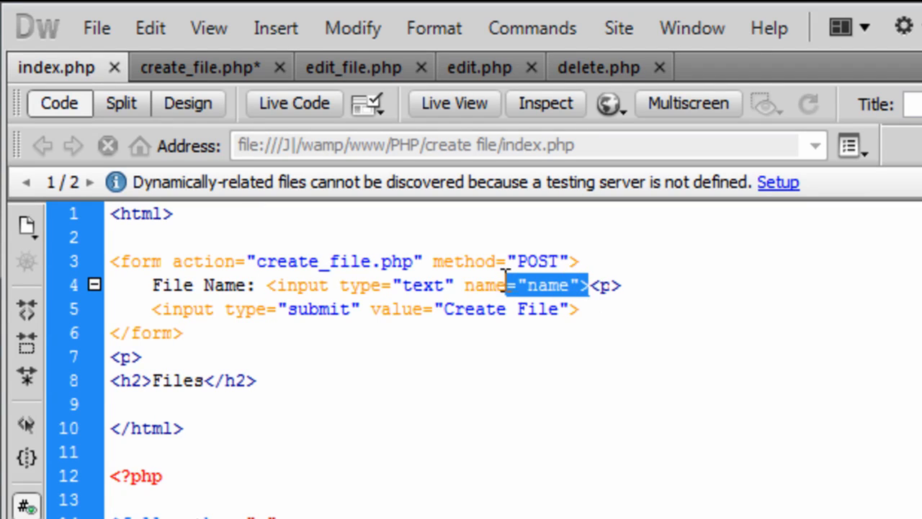
left_click(197, 67)
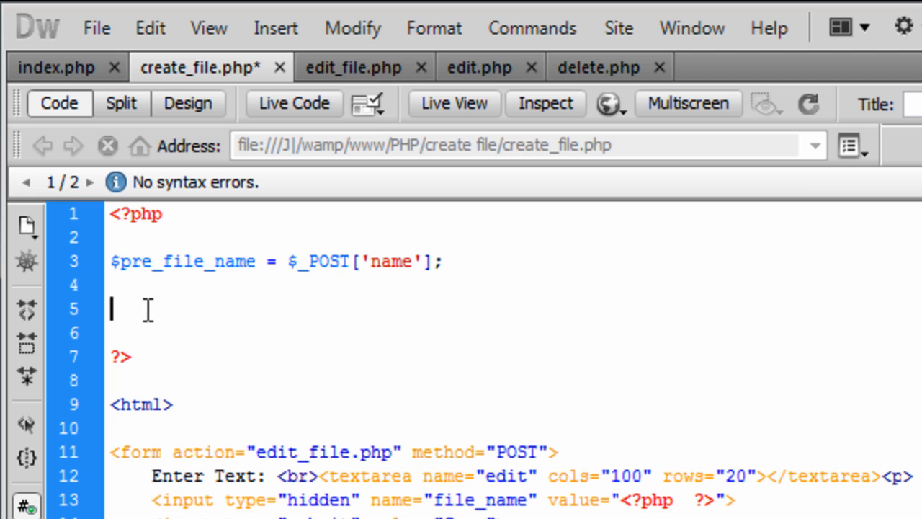
Step: Add a line setting $ext to ".txt"
type("$")
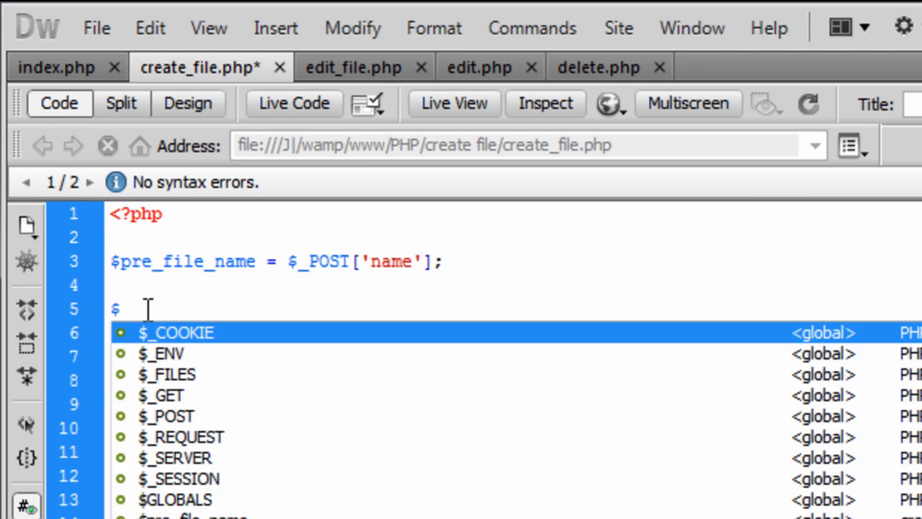
type("ext =")
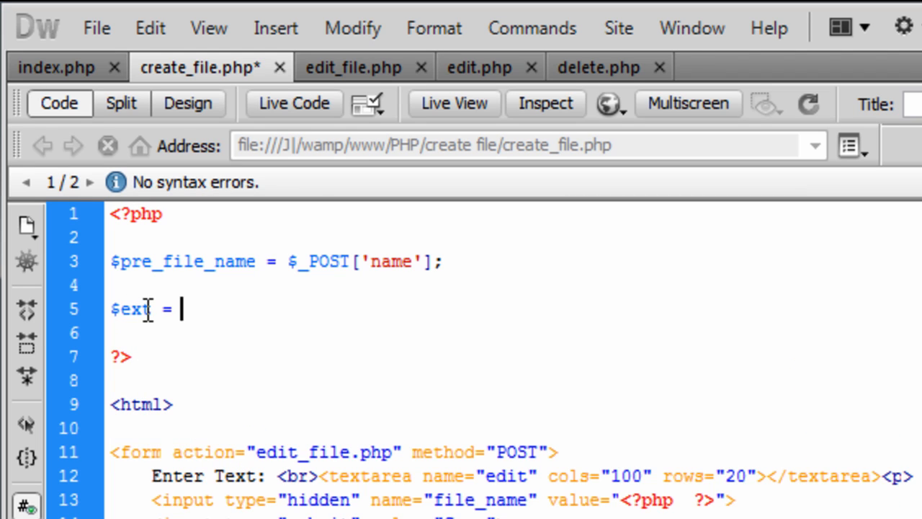
type("\"\"")
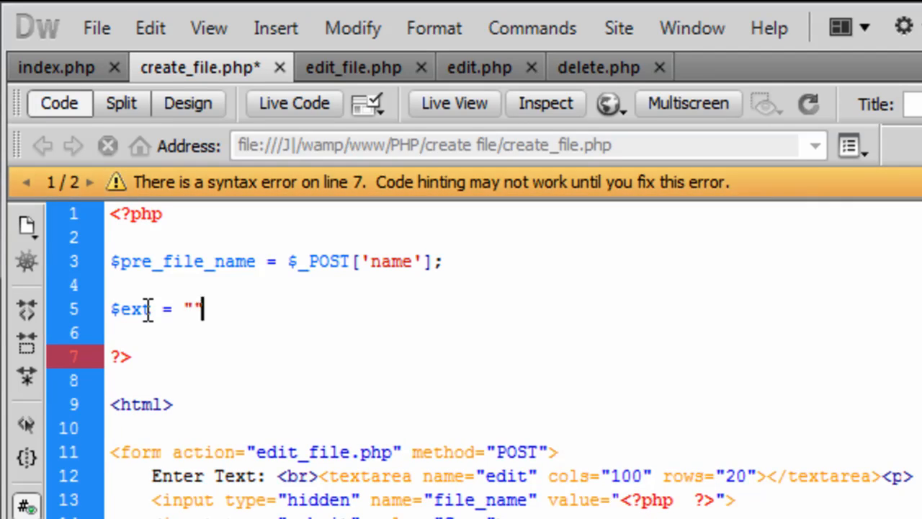
type(";")
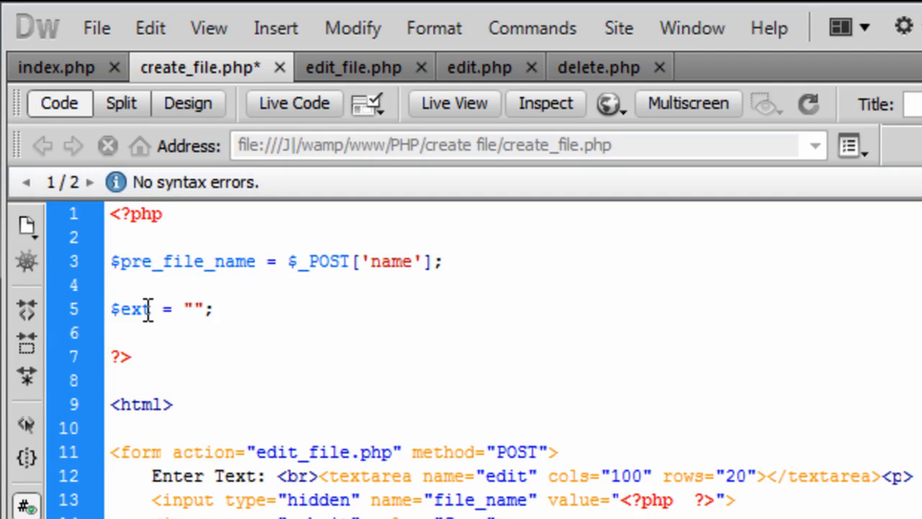
left_click(190, 309)
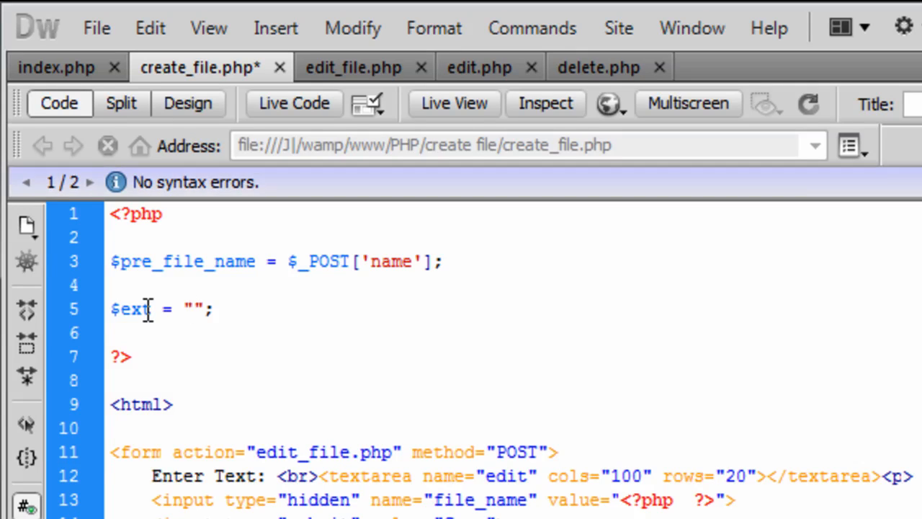
type(".txt")
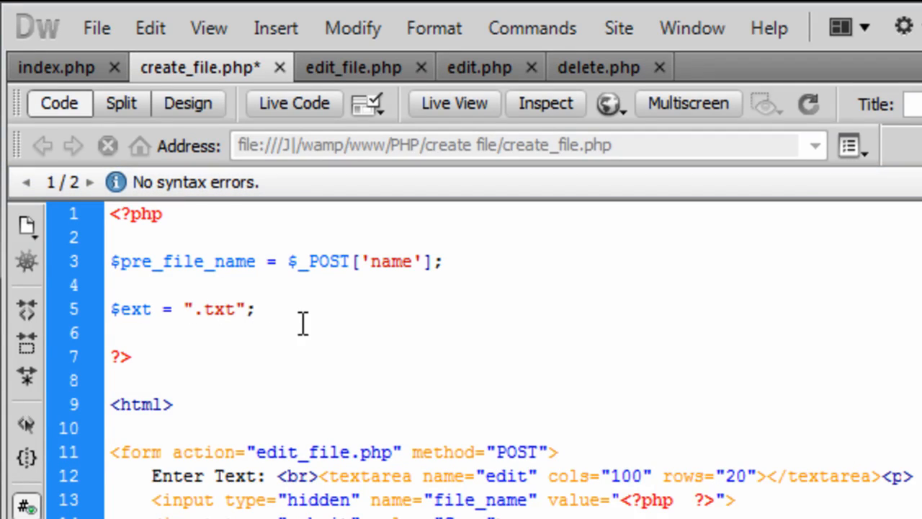
Step: Build $file_name by concatenating $pre_file_name and $ext
type("$")
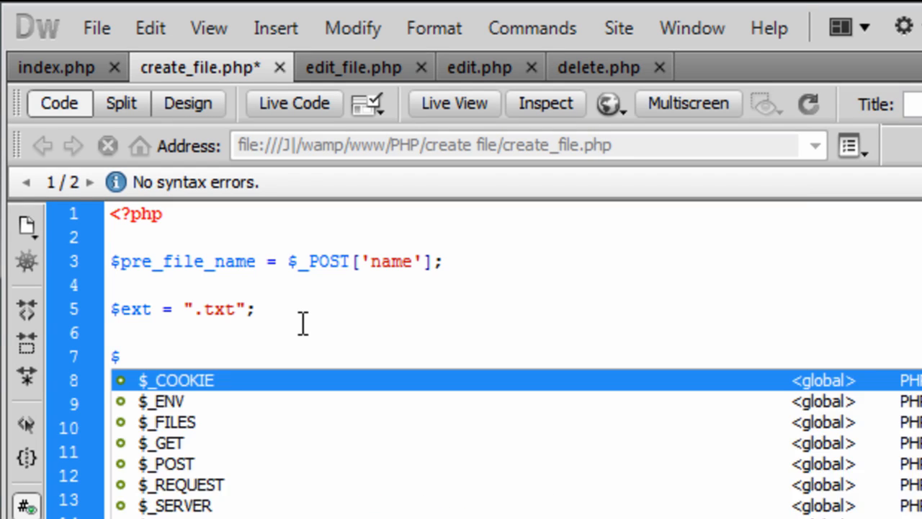
type("file_name")
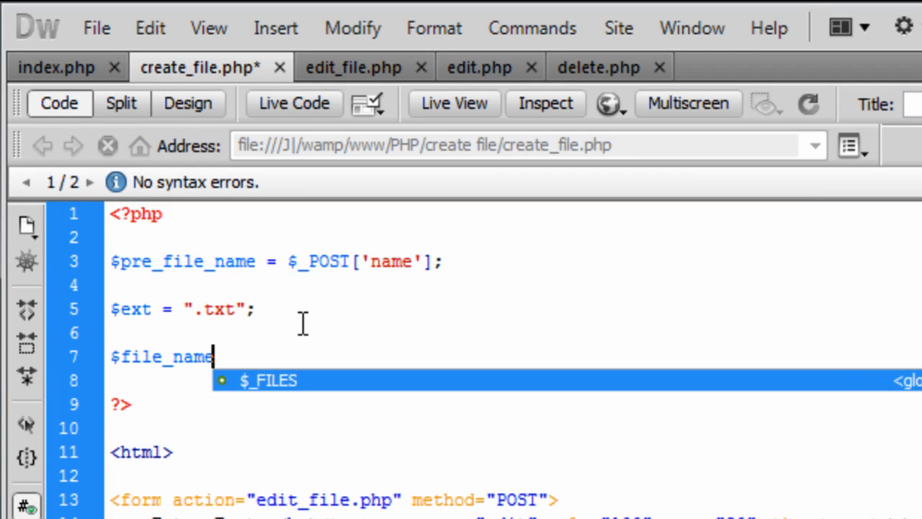
type("=")
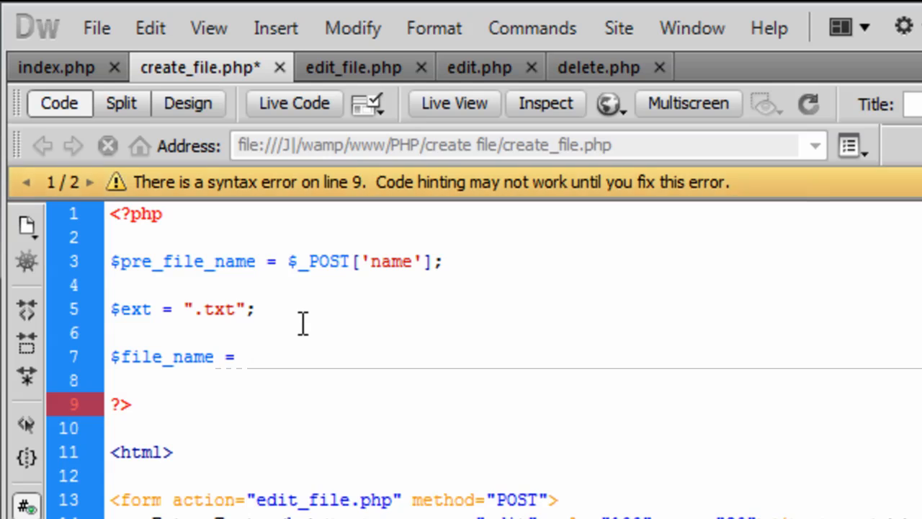
type("$pre_")
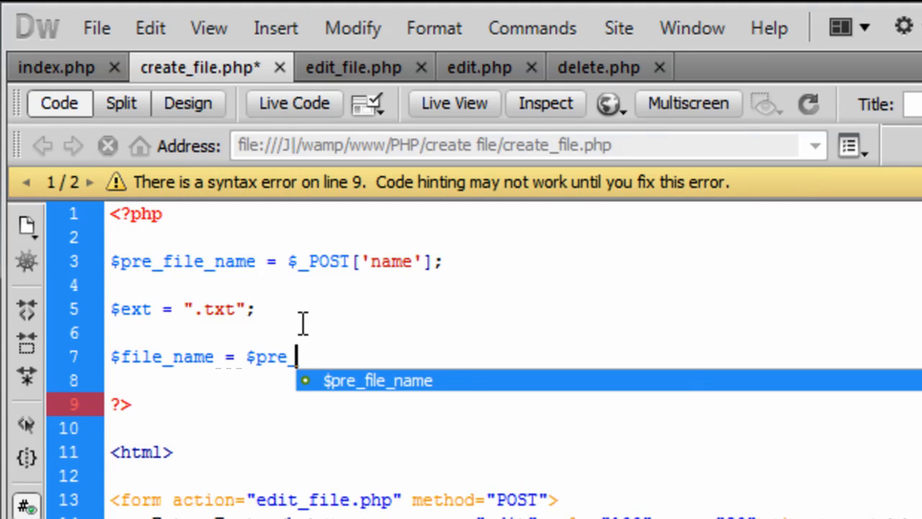
type("_file_name")
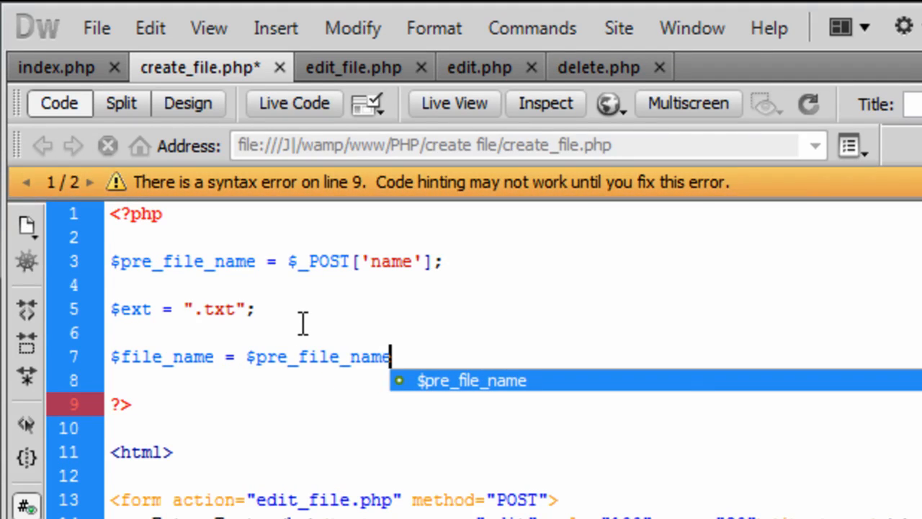
type(".$")
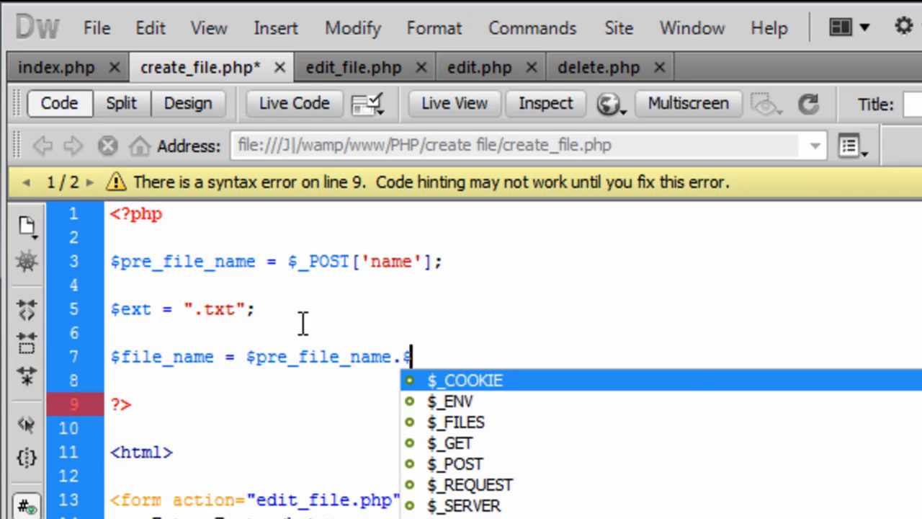
type("ext;")
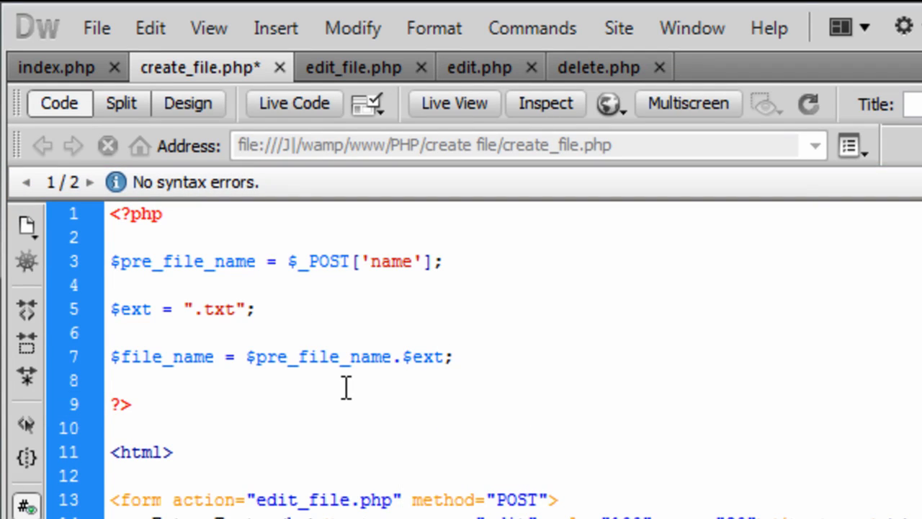
Step: Add an fopen($file_name,'w') call below the file name line
left_click(450, 357)
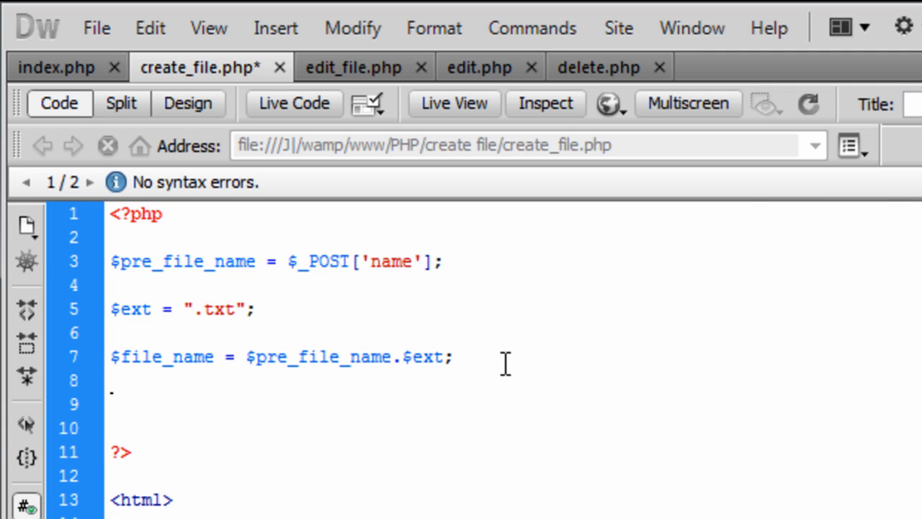
type("fopen();")
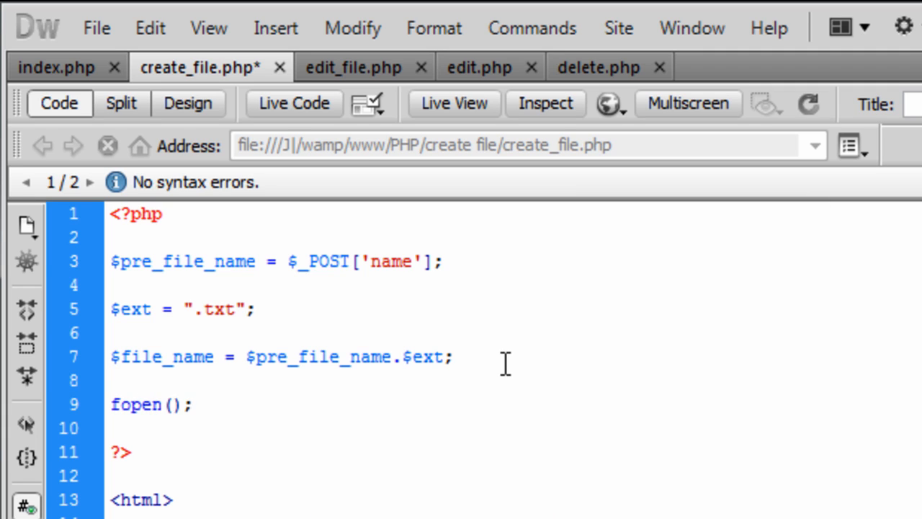
type("$file")
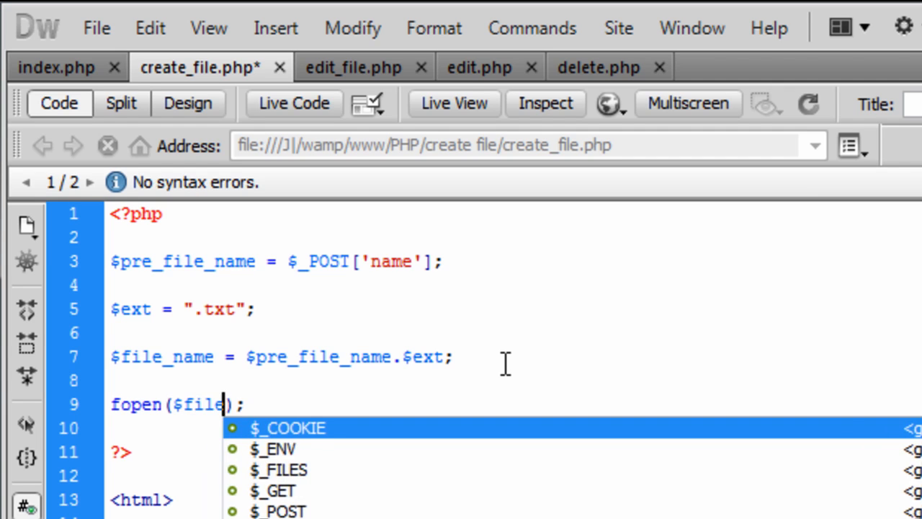
type("_name")
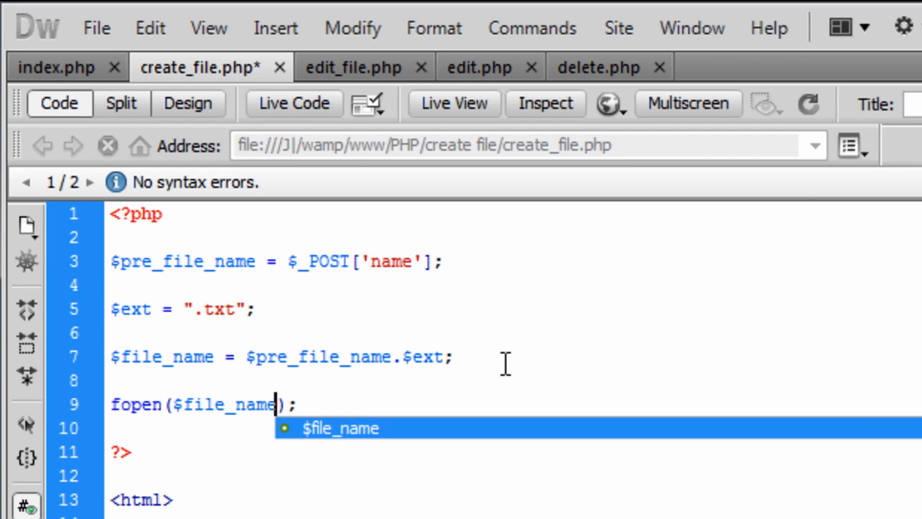
type(",'w'")
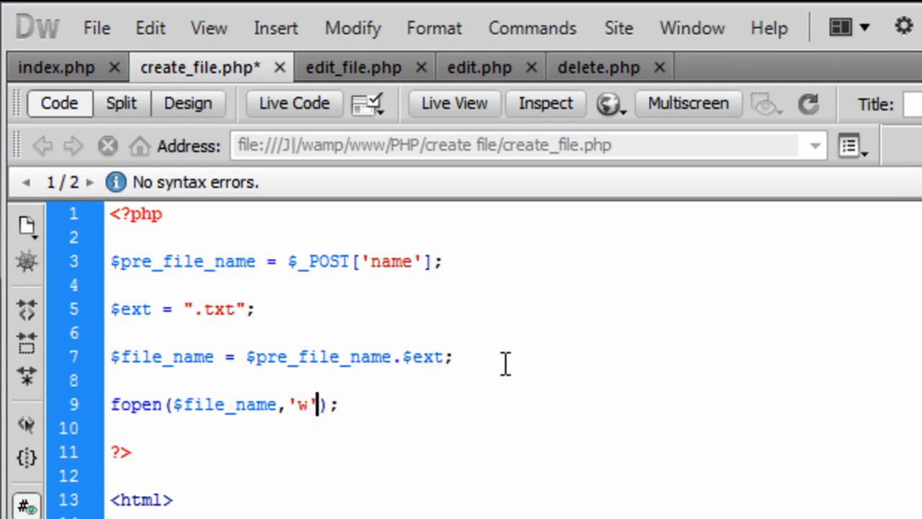
mouse_move(404, 430)
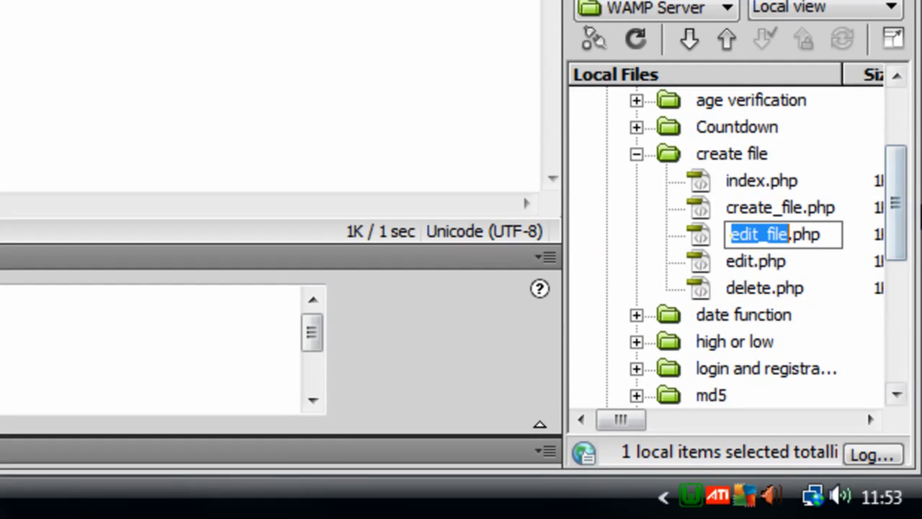
Step: Save create_file.php, refresh the Files panel to reveal games.txt, and return to the code
left_click(635, 40)
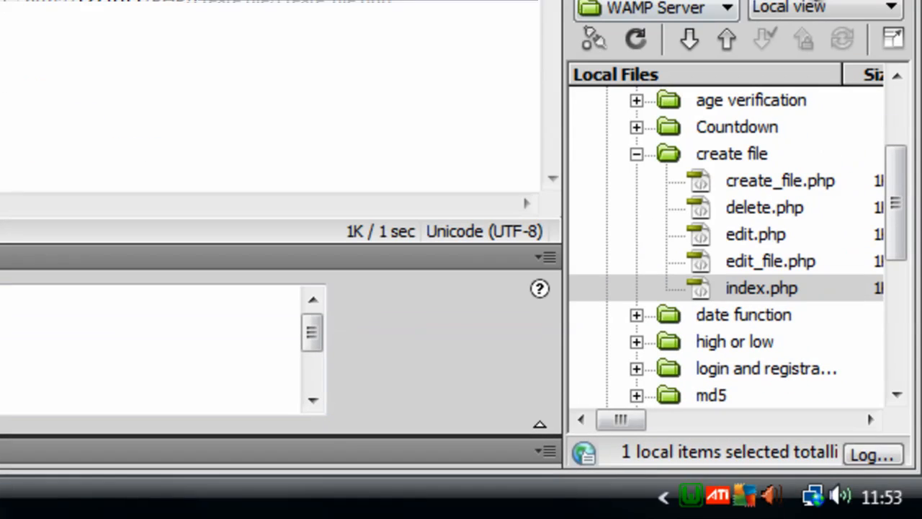
left_click(634, 39)
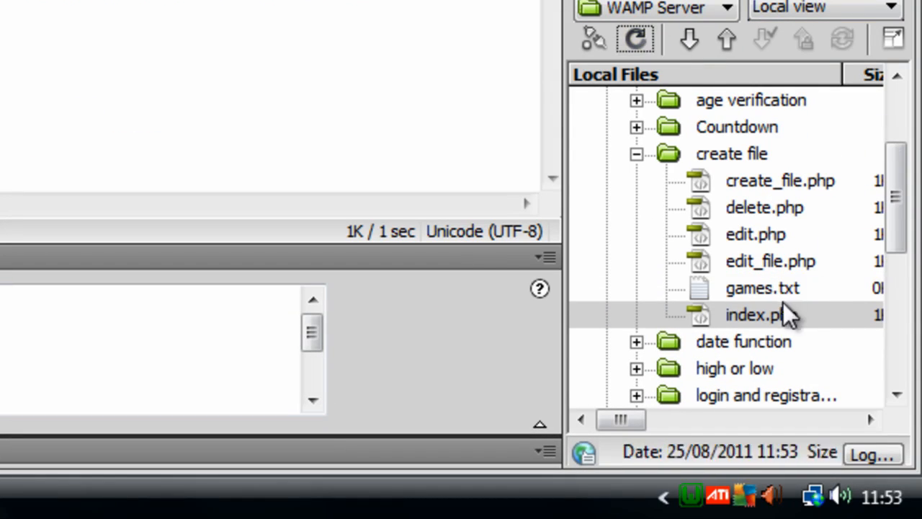
left_click(762, 287)
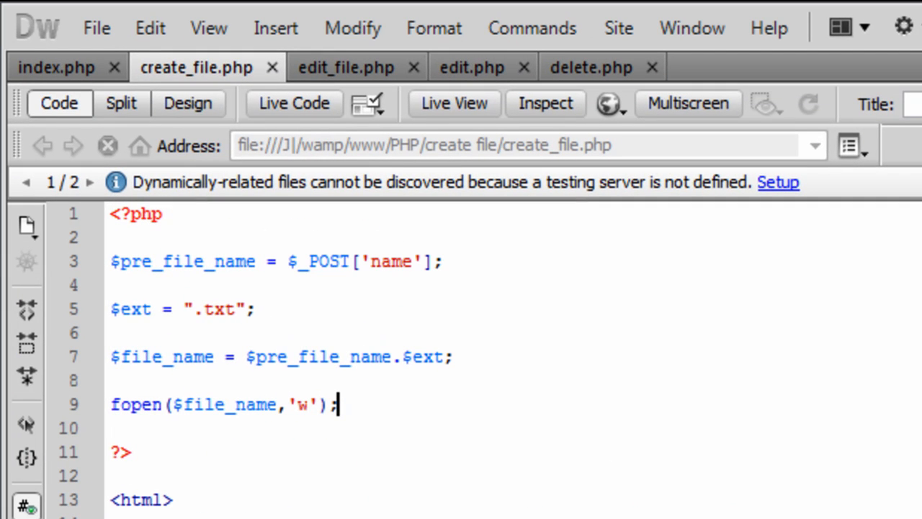
mouse_move(317, 141)
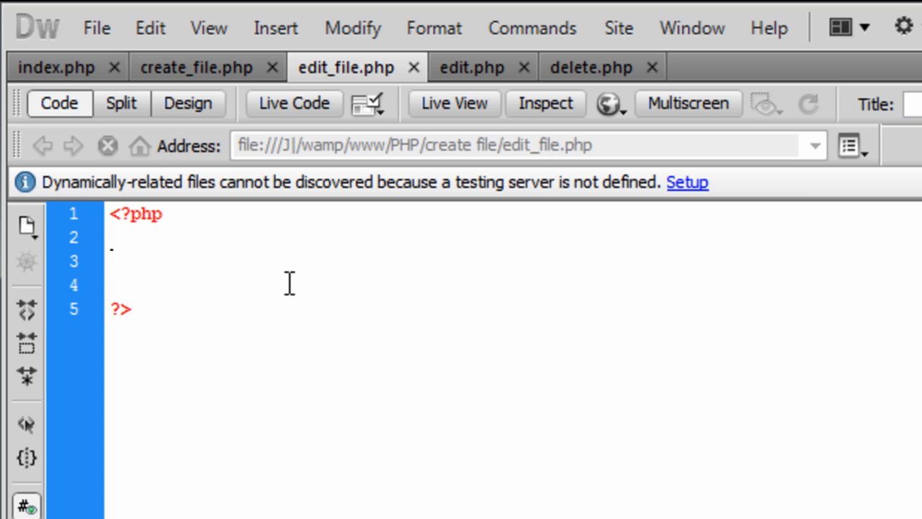
Step: In edit_file.php, assign $edit = $_POST['edit'];
type("<")
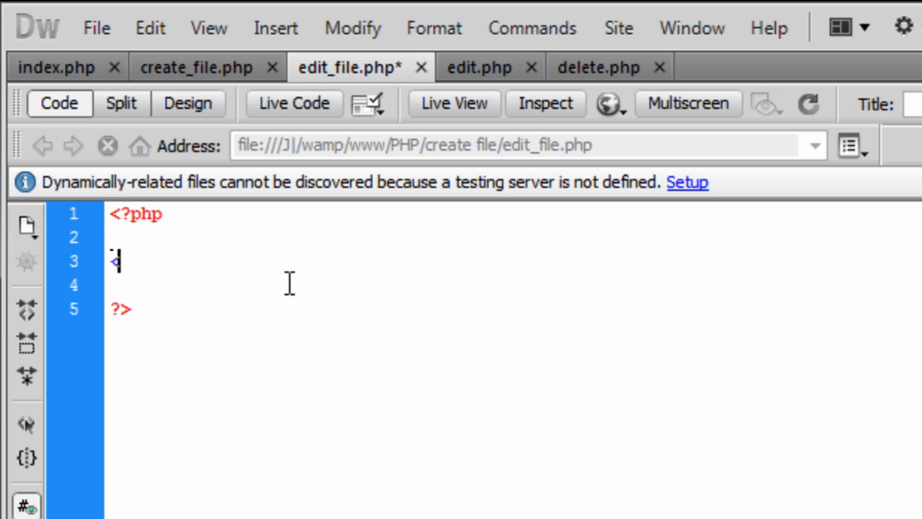
type("$")
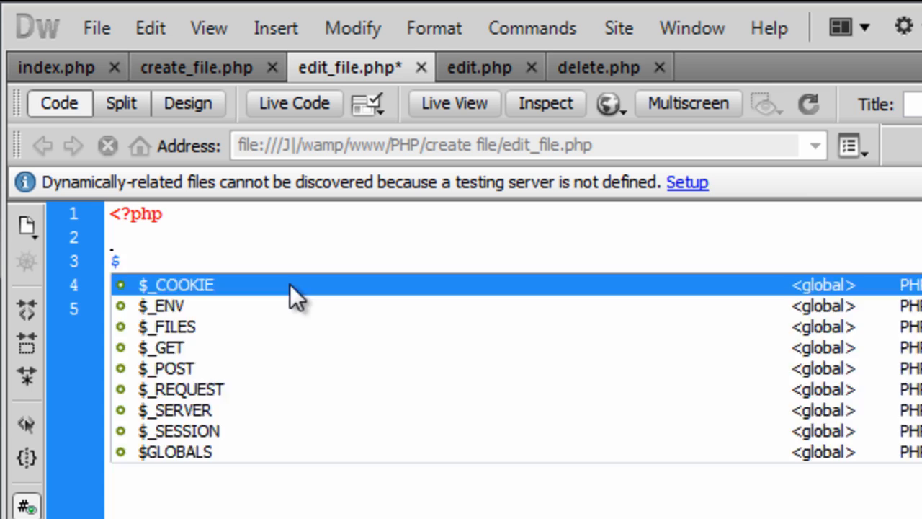
type("edit =")
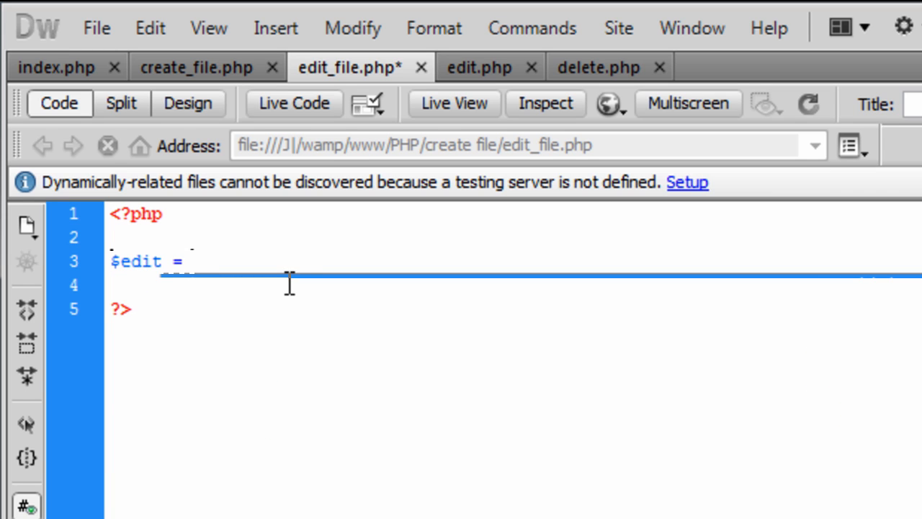
type("$_")
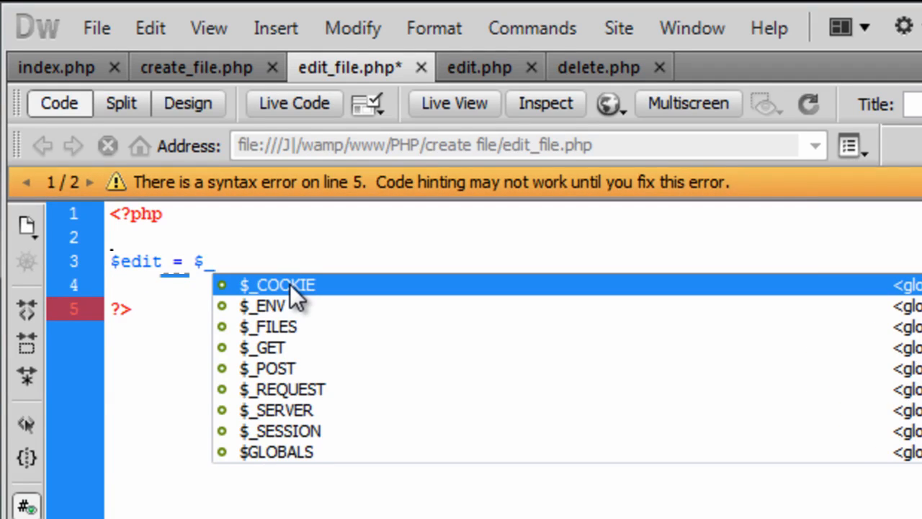
type("POST[''];")
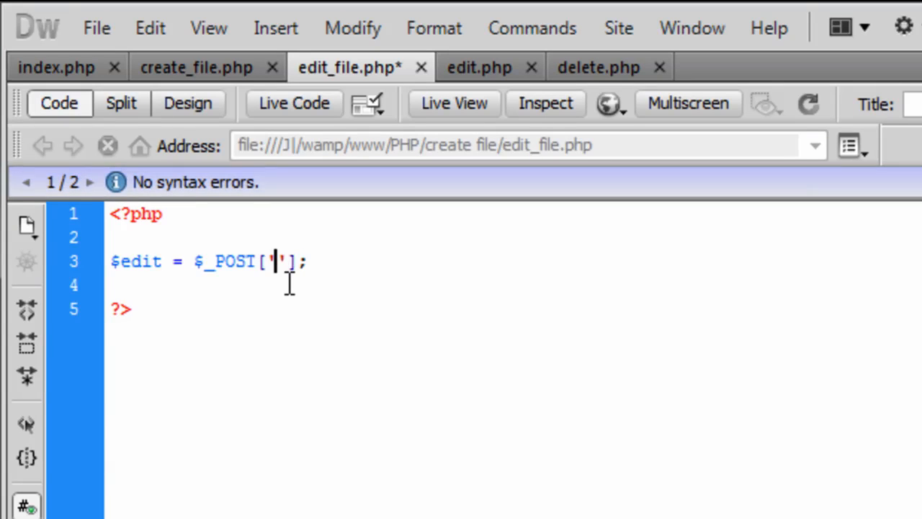
type("file")
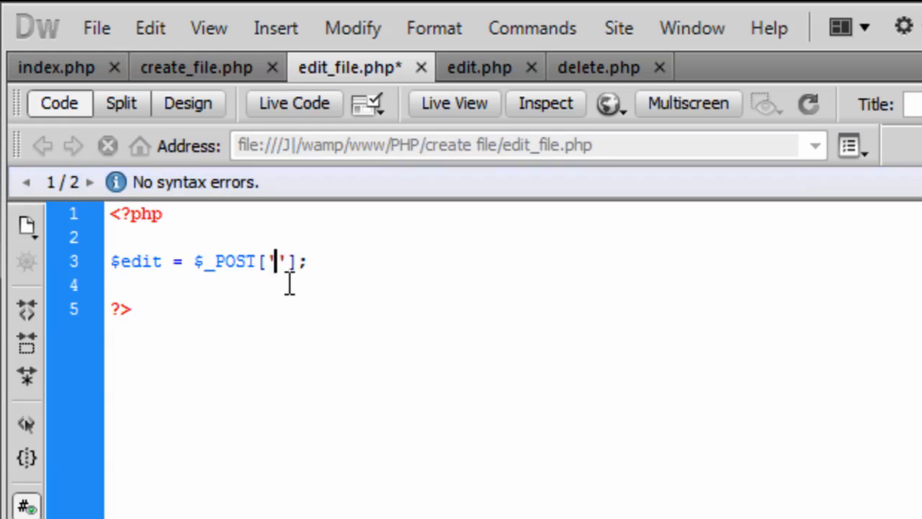
type("edit")
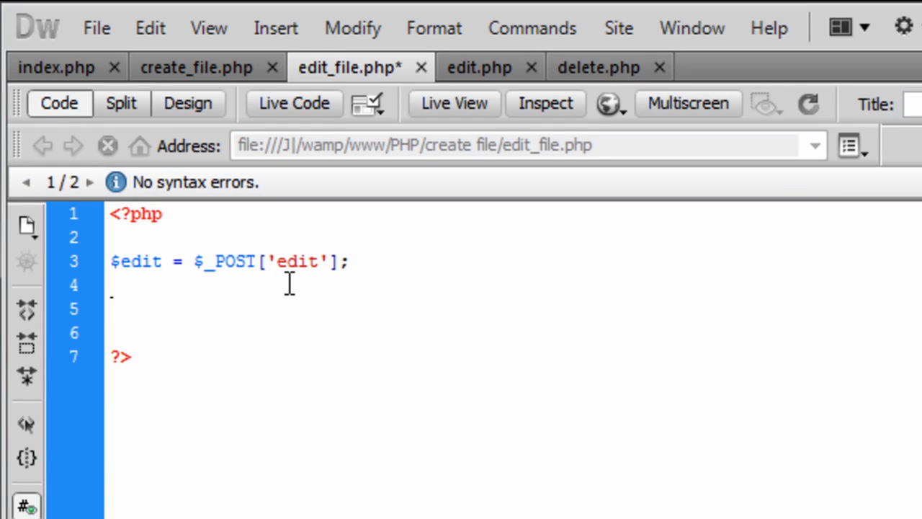
Step: On the line below, assign $file_name = $_POST['file_name'];
left_click(111, 308)
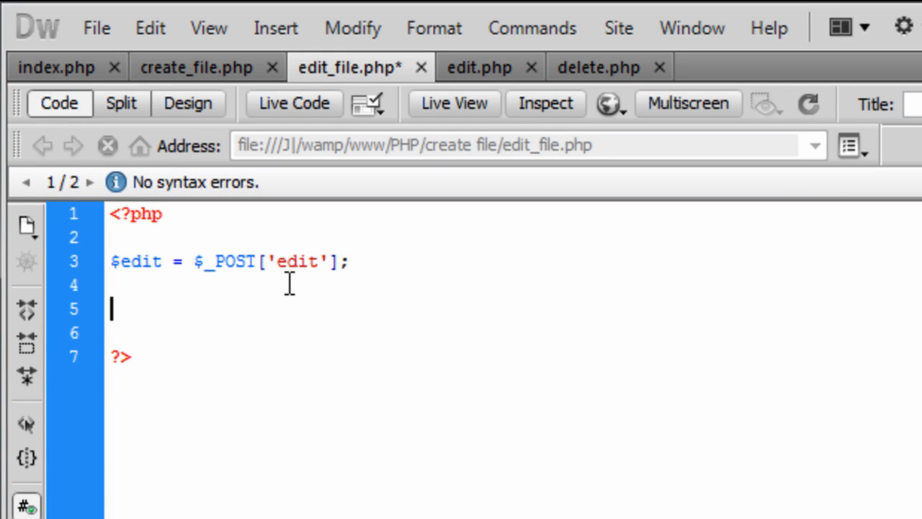
type("$file_na")
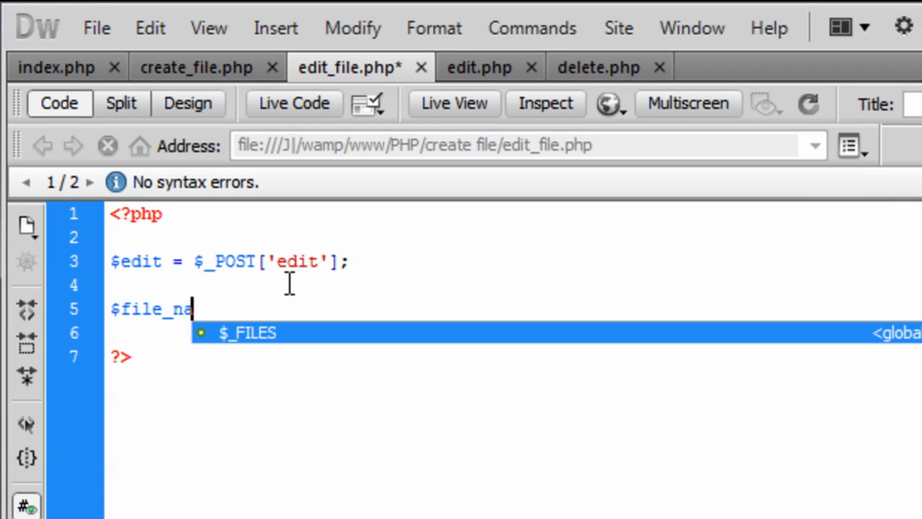
type("me =")
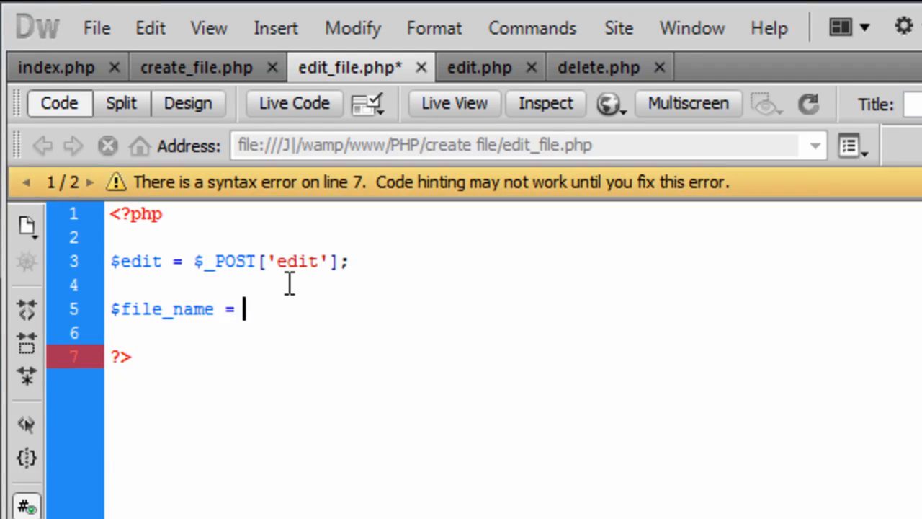
type("$_POST['file_name'];")
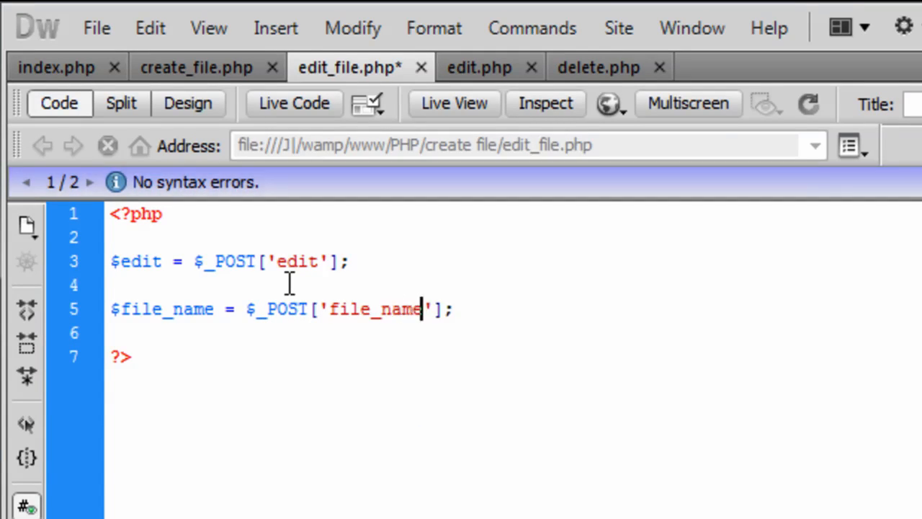
Step: In create_file.php, make the hidden file_name input's value echo $file_name;
left_click(196, 67)
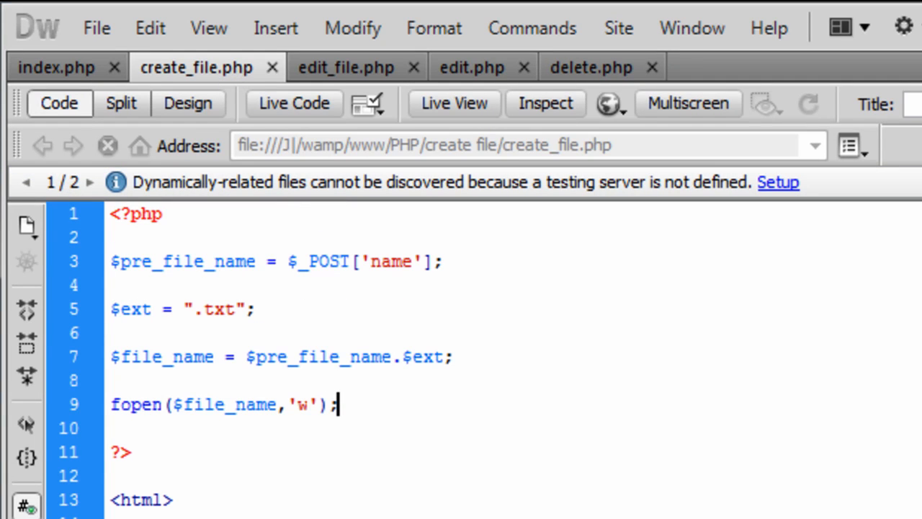
scroll("down", 3)
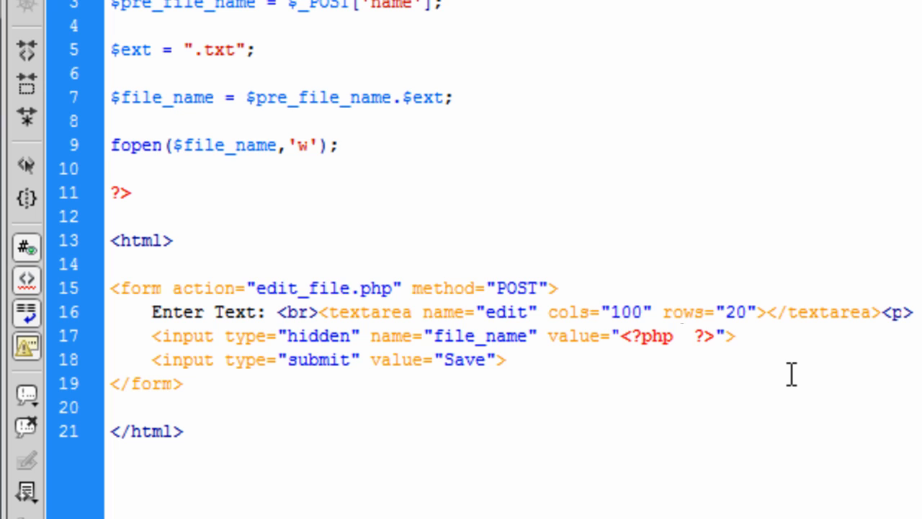
left_click(681, 336)
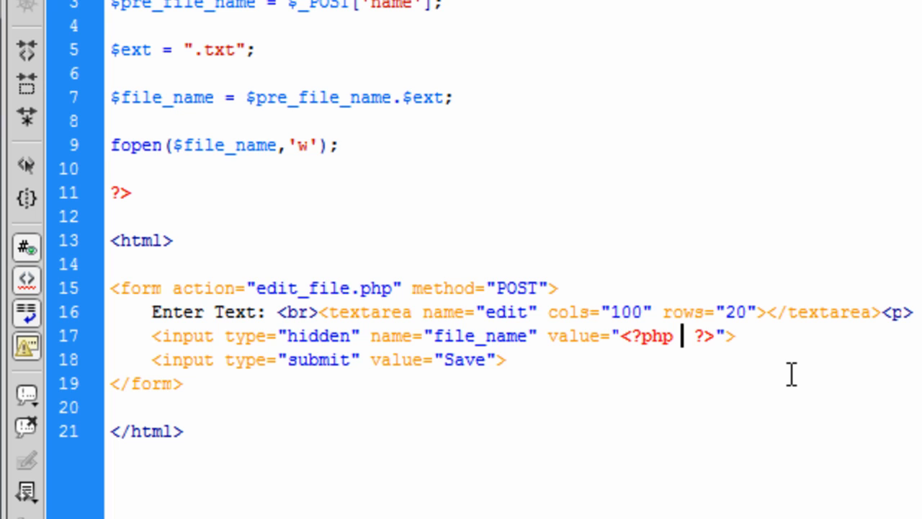
type("echo")
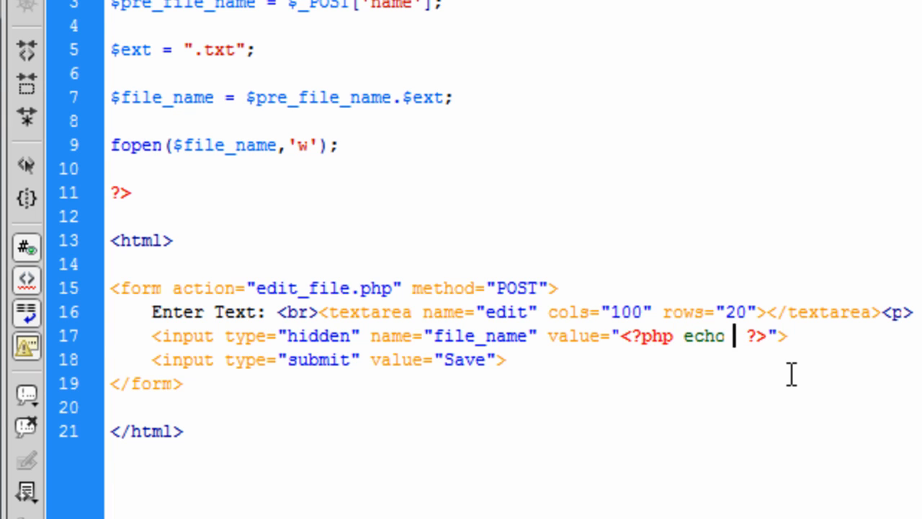
type("$")
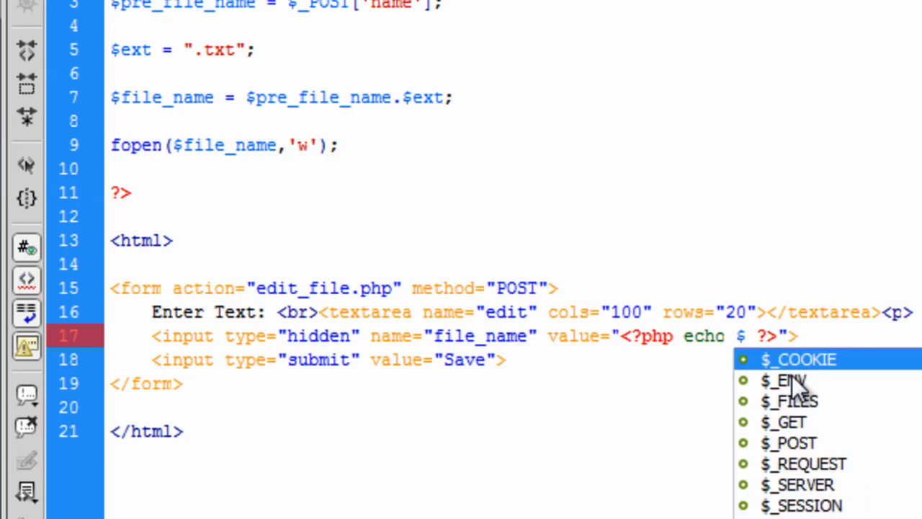
type("file_name")
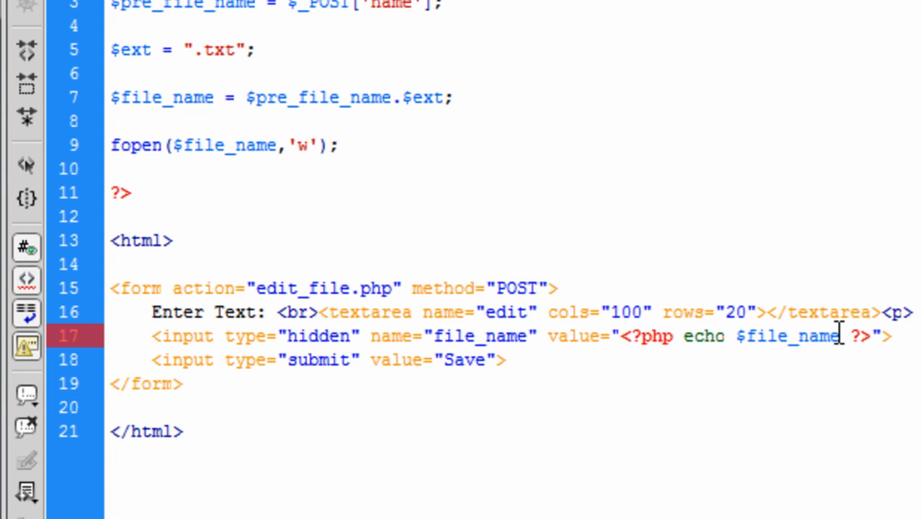
type(";")
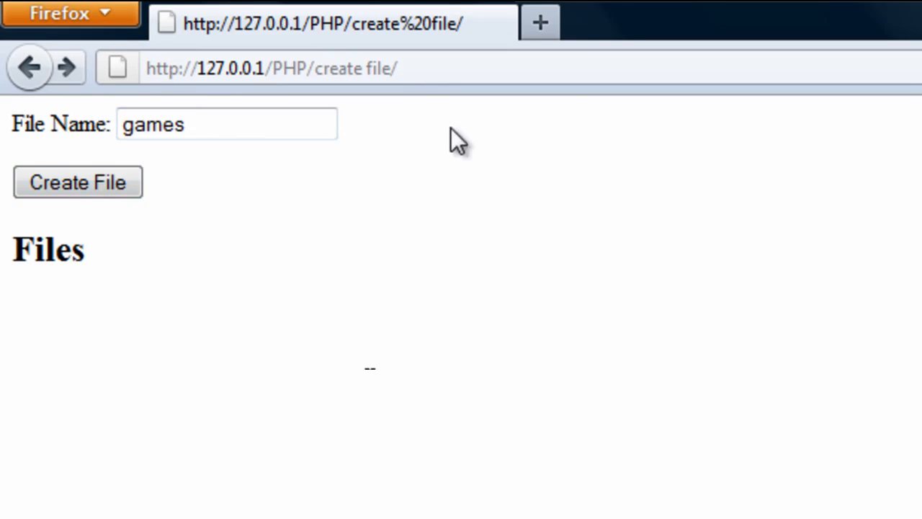
Step: Submit 'games' with Create File in Firefox, then refocus the File Name box
left_click(77, 181)
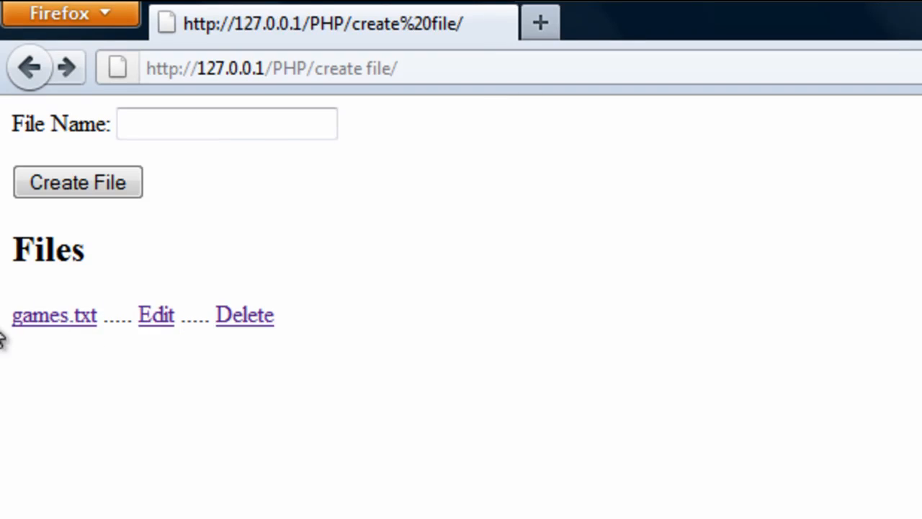
mouse_move(227, 344)
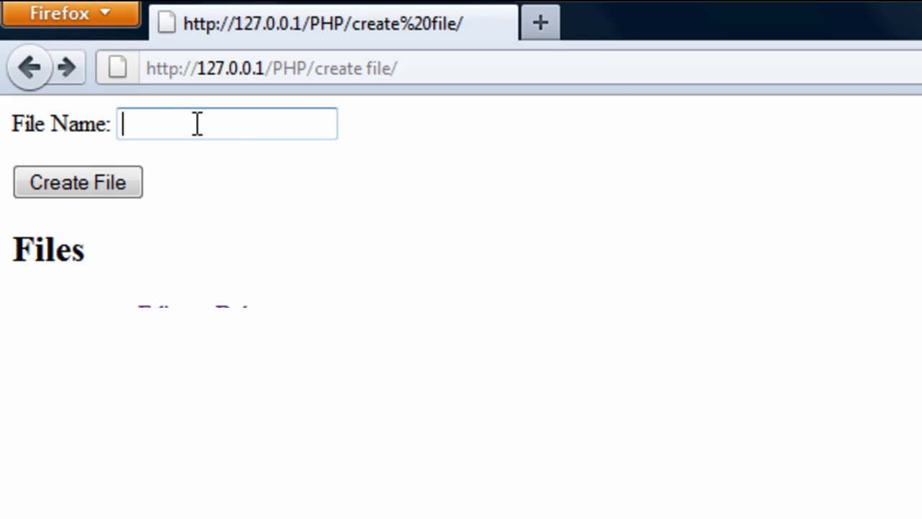
left_click(77, 181)
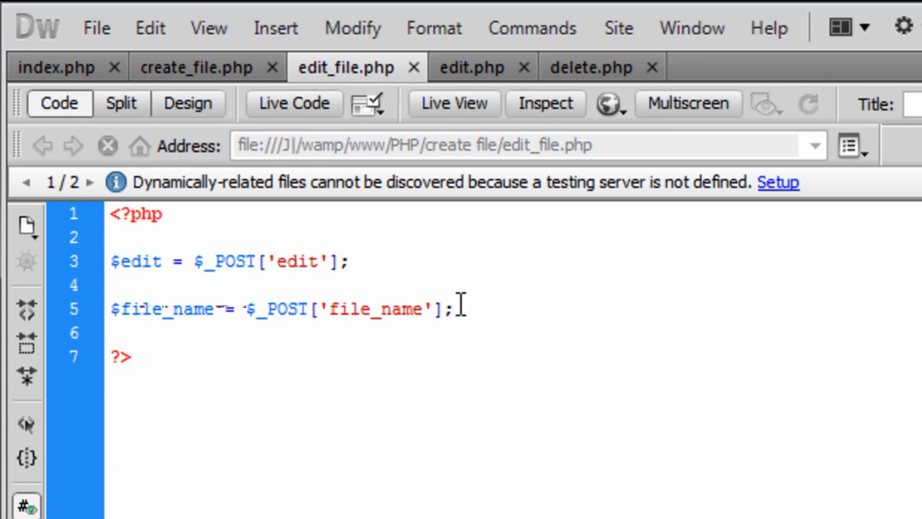
Step: Below line 5, write $file = fopen($file_name, 'w'); and remove the stray quotes and comma
key("enter")
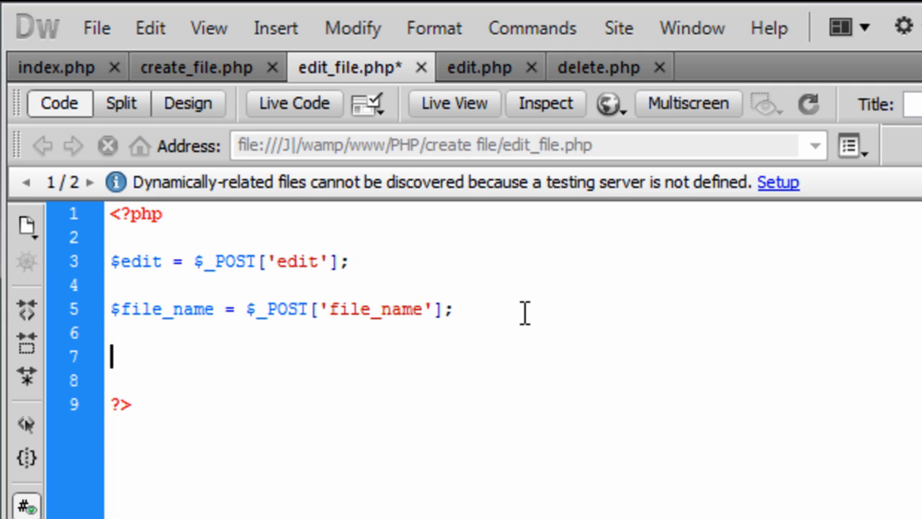
type("$")
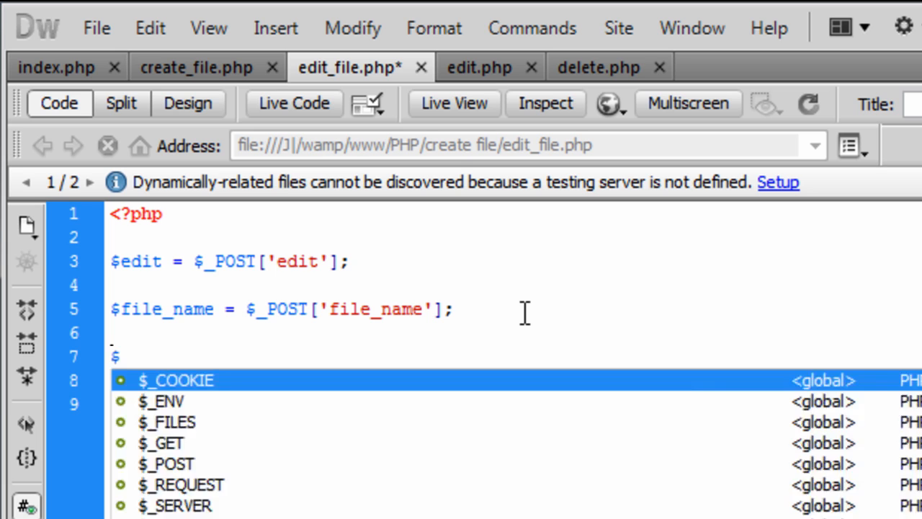
type("file =")
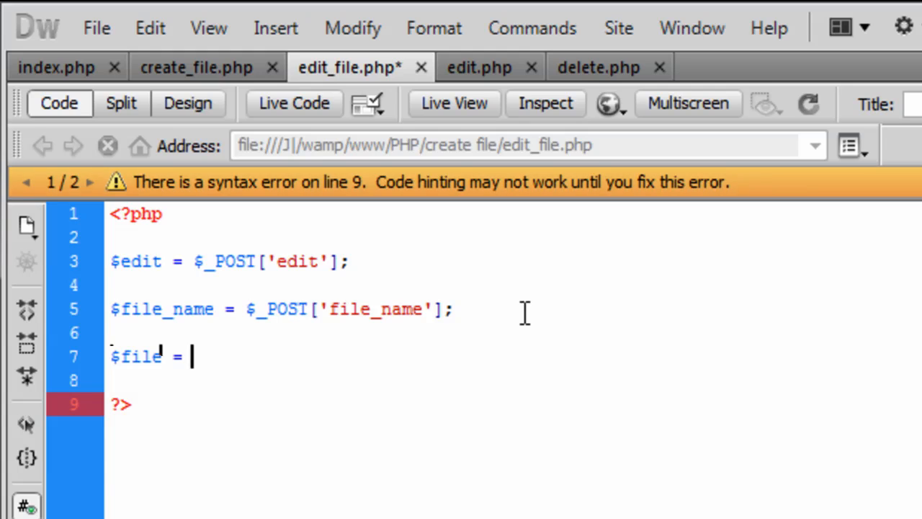
type("fope")
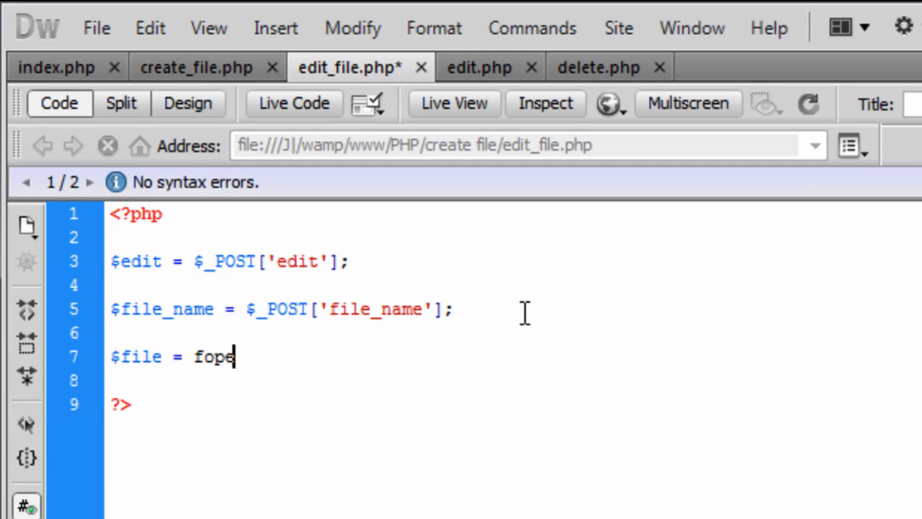
type("n")
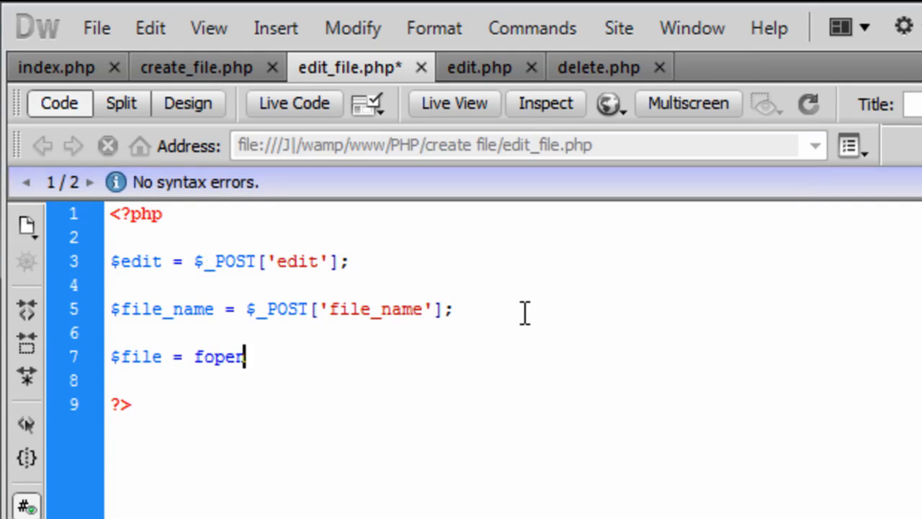
type("()")
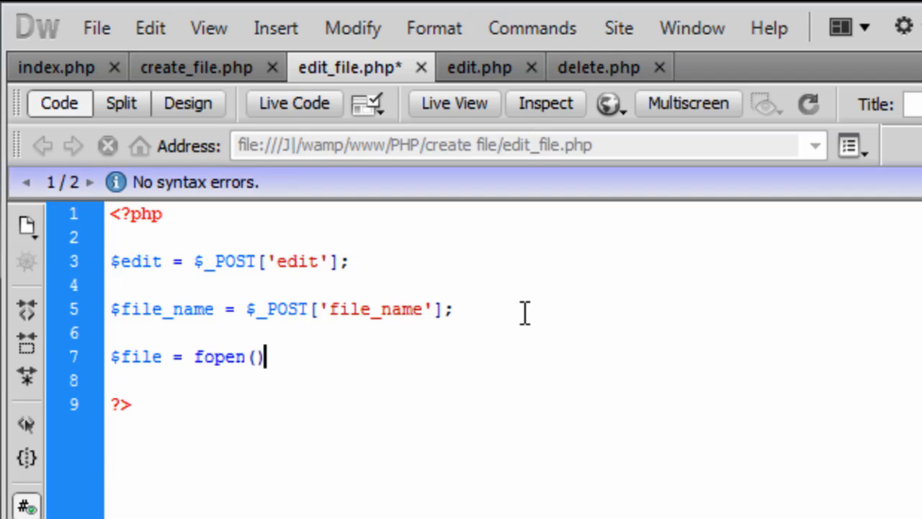
type("\"\";")
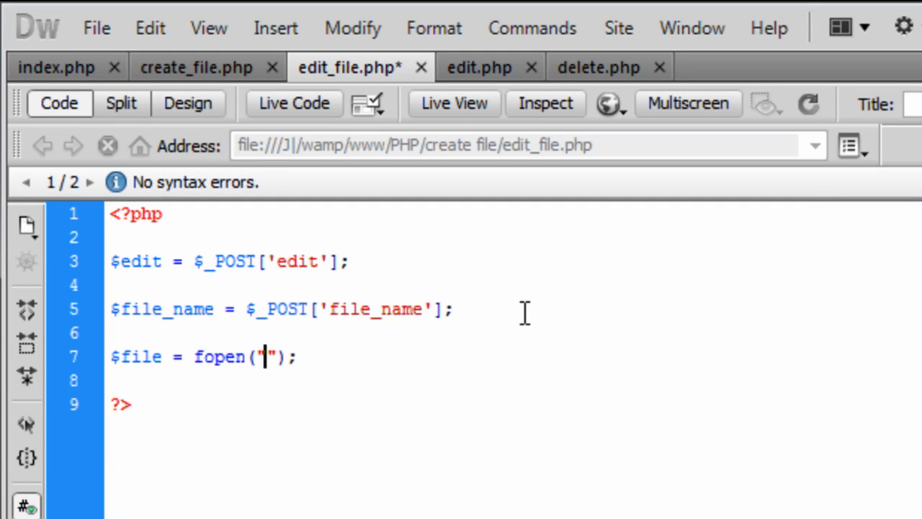
type("$file")
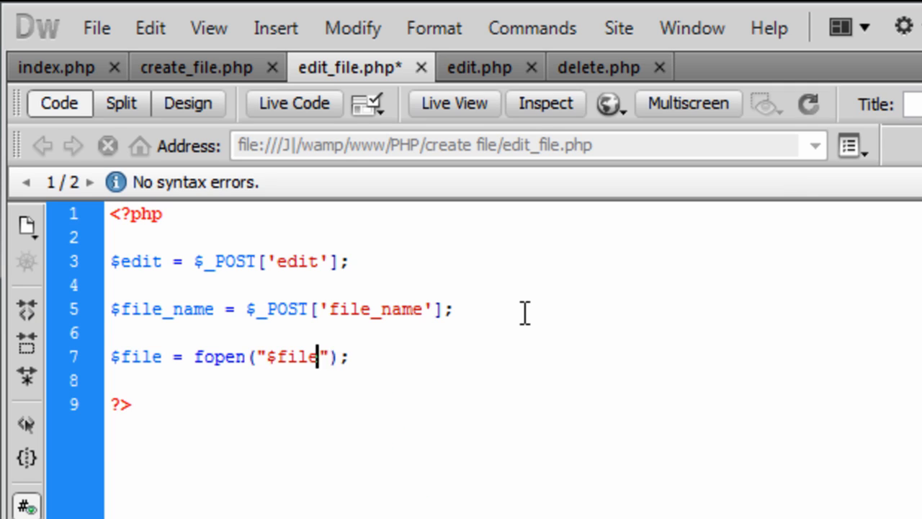
type("_name,")
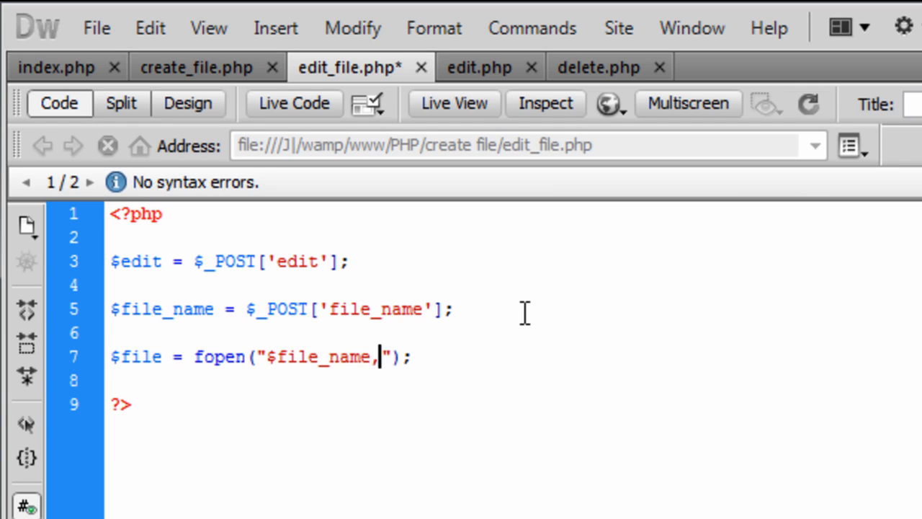
key("Backspace")
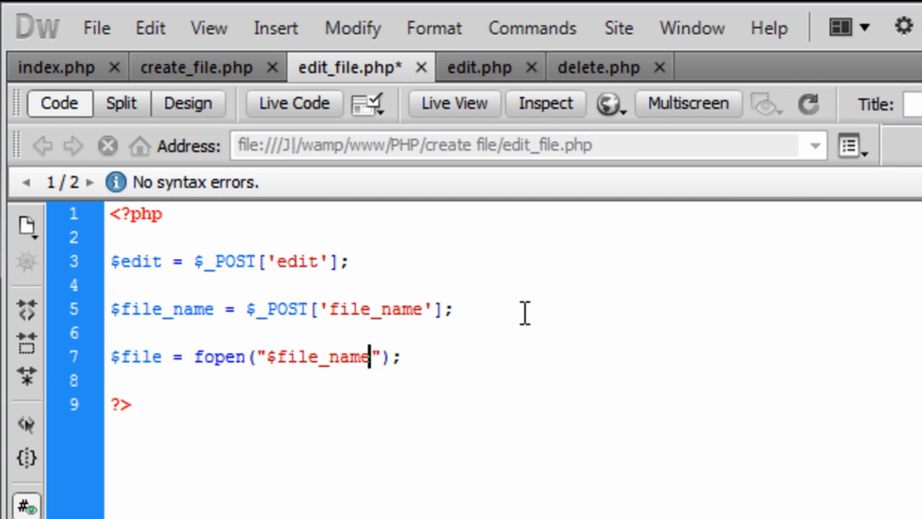
key("Backspace")
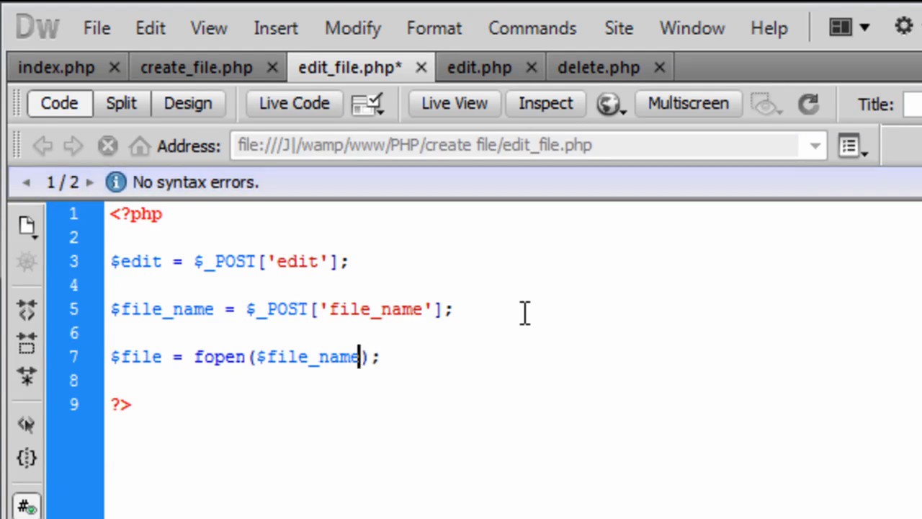
type(", ''")
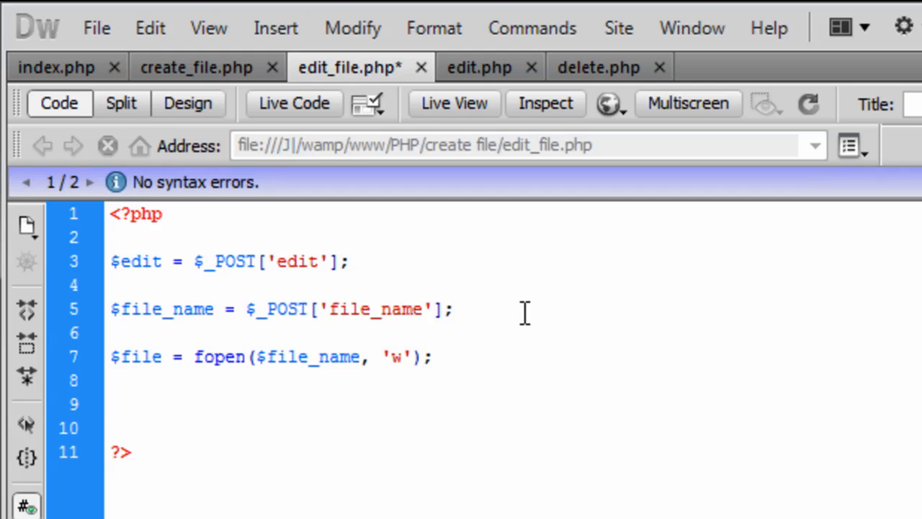
Step: Add fwrite($file,$edit); on line 9 with blank lines after it
left_click(112, 403)
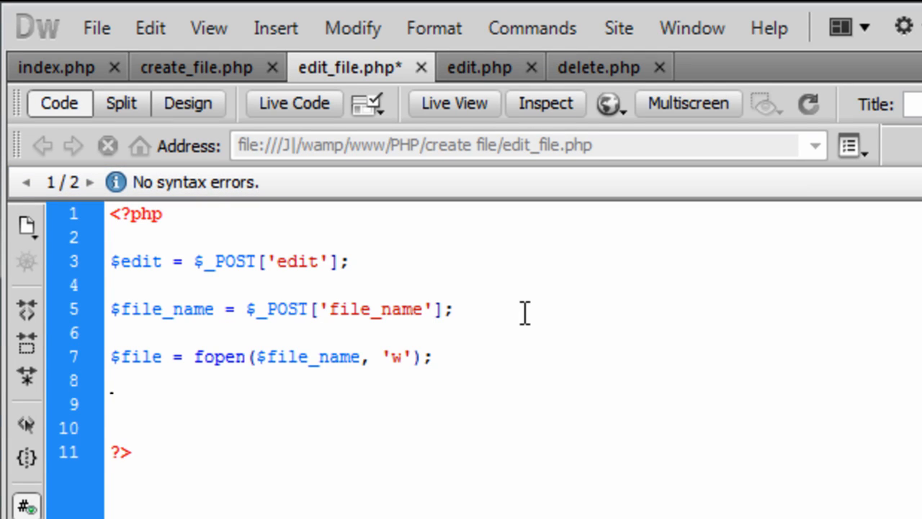
type("fwrite(")
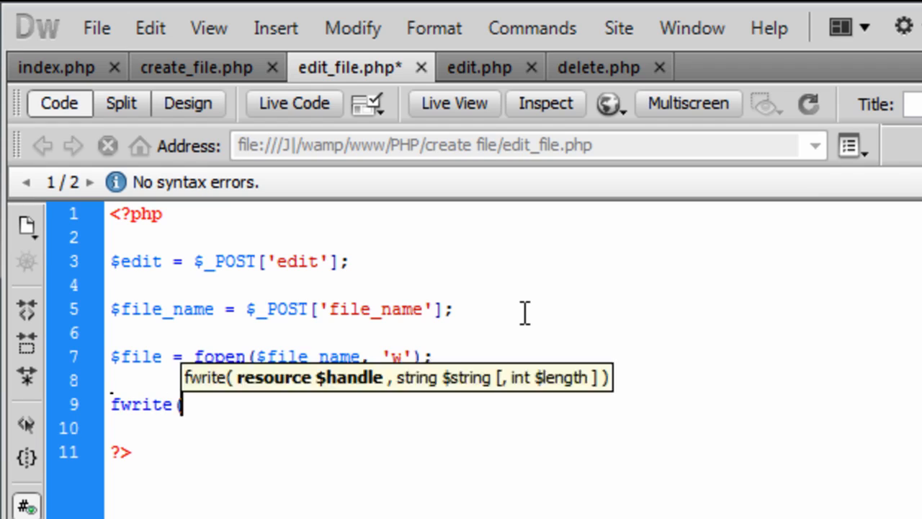
type("$);")
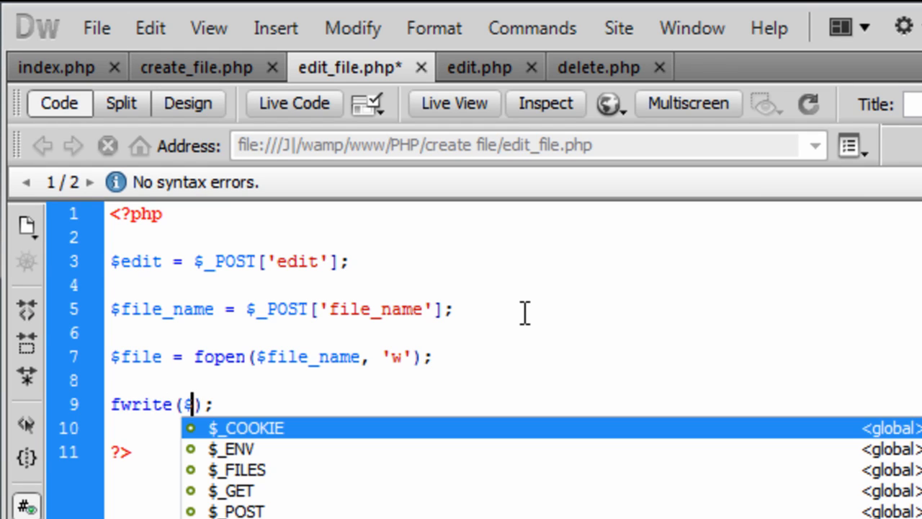
type("file")
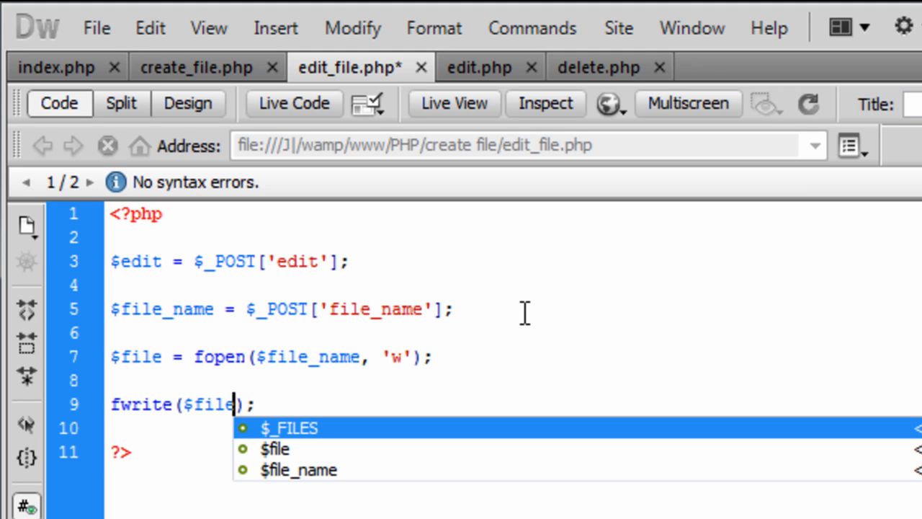
type(",")
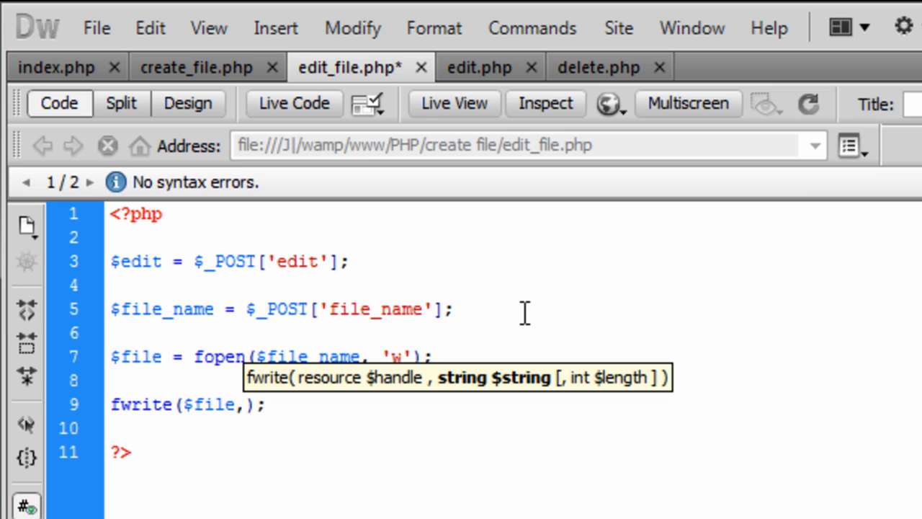
type("$dit")
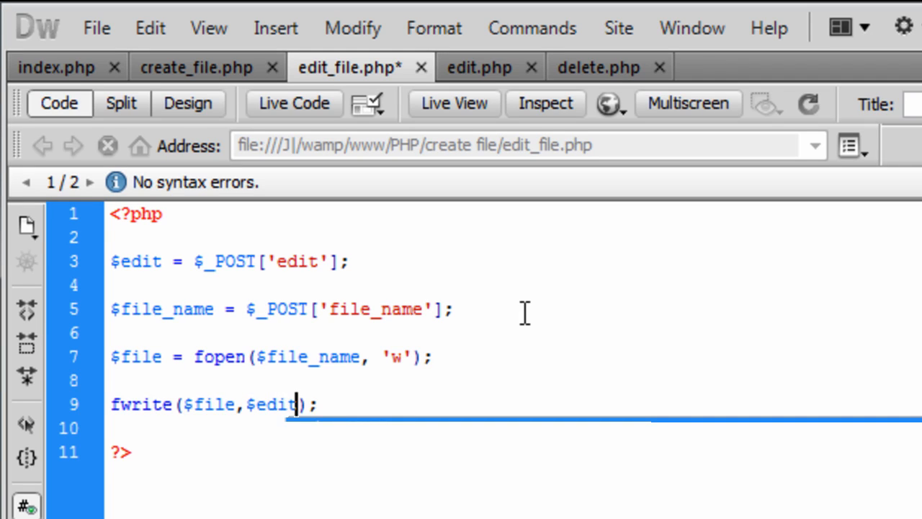
key("Enter")
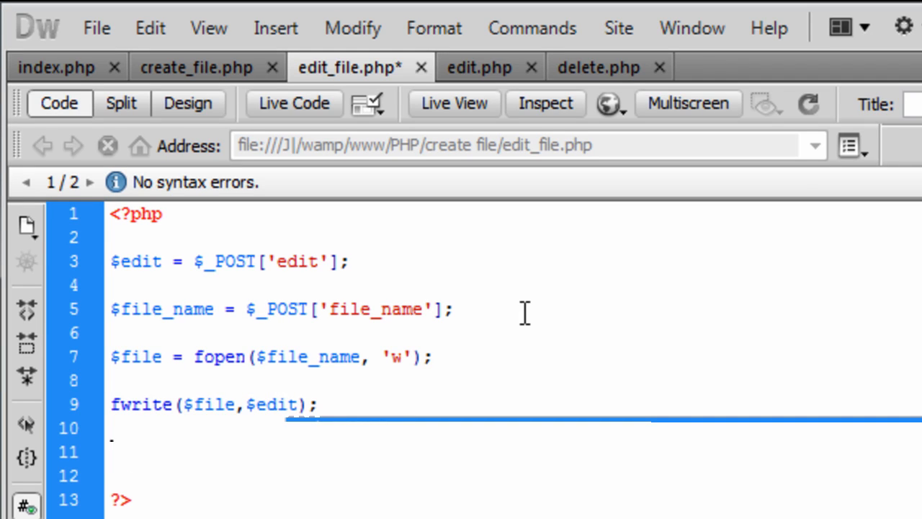
Step: Write fclose($file); on line 11 and begin an echo statement below it
type("fl")
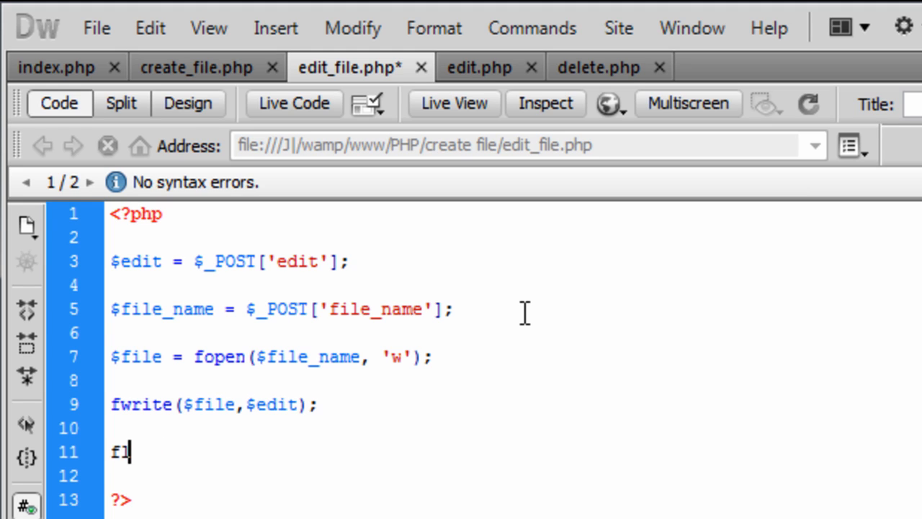
type("close ();")
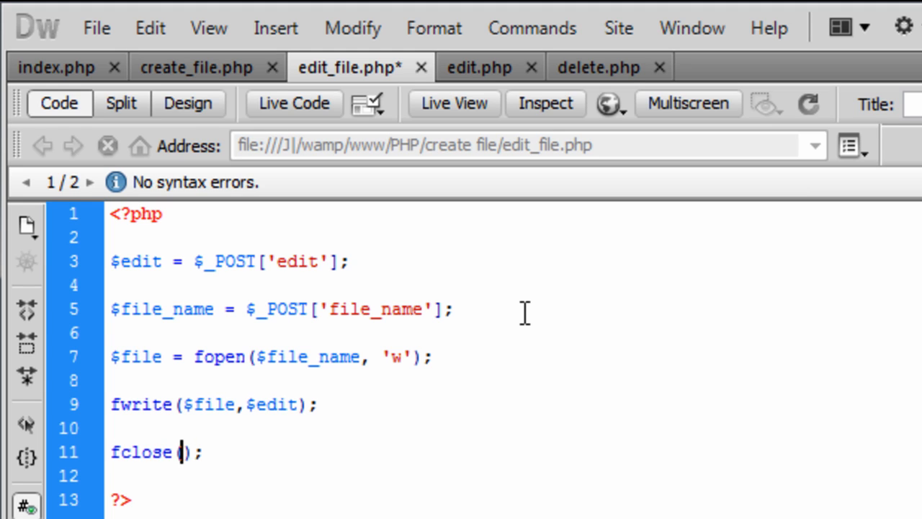
type("$")
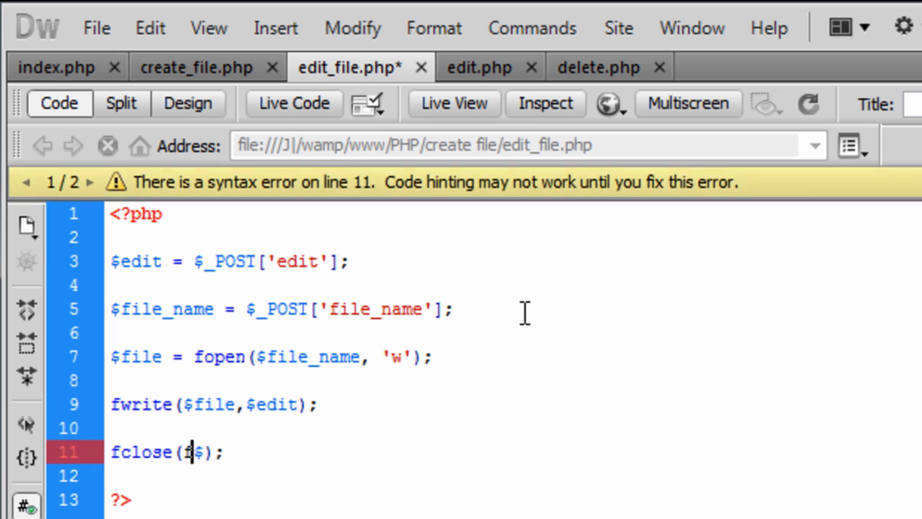
type("$fi")
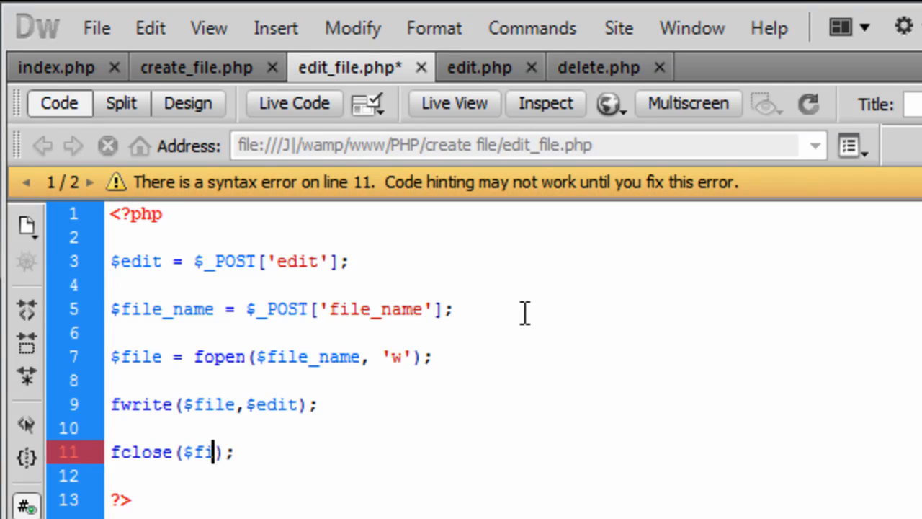
type("le")
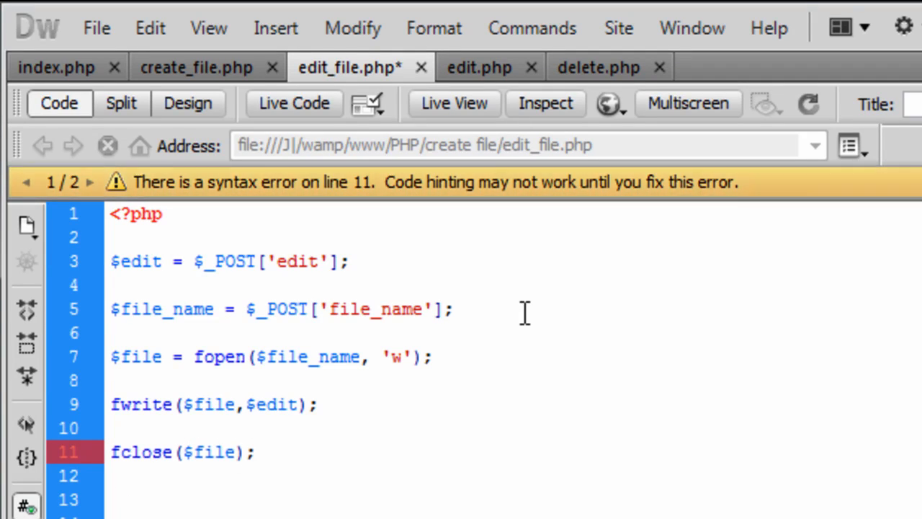
type("echo \"\"")
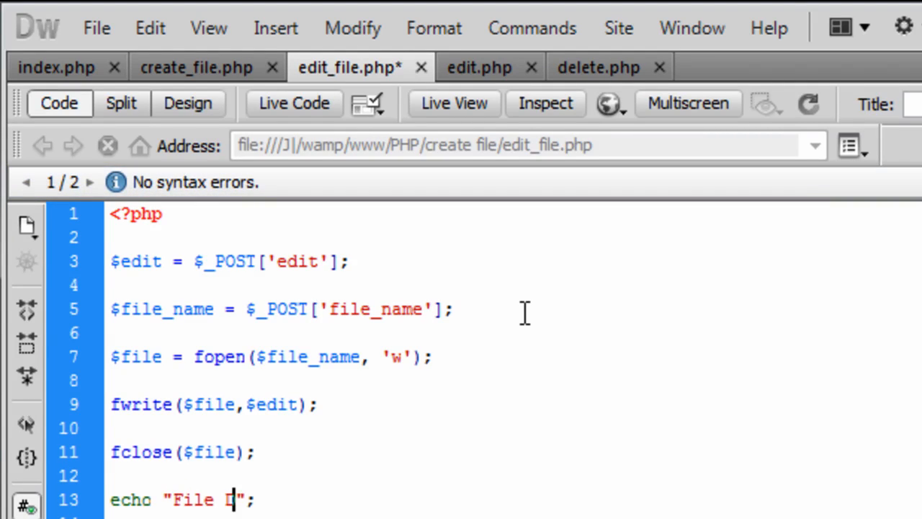
Step: Complete the echo 'File Saved! Click here to continue', linking the text to index.php
type("Saved!")
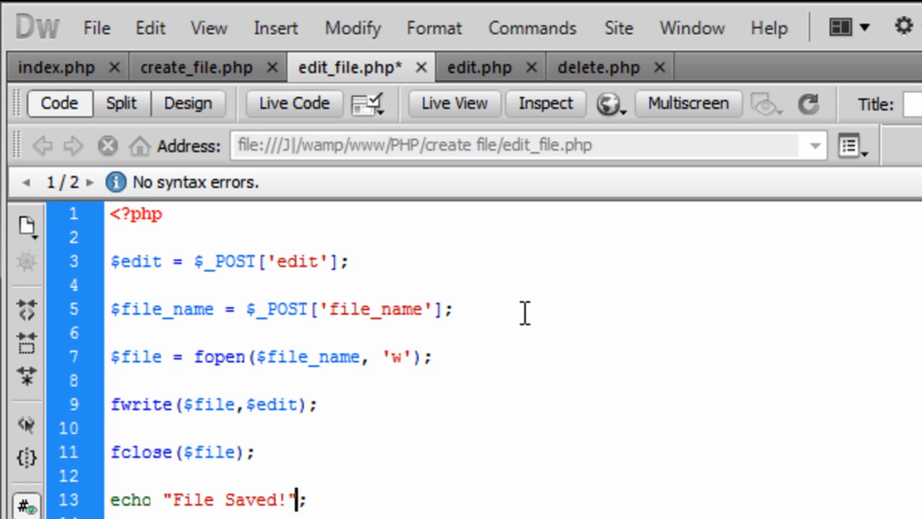
type("Cli")
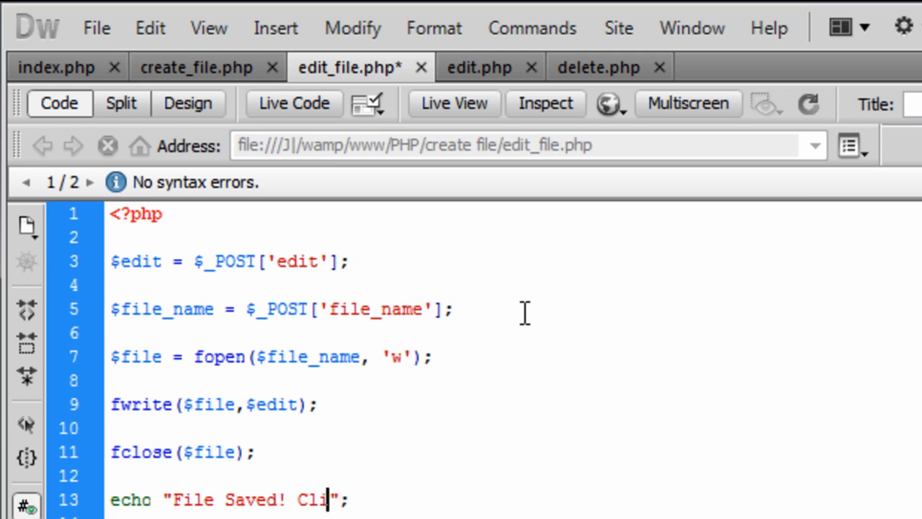
type("ck here to continue")
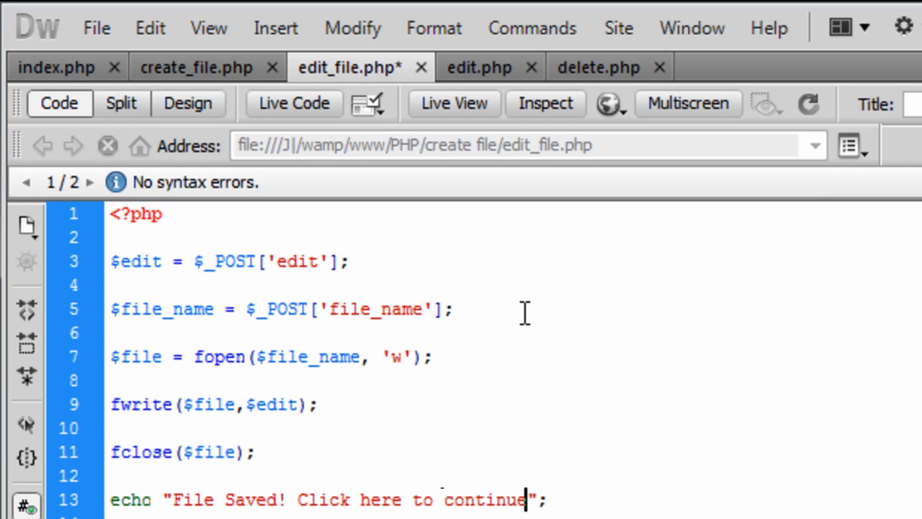
left_click(297, 499)
type("<h >")
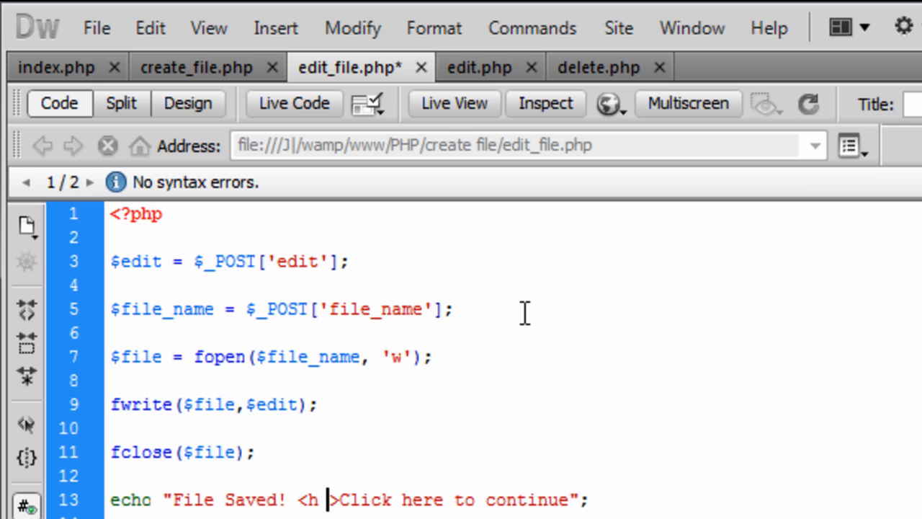
type("ref='ind")
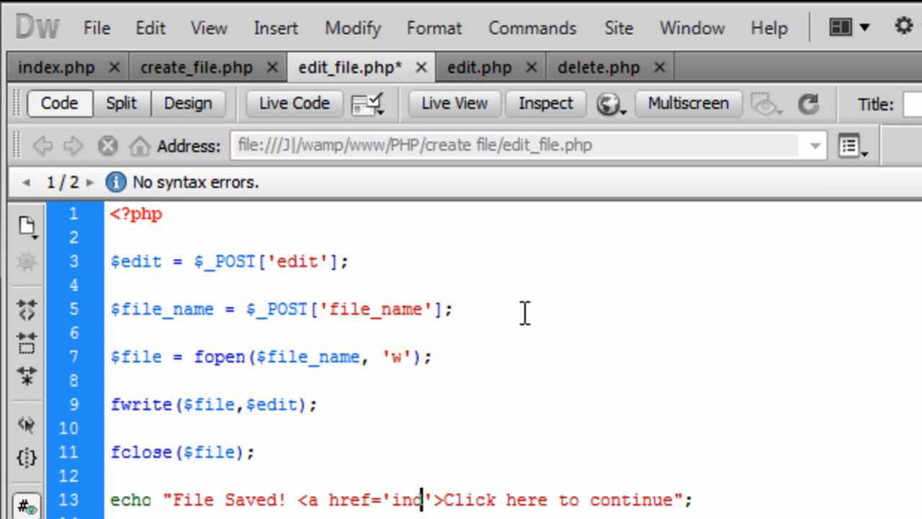
type("ex.php")
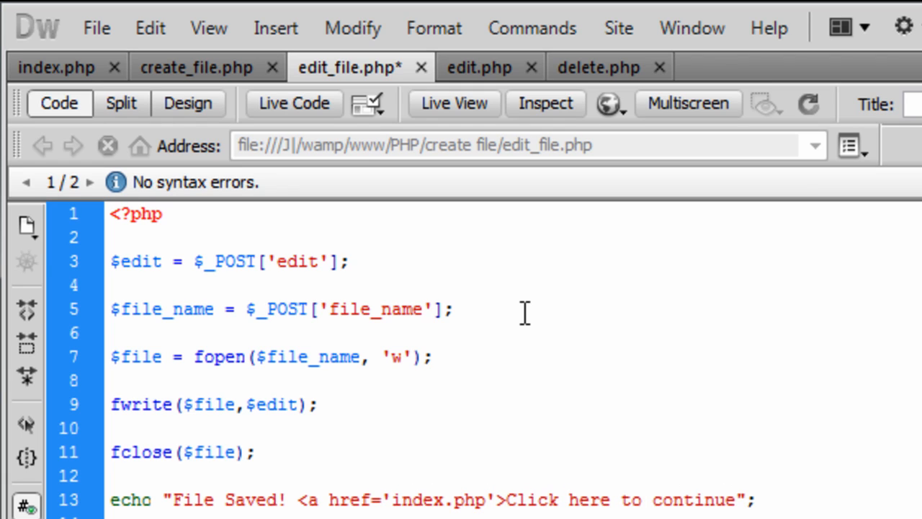
type("</a>")
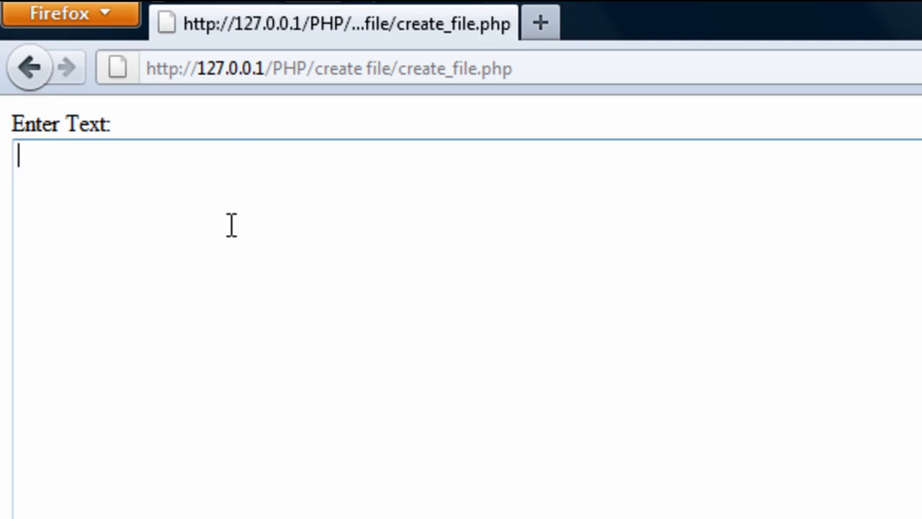
Step: In Firefox, save the text 'black ops and fifa 11' and follow the continue link to the file list
type("black ops")
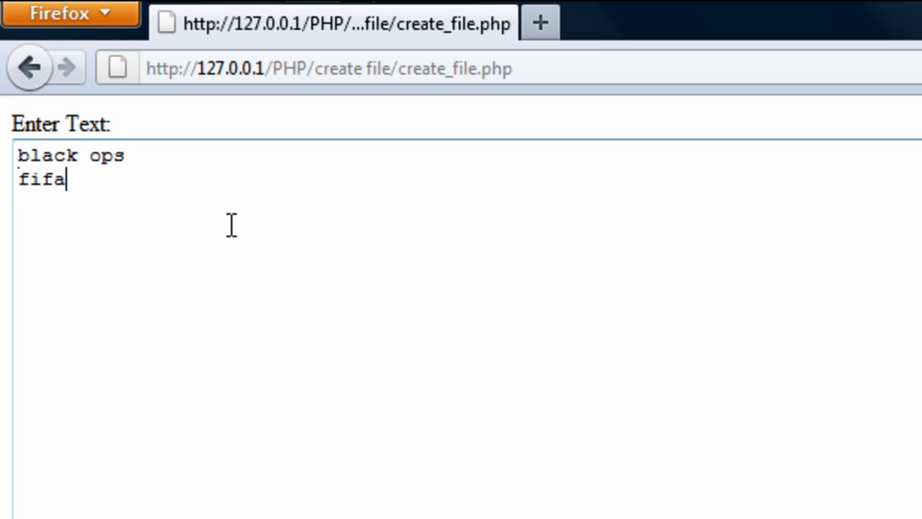
type("11")
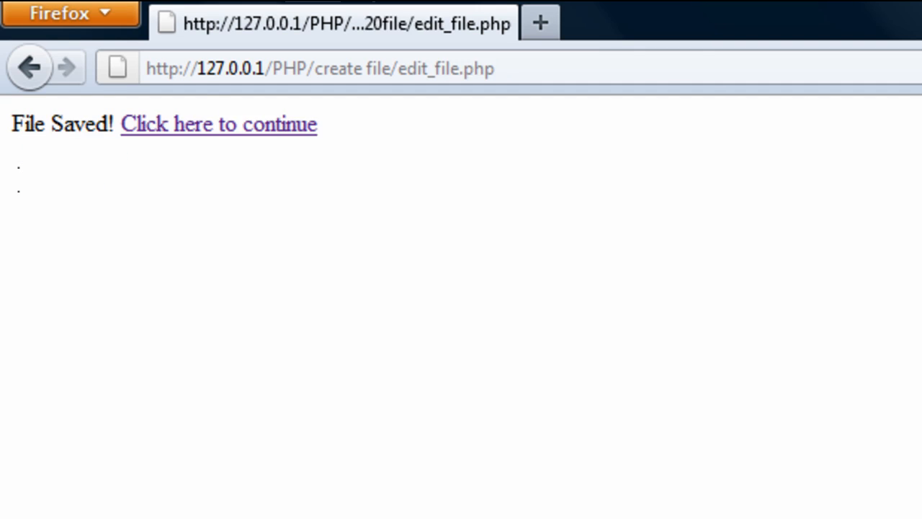
mouse_move(234, 140)
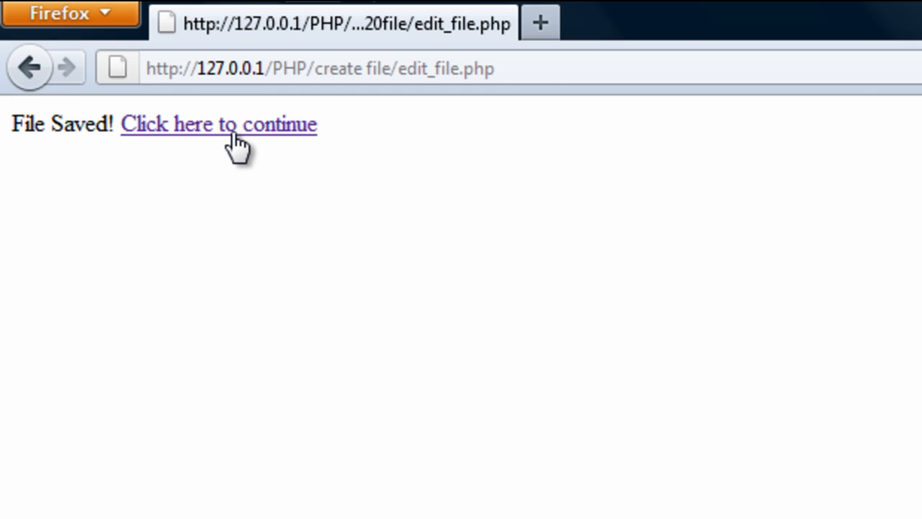
left_click(218, 123)
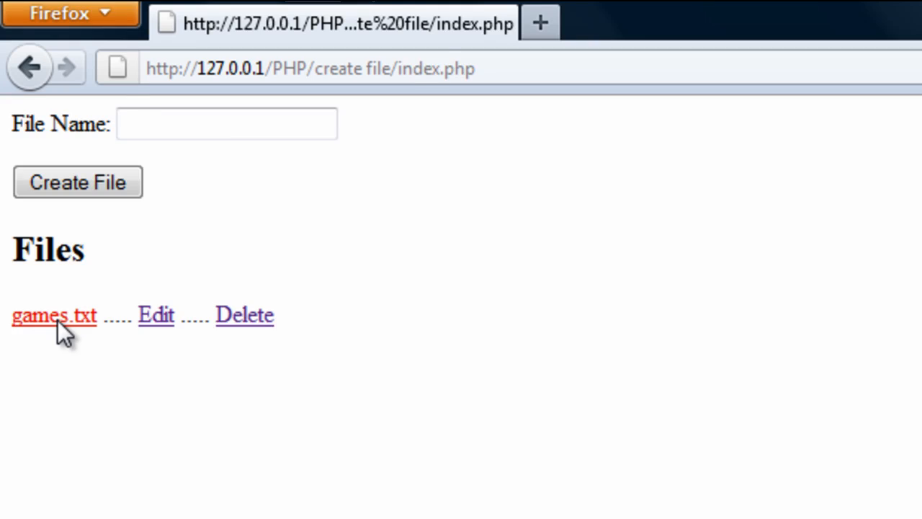
left_click(53, 315)
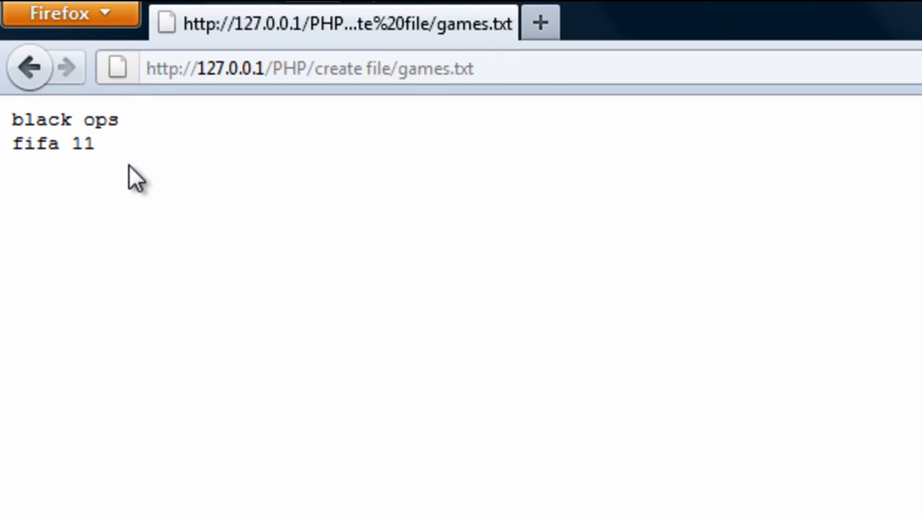
left_click(29, 67)
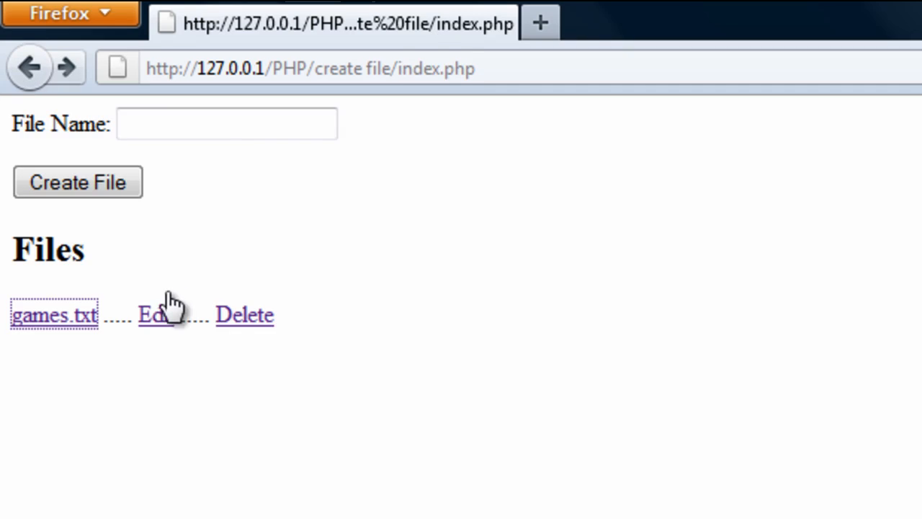
mouse_move(162, 334)
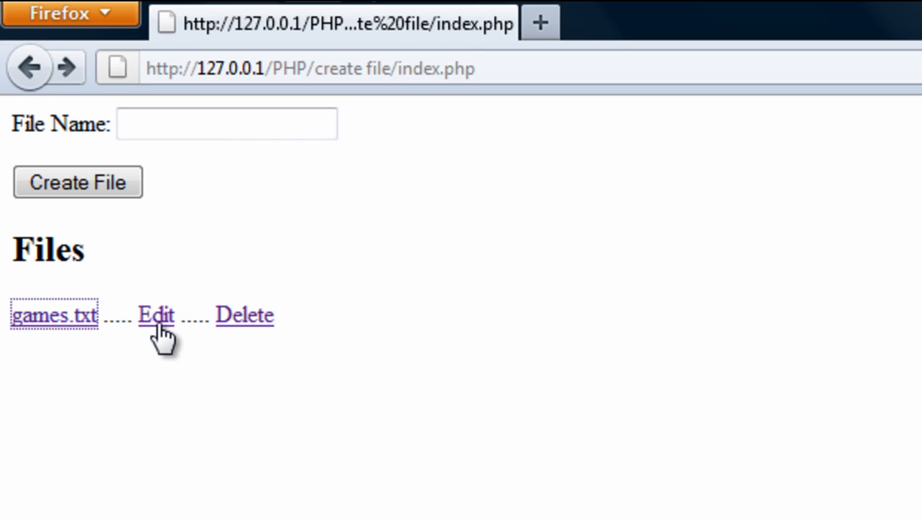
mouse_move(243, 331)
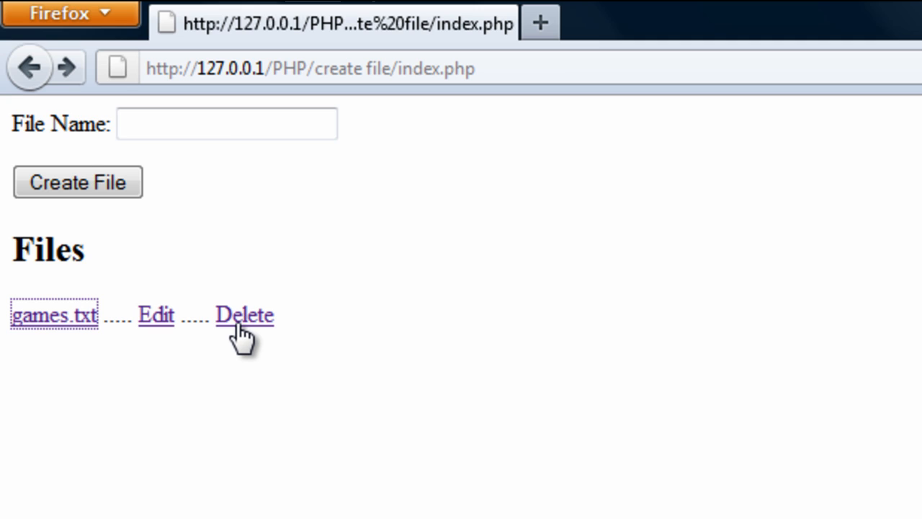